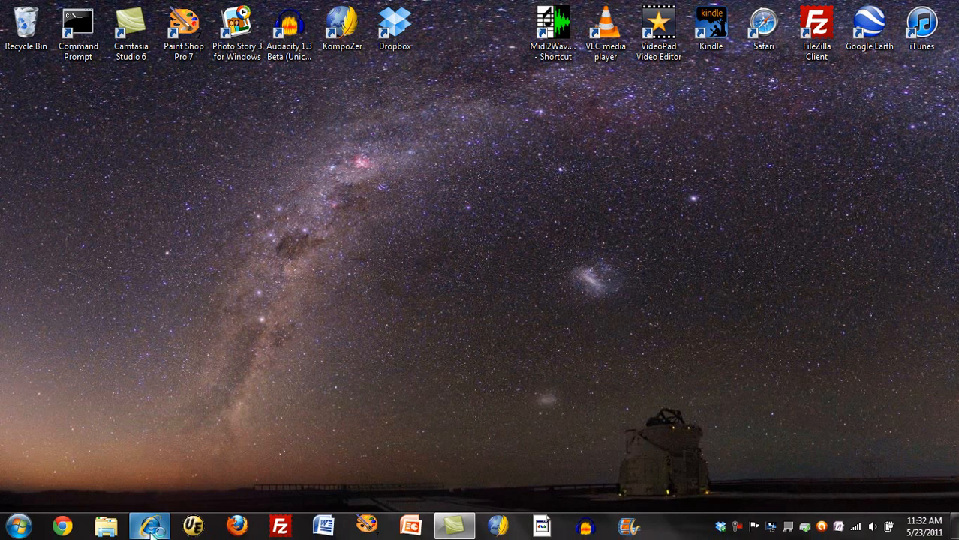
- Launch Internet Explorer and begin entering the q123.us/getjava address
left_click(148, 525)
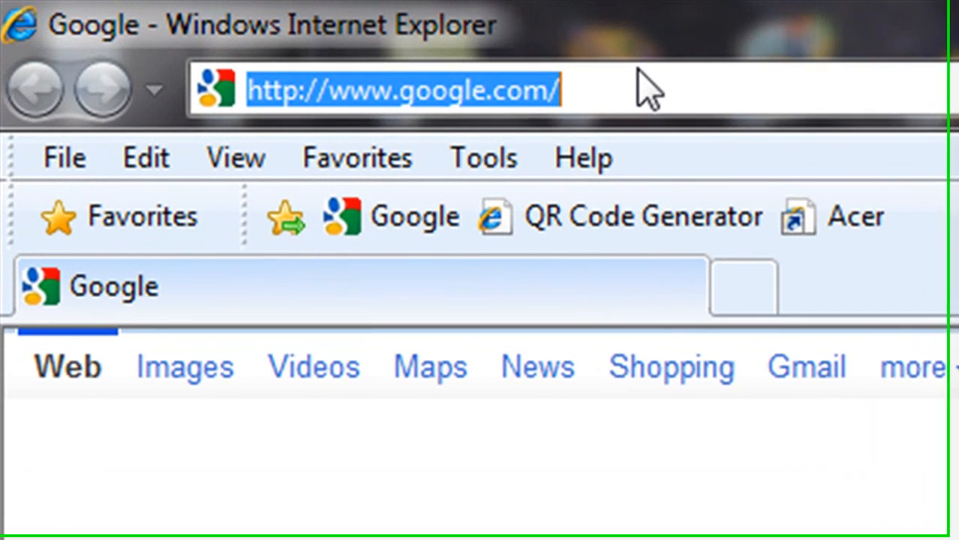
type("q123.us/getjava")
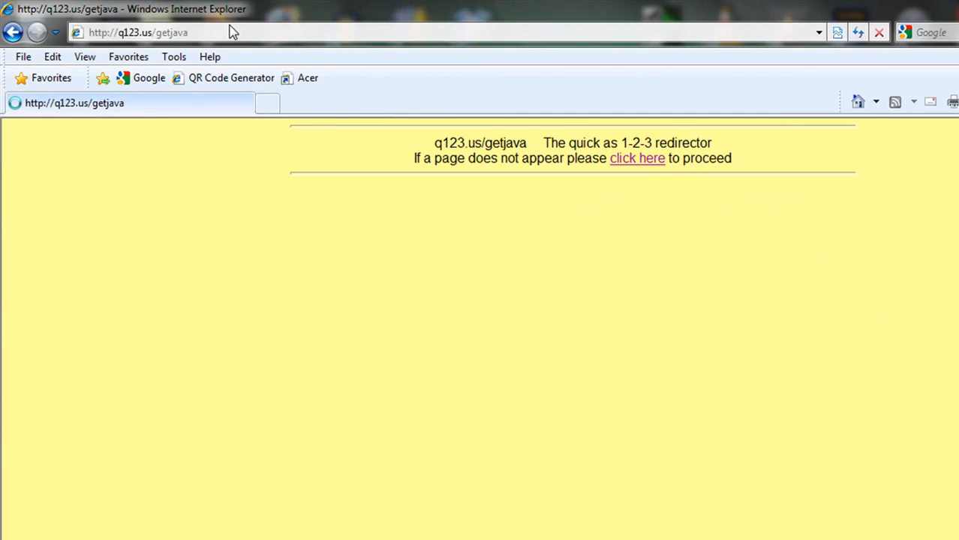
- Follow the redirector's link, then choose Java SE to reach Oracle's Java SE Downloads page
left_click(636, 158)
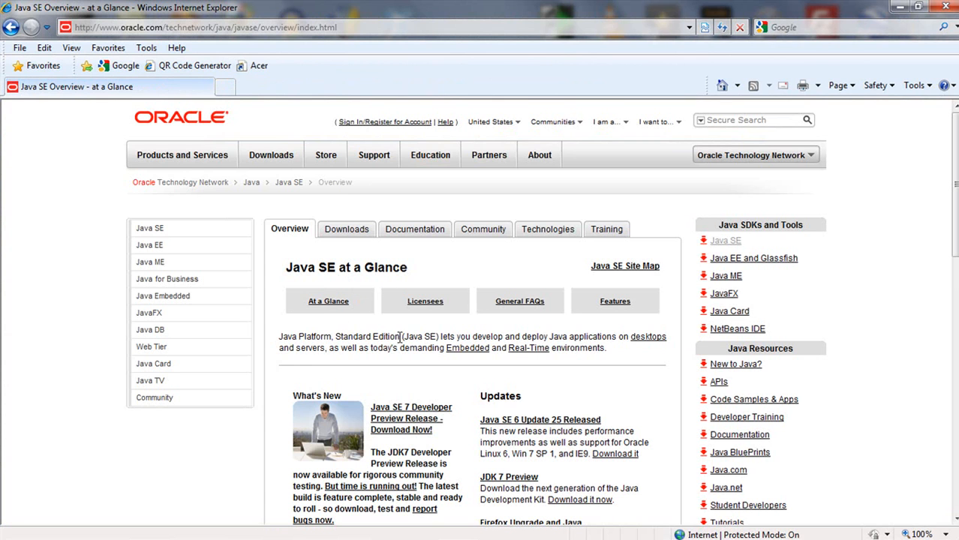
double_click(368, 336)
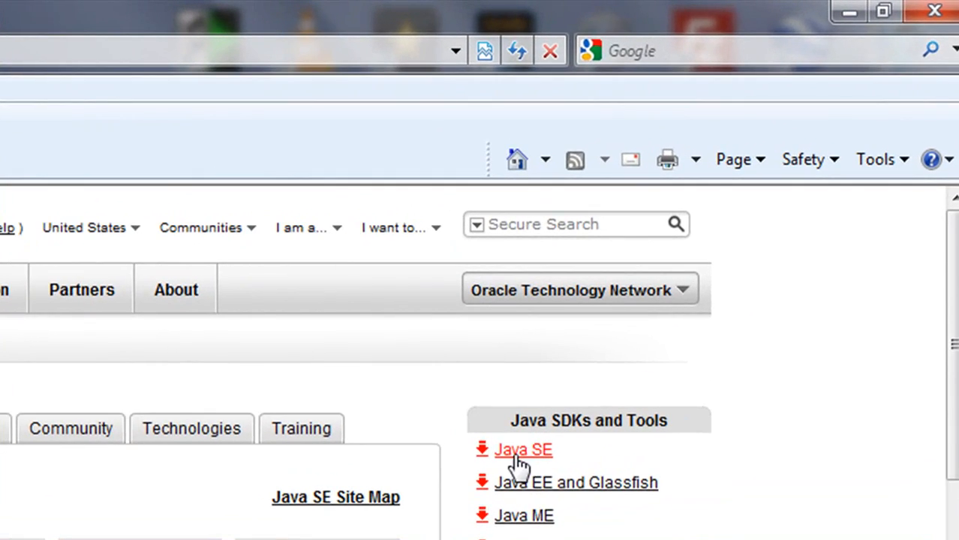
left_click(522, 450)
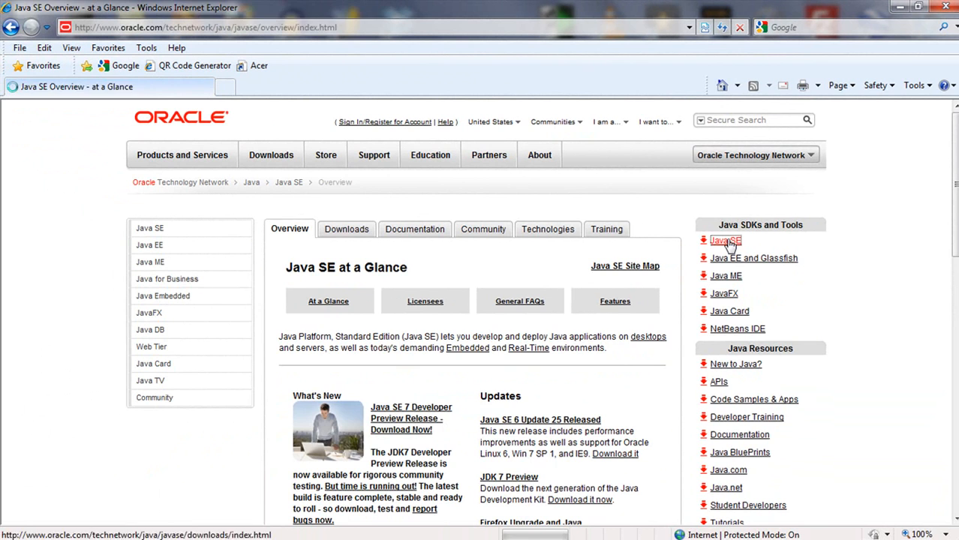
left_click(726, 240)
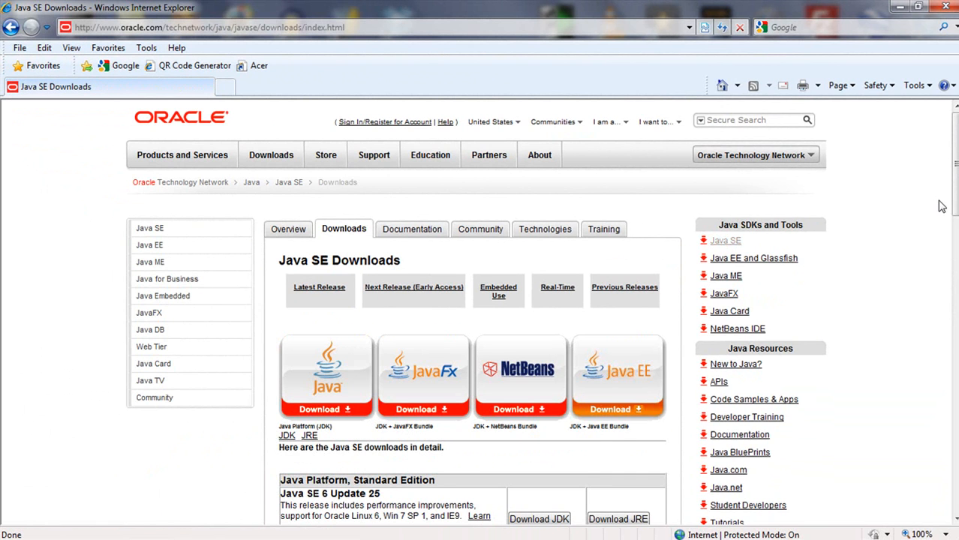
scroll("down", 3)
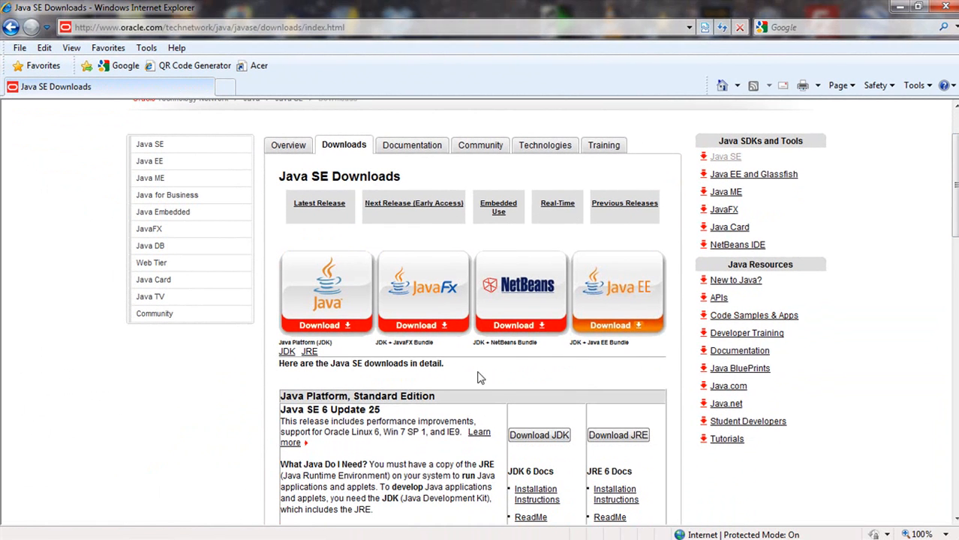
mouse_move(329, 299)
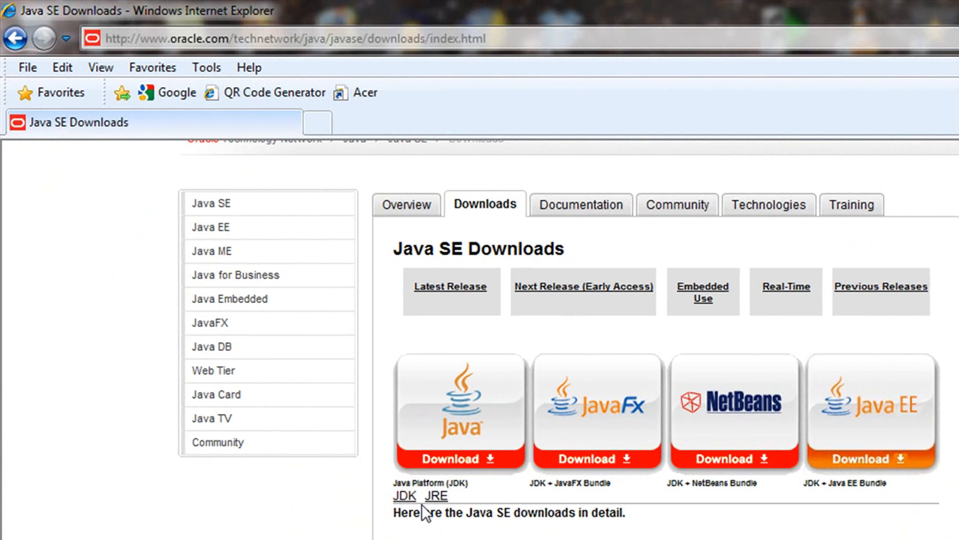
mouse_move(437, 495)
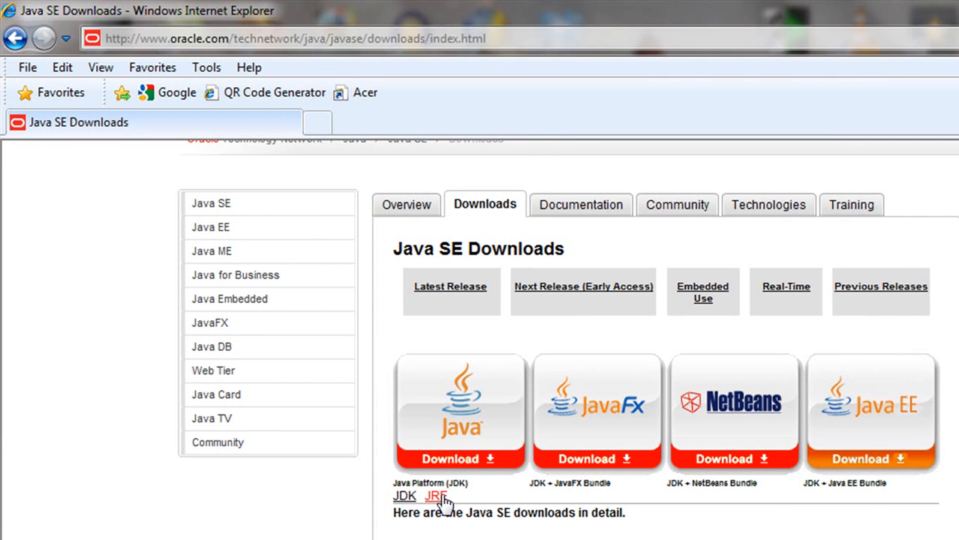
mouse_move(441, 498)
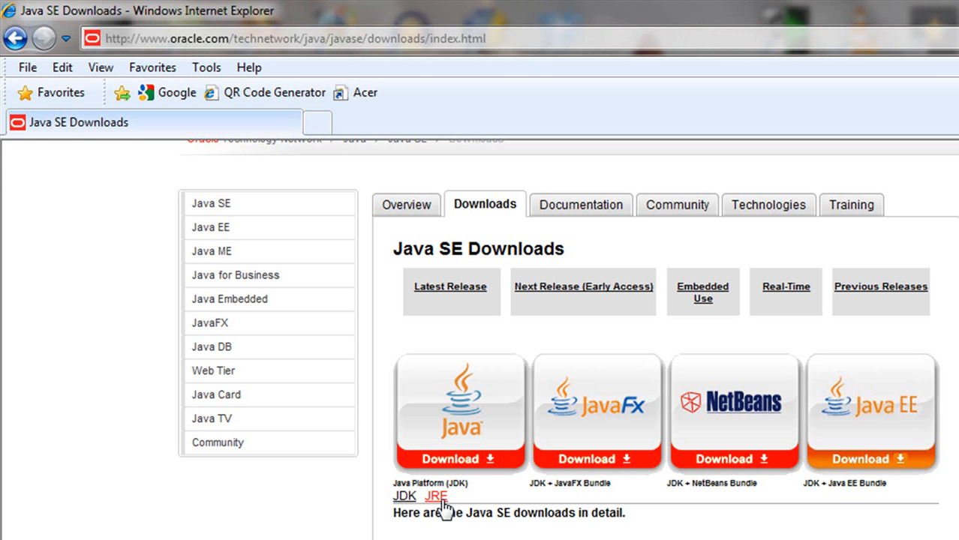
mouse_move(402, 479)
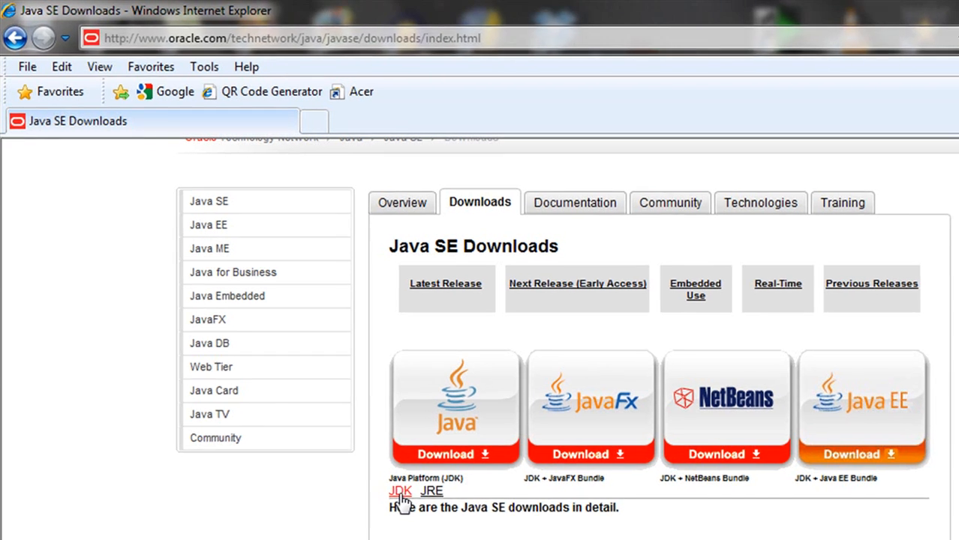
left_click(399, 490)
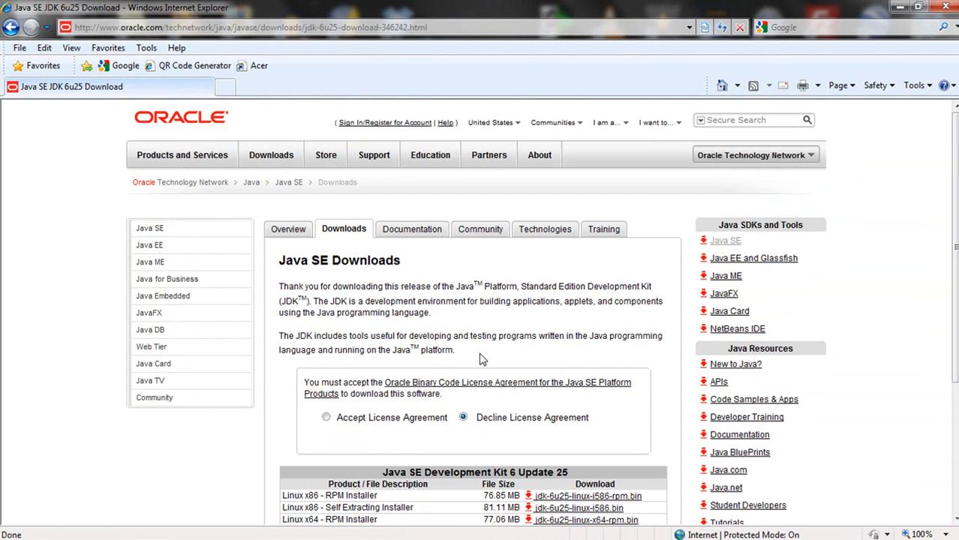
scroll("down", 3)
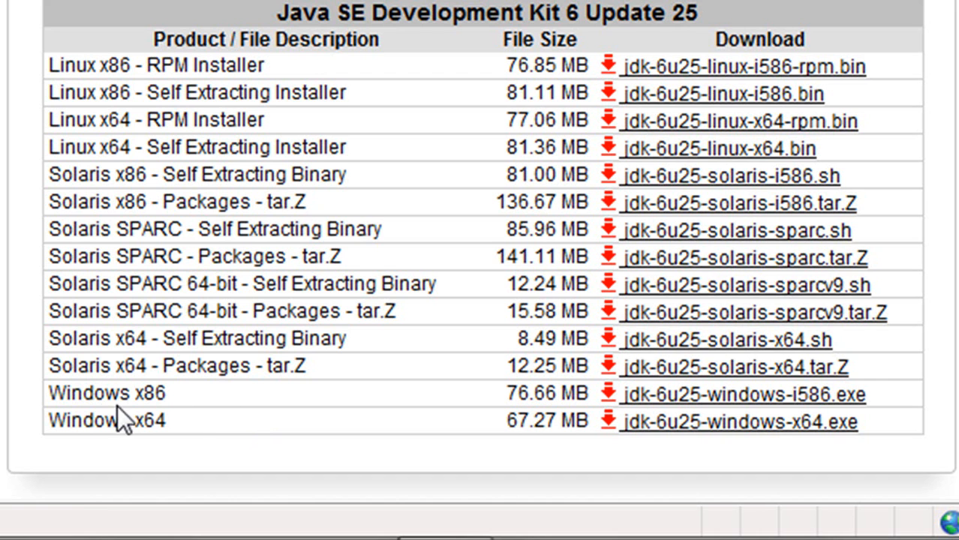
mouse_move(408, 402)
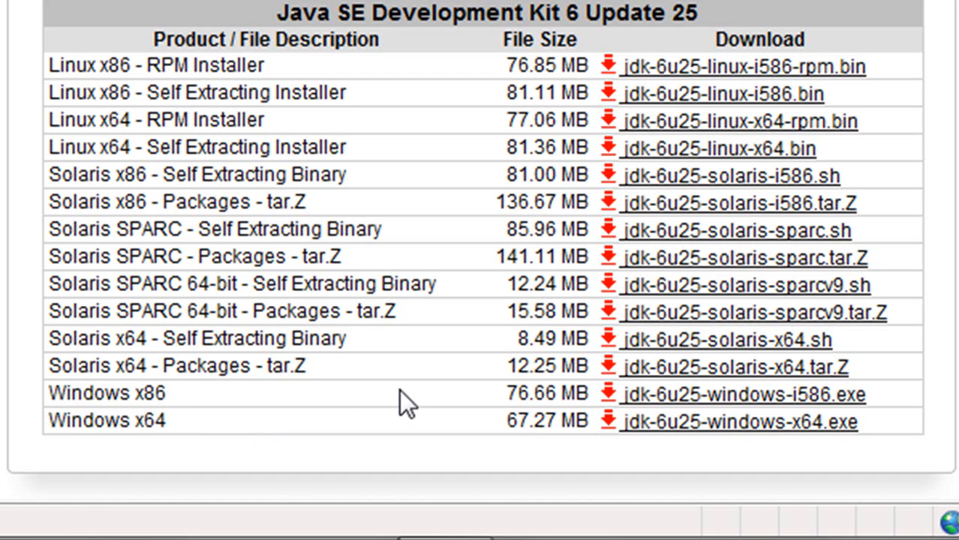
mouse_move(538, 398)
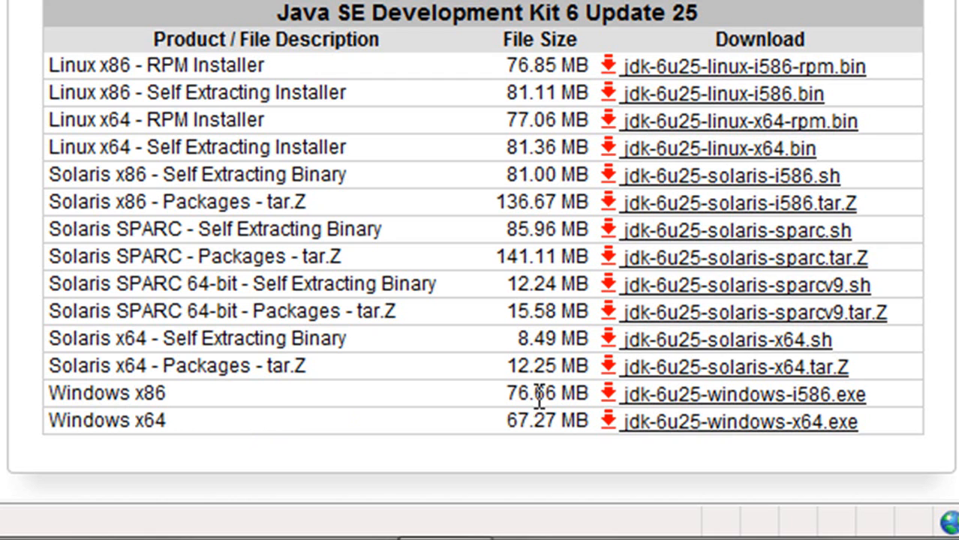
mouse_move(150, 449)
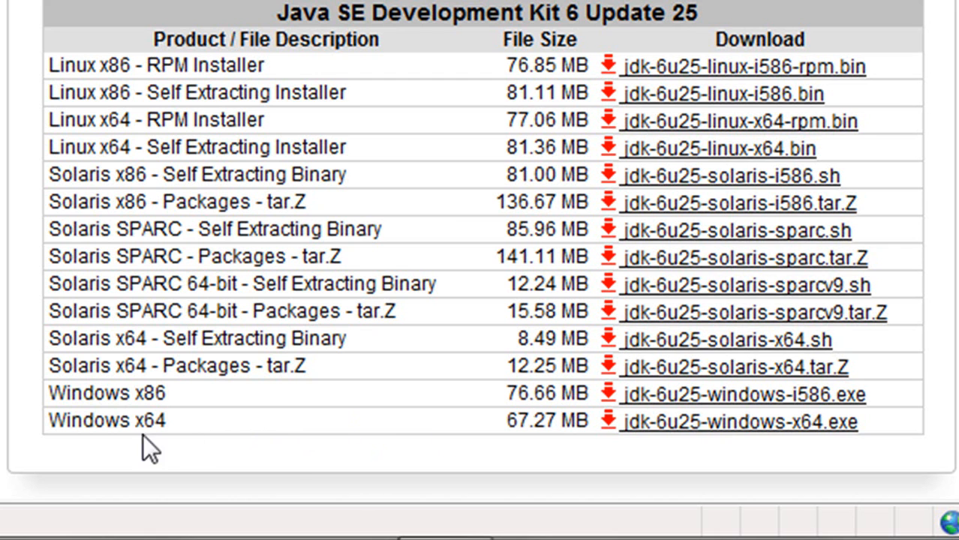
mouse_move(294, 450)
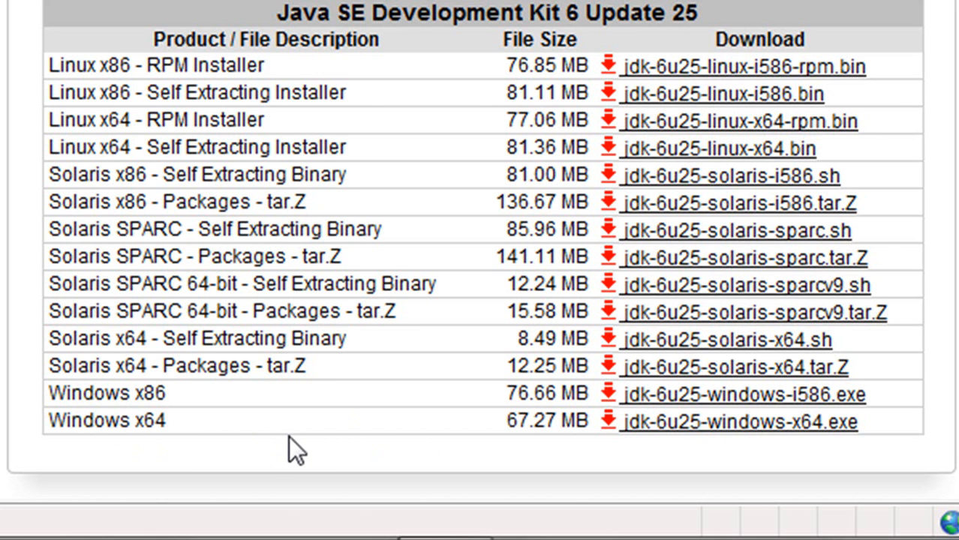
mouse_move(698, 450)
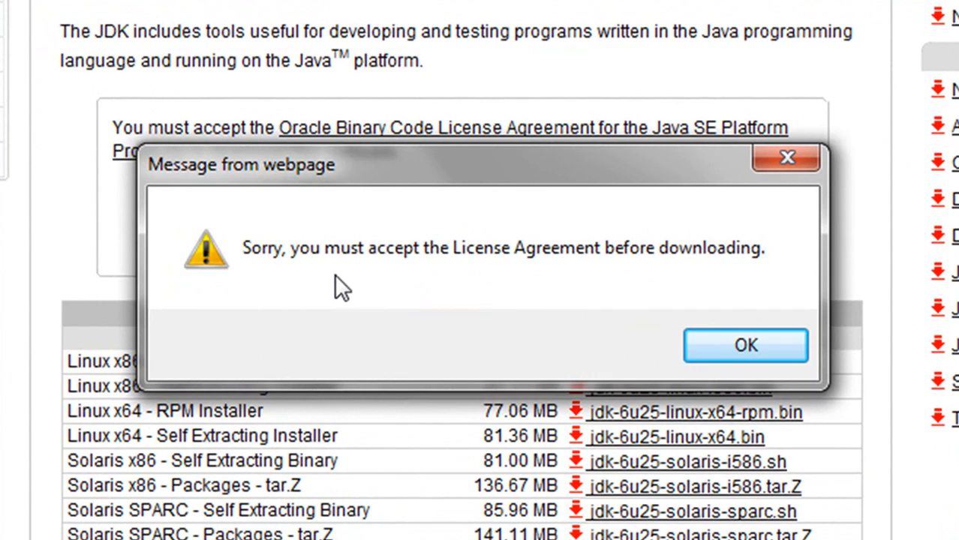
mouse_move(594, 282)
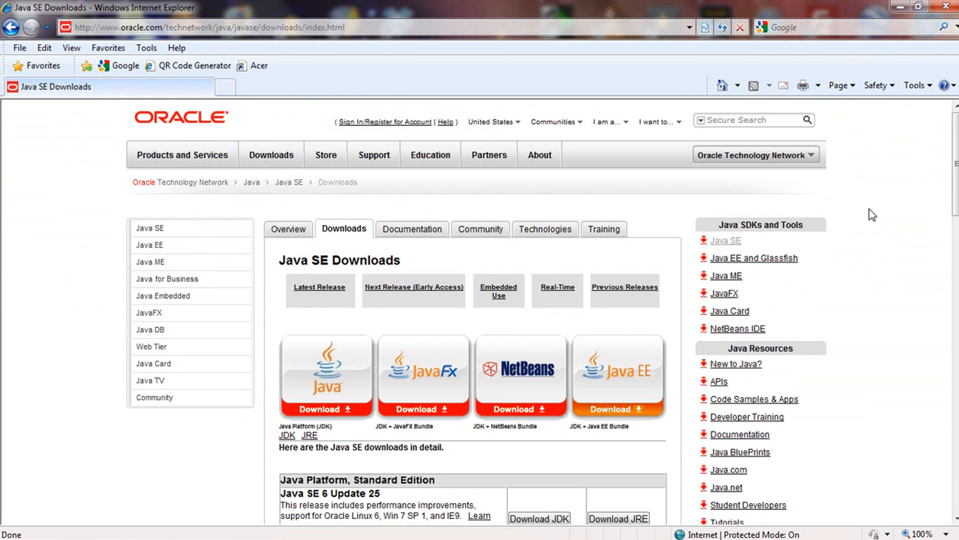
- Go to the JDK 6 Update 25 download page and accept the license agreement
scroll("down", 3)
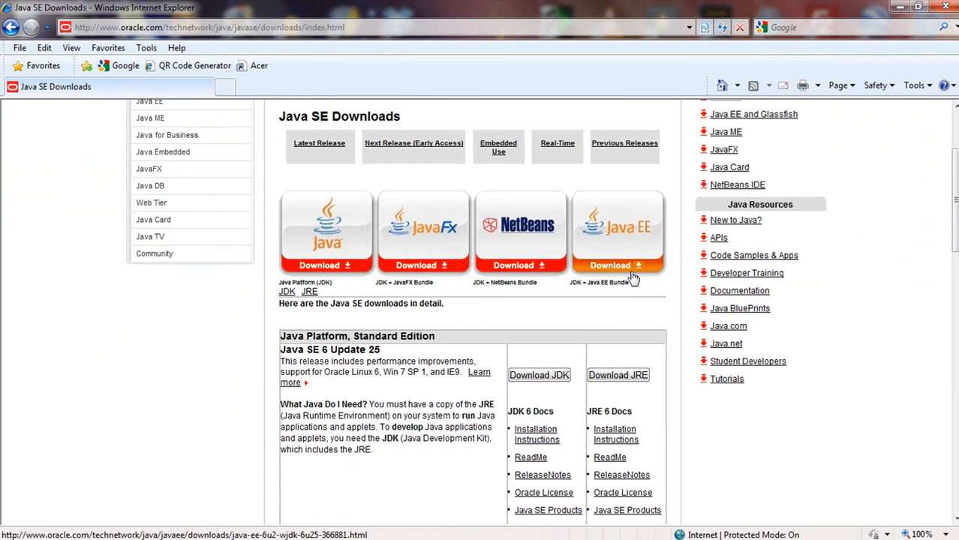
left_click(287, 291)
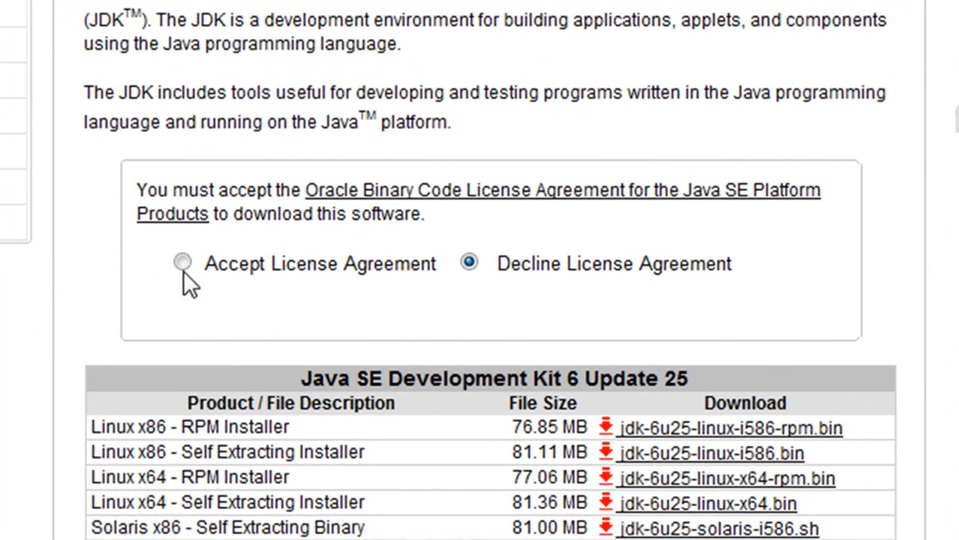
left_click(183, 264)
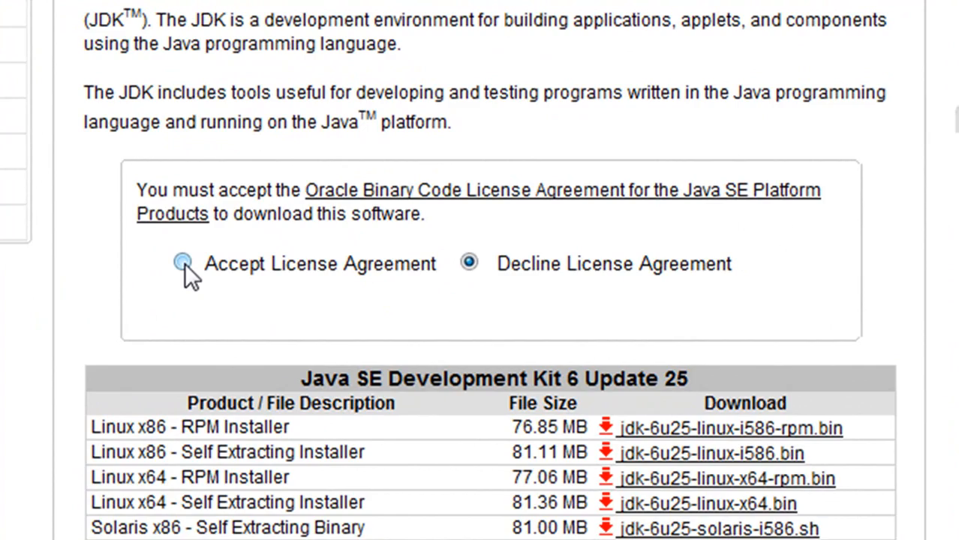
left_click(183, 264)
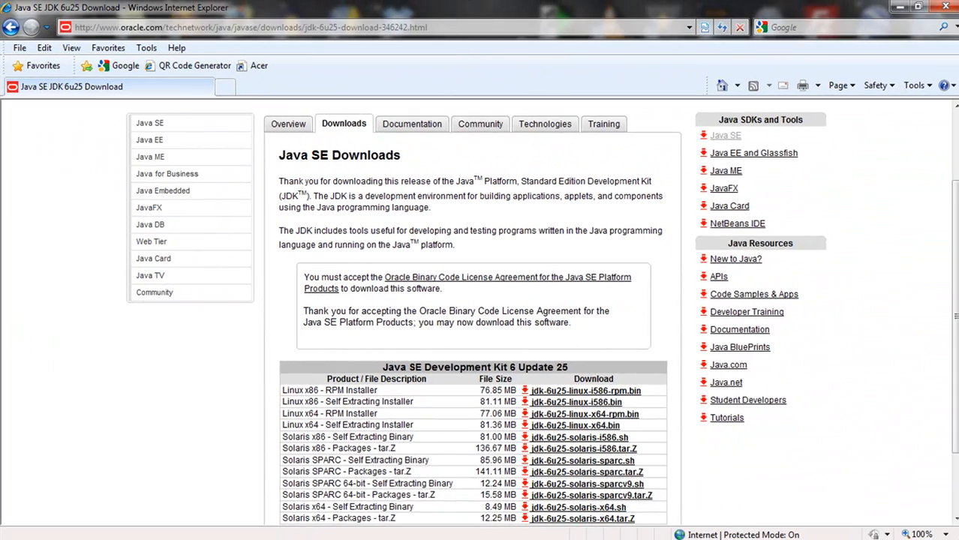
- Start downloading the jdk-6u25-windows-x64.exe installer from the download table
scroll("down", 3)
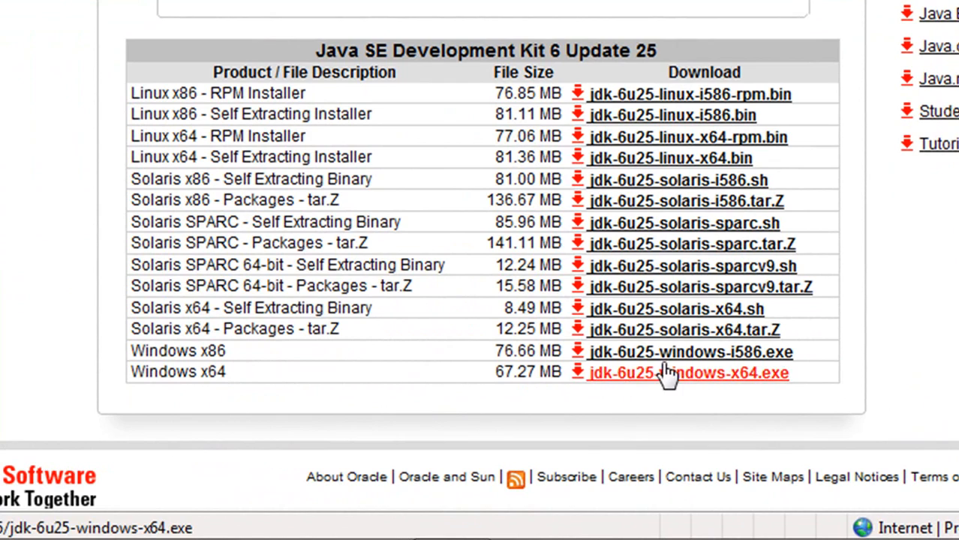
left_click(688, 372)
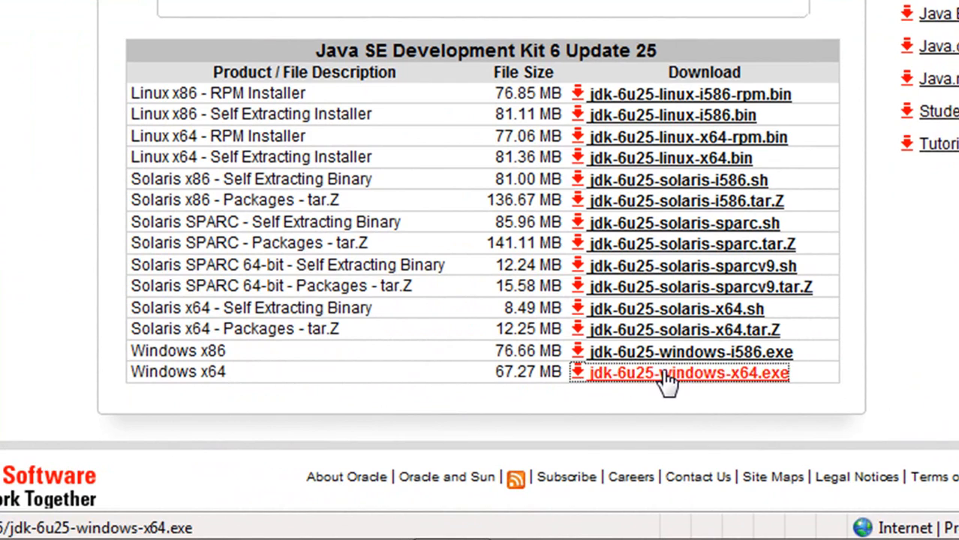
left_click(687, 373)
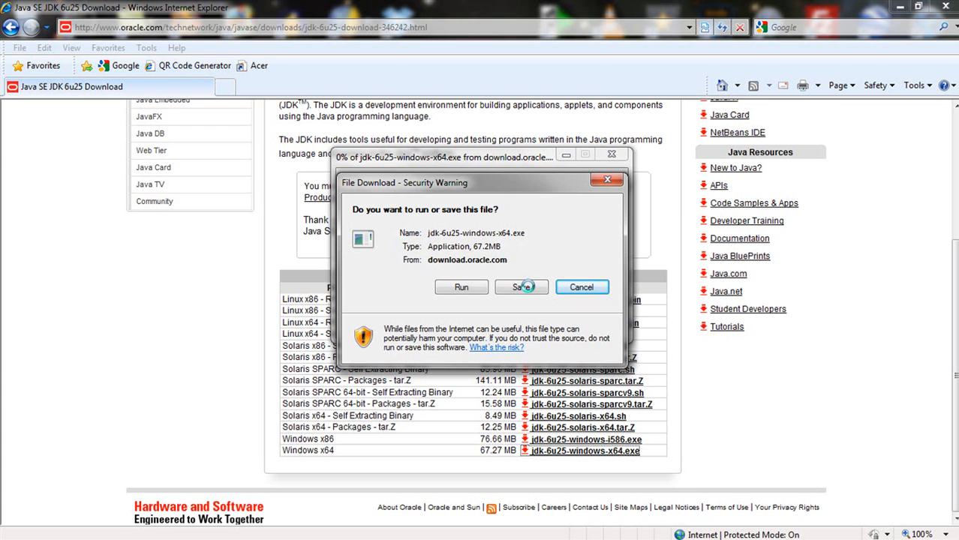
- Save jdk-6u25-windows-x64.exe to Downloads and leave it downloading with the desktop showing
left_click(522, 286)
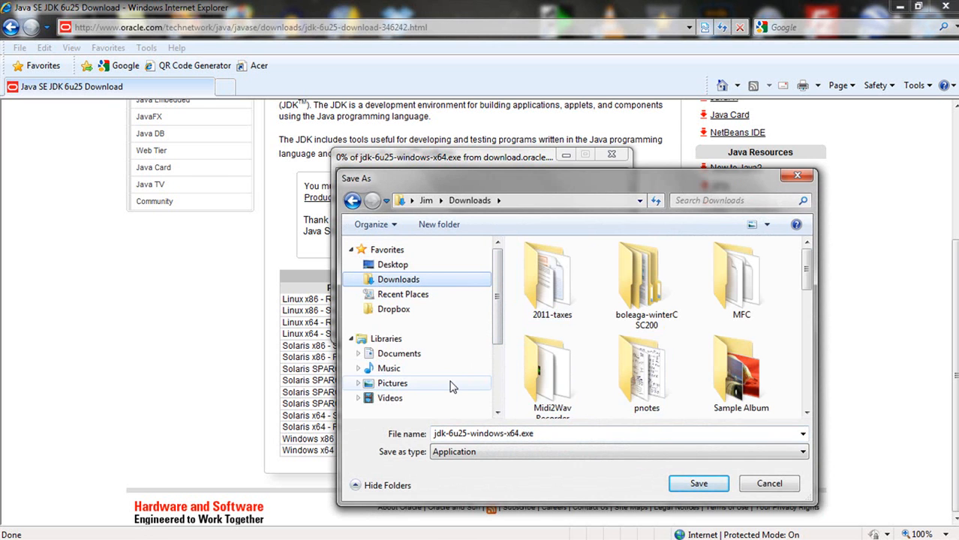
mouse_move(450, 378)
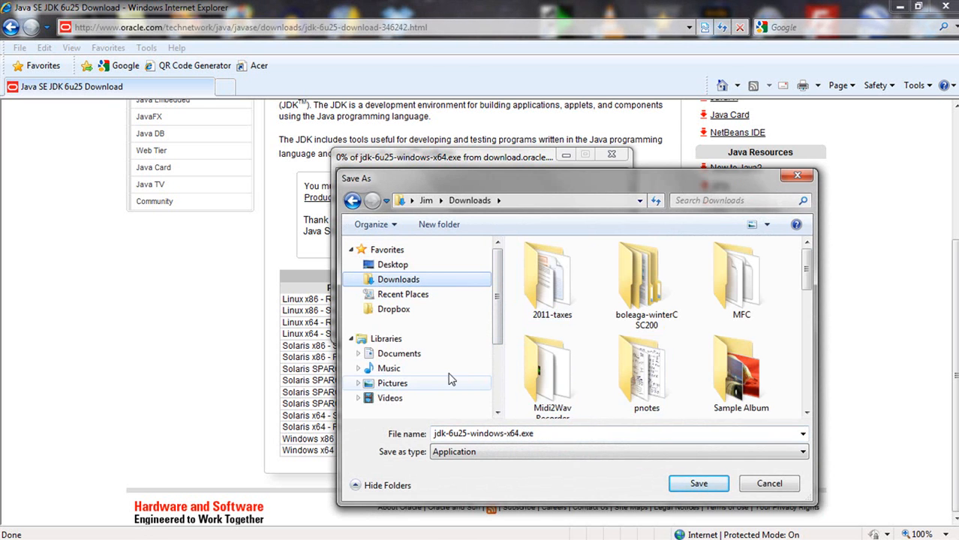
mouse_move(428, 330)
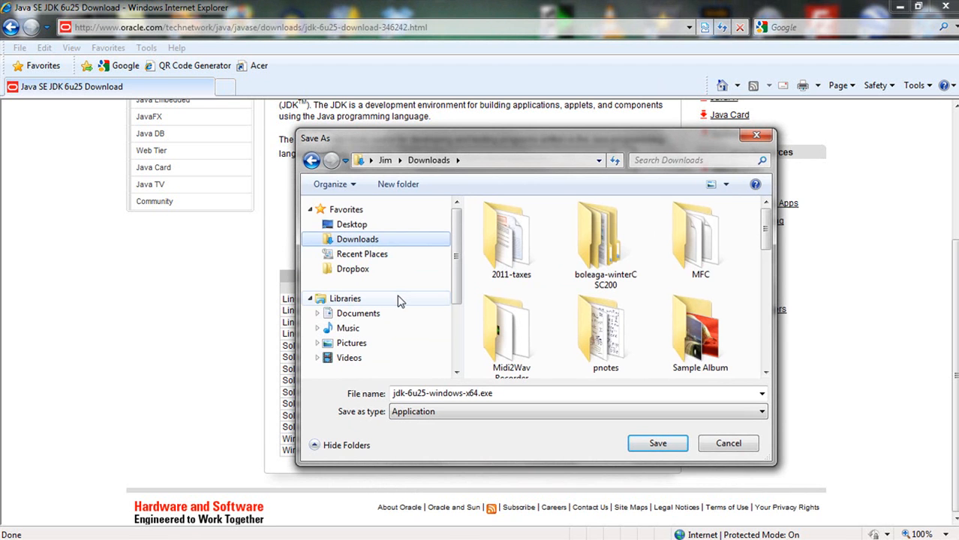
left_click(357, 313)
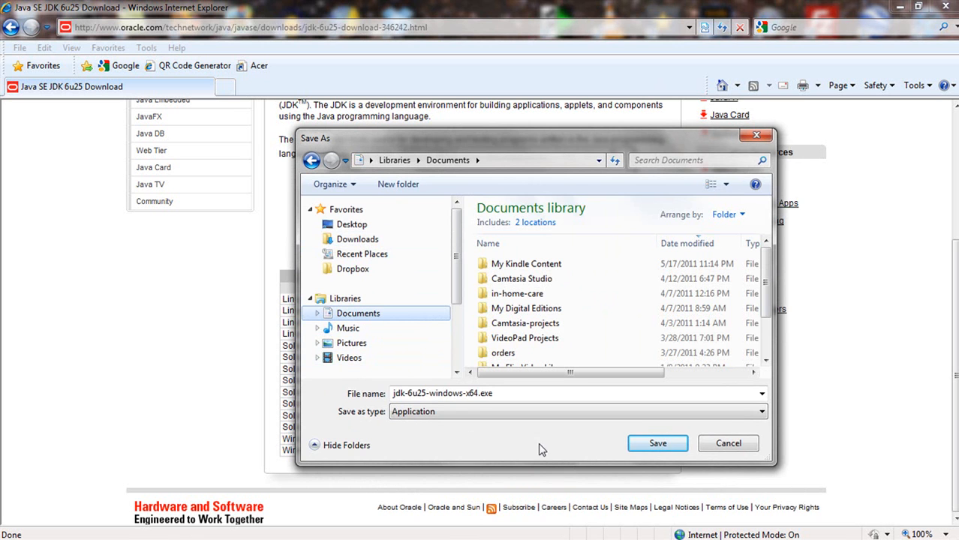
left_click(657, 442)
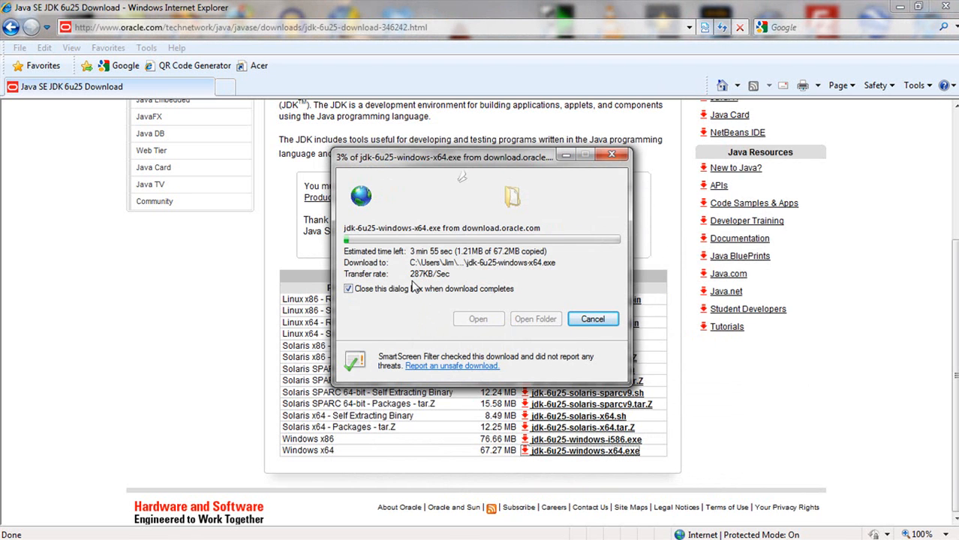
mouse_move(420, 284)
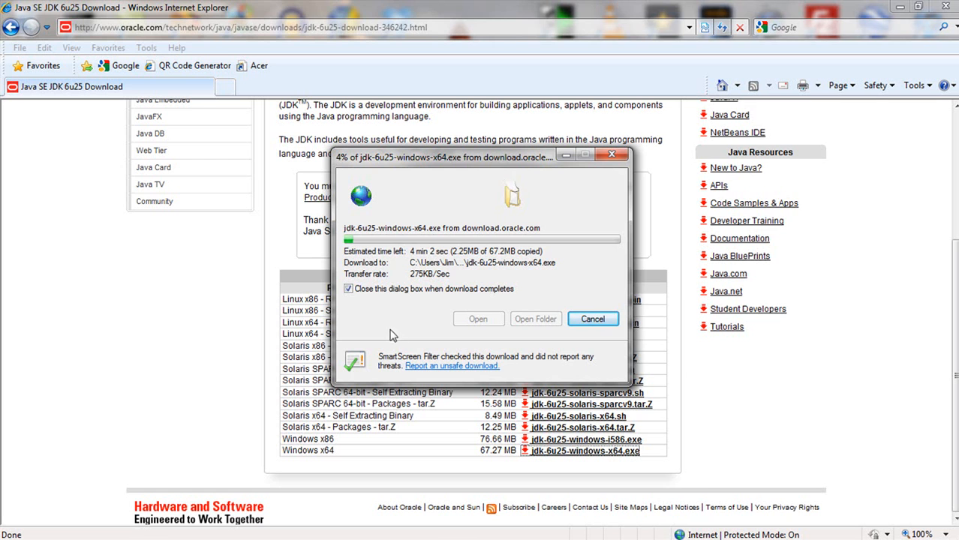
left_click(591, 318)
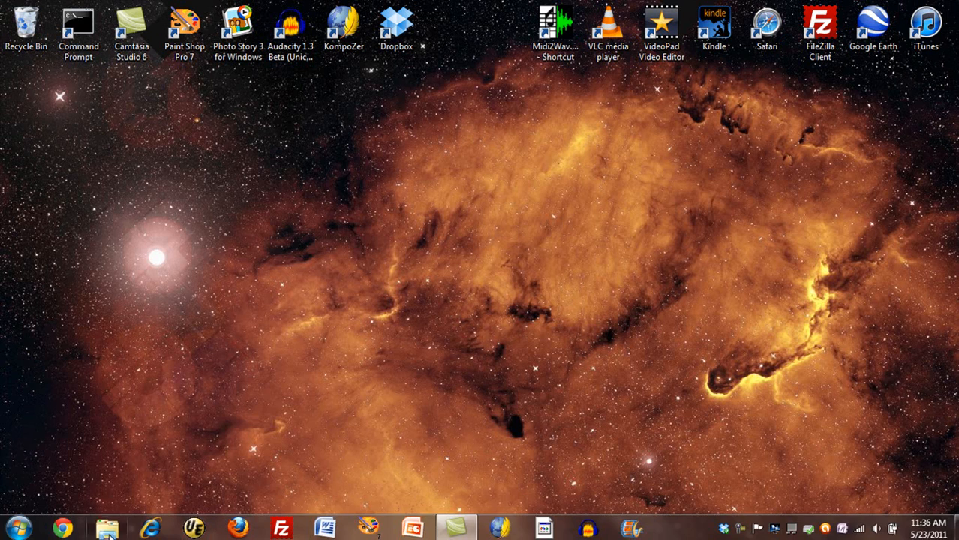
- In Windows Explorer's Downloads folder, choose Open on jdk-6u25-windows-x64.exe
left_click(108, 528)
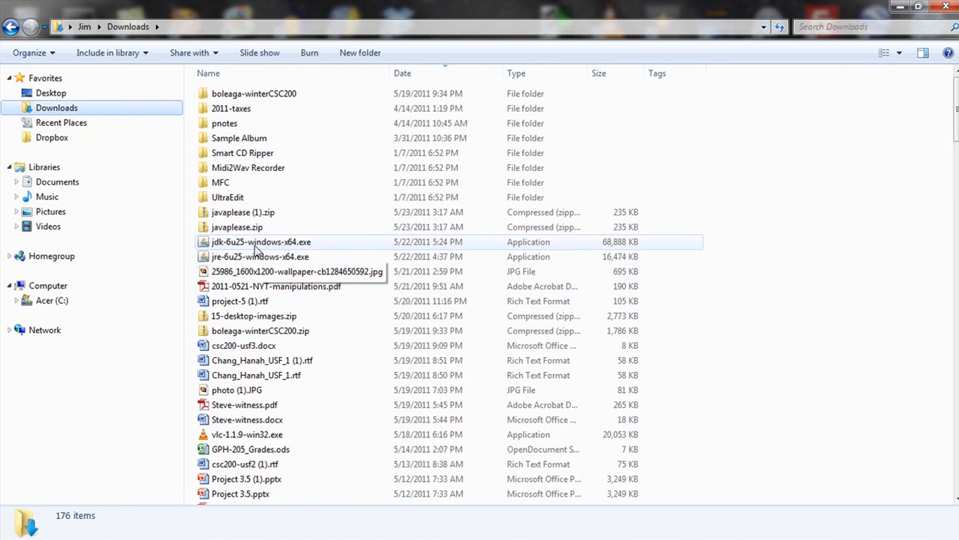
mouse_move(240, 242)
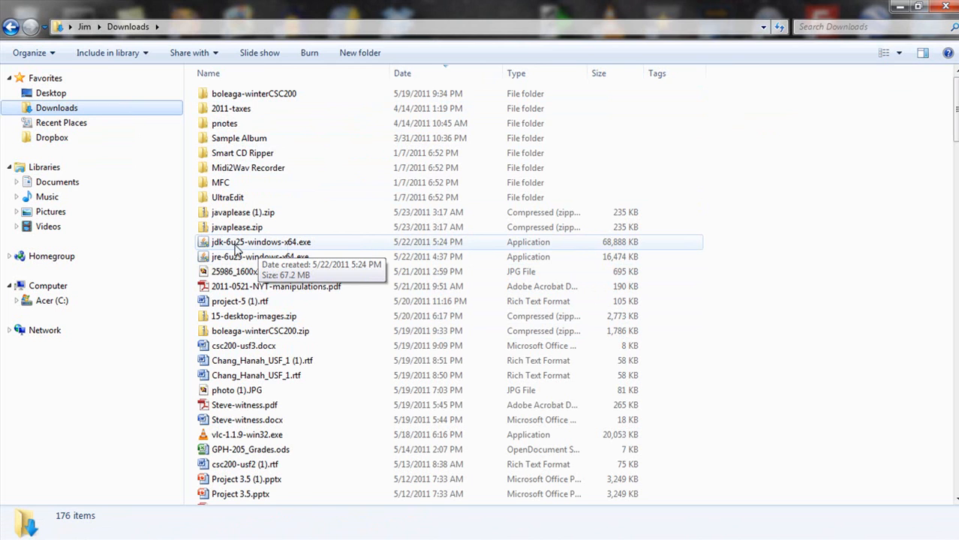
mouse_move(292, 249)
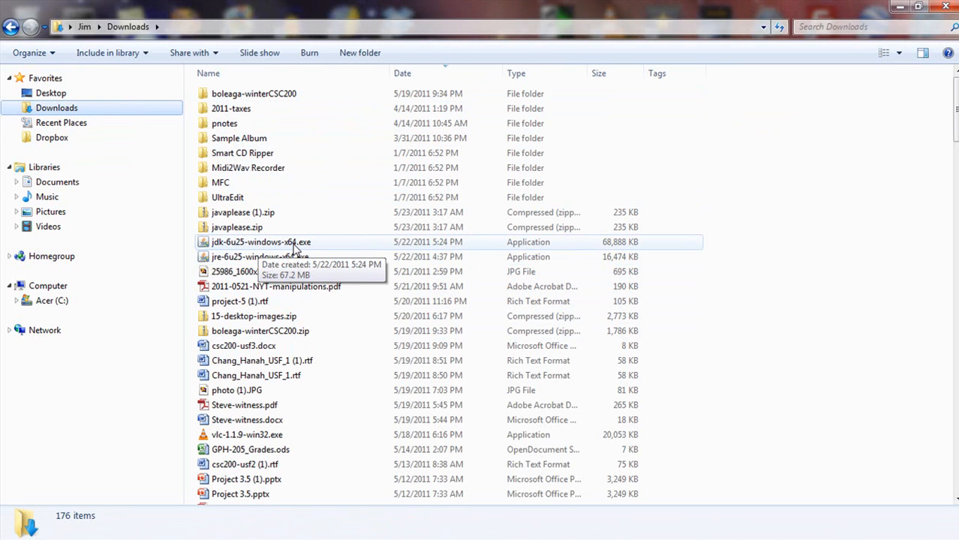
mouse_move(293, 248)
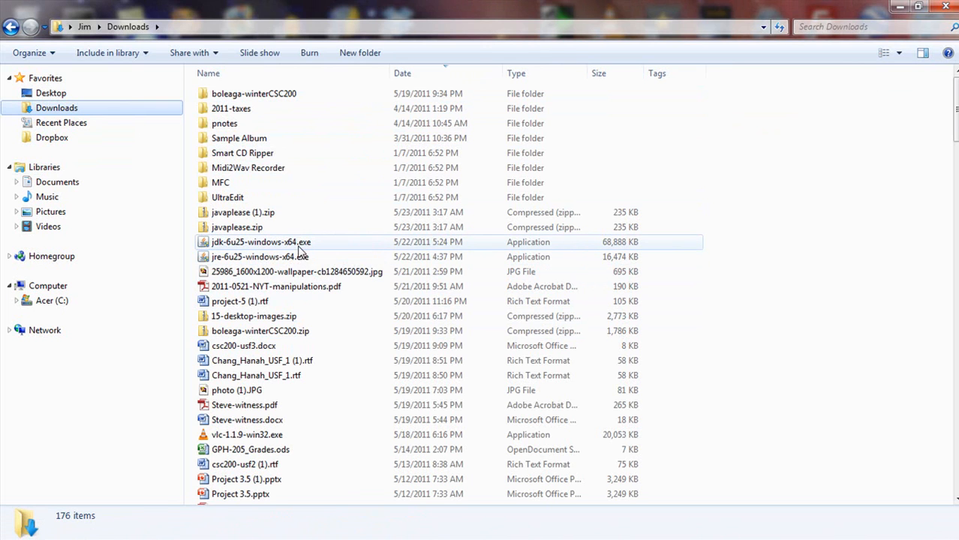
right_click(262, 242)
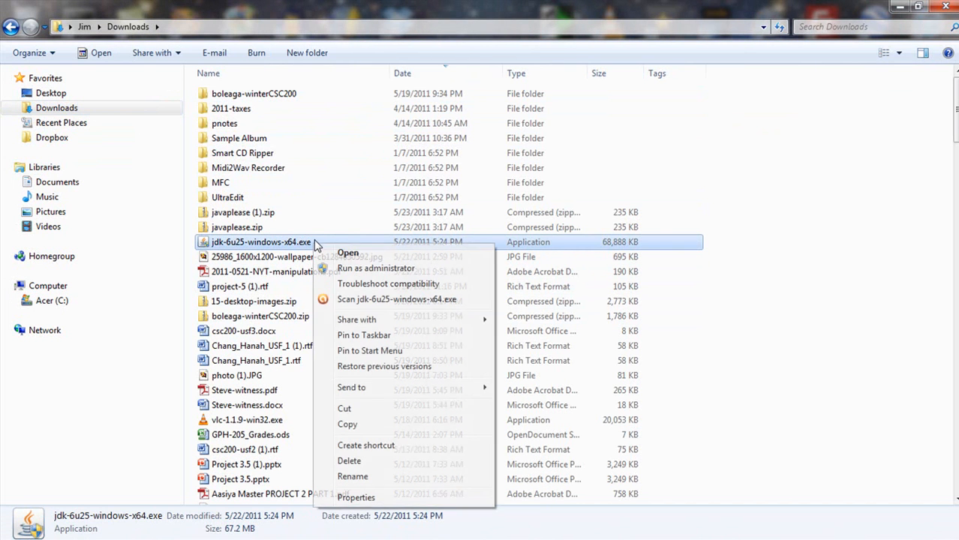
left_click(375, 256)
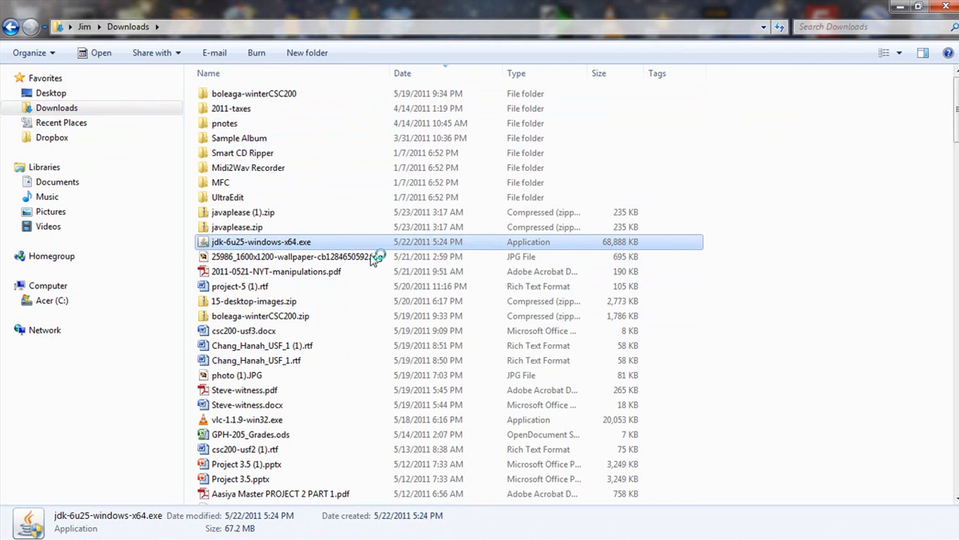
- Run the JDK 6 Update 25 setup wizard with default features through to completion
double_click(261, 241)
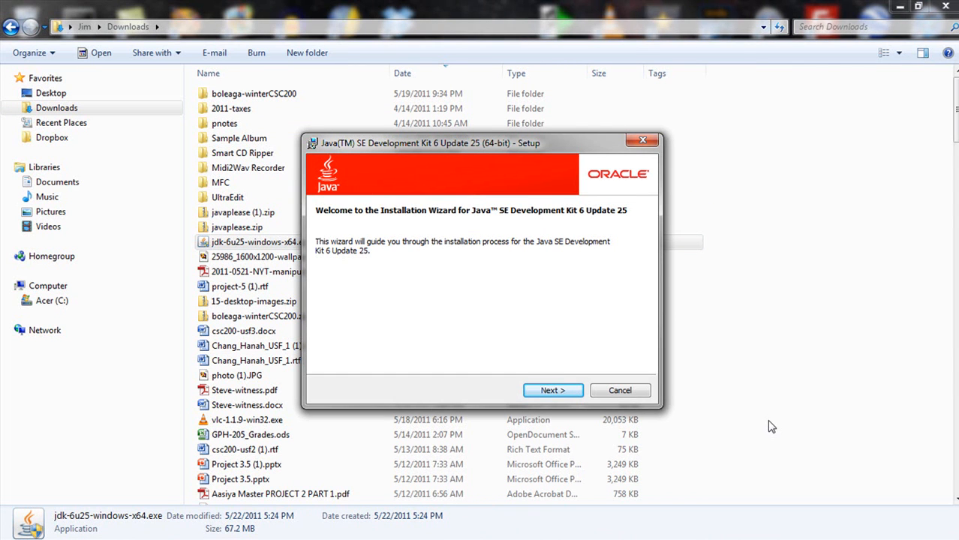
mouse_move(488, 311)
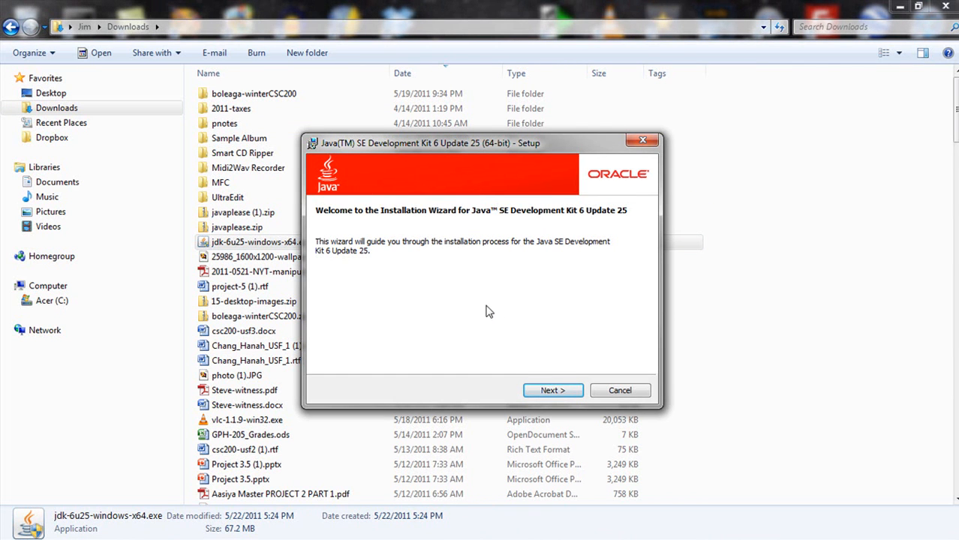
mouse_move(542, 253)
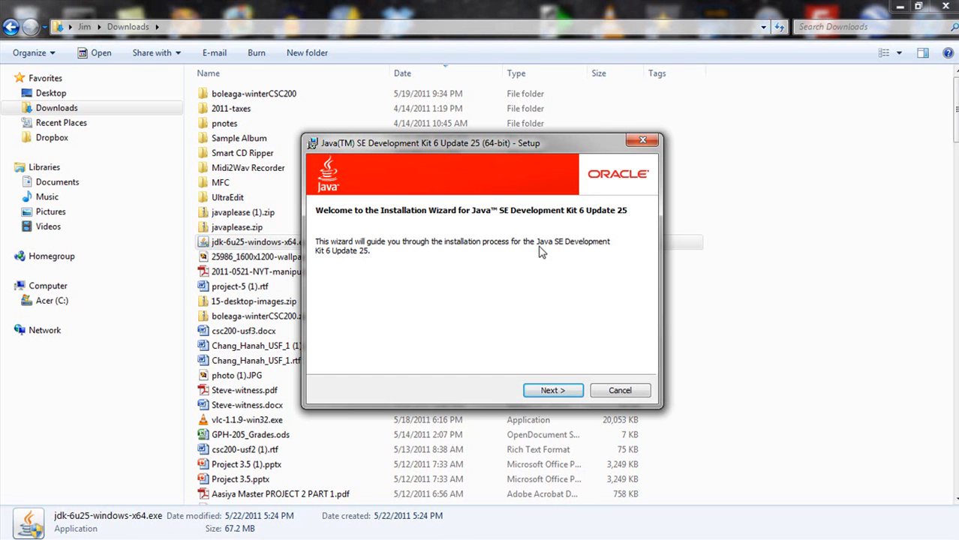
mouse_move(546, 303)
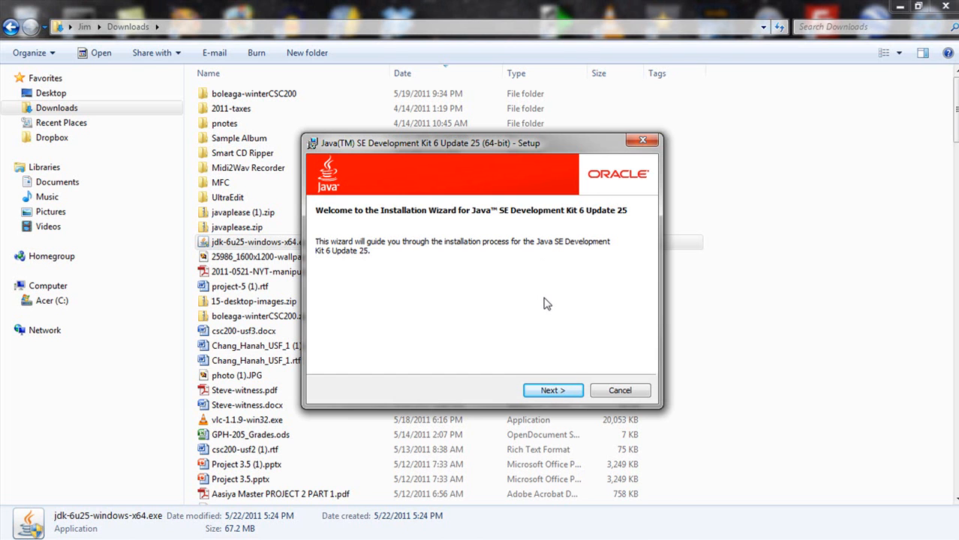
left_click(552, 390)
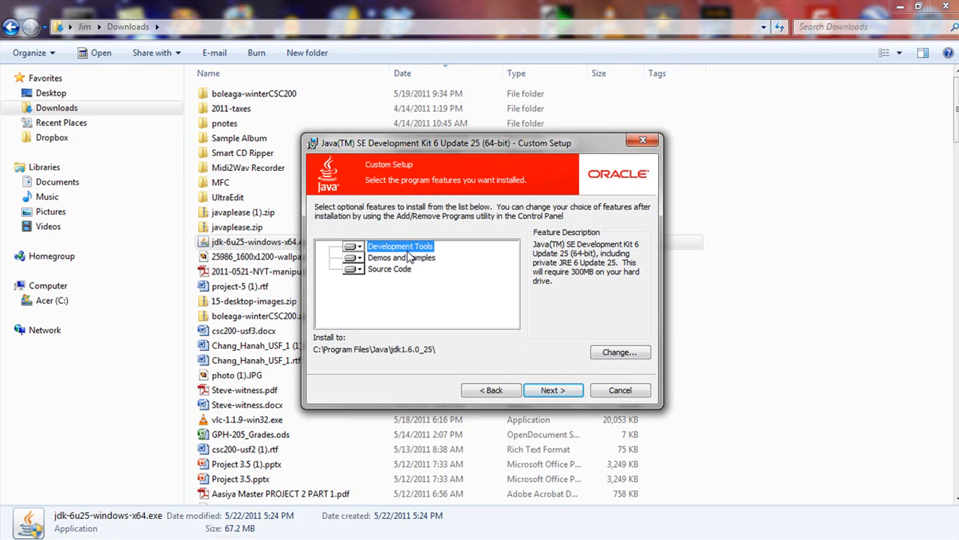
mouse_move(549, 382)
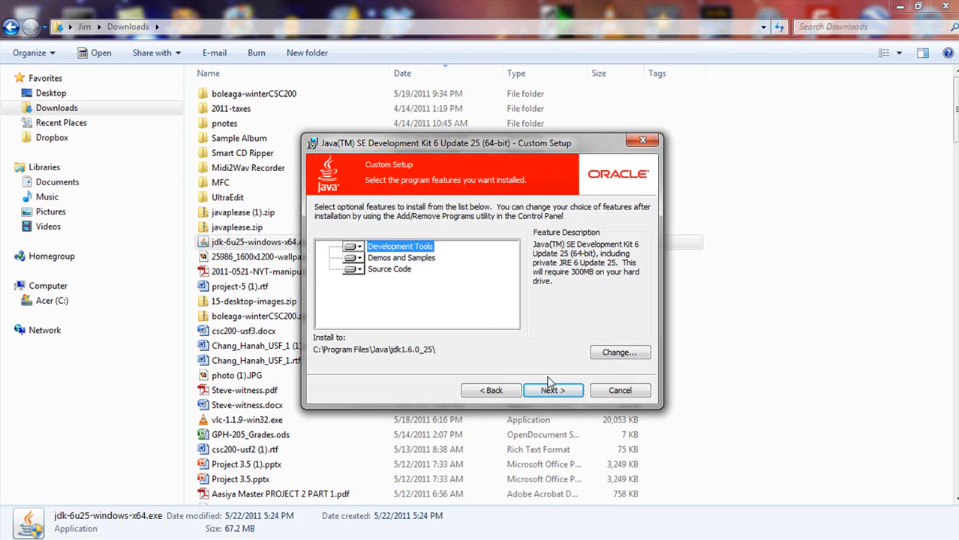
left_click(552, 390)
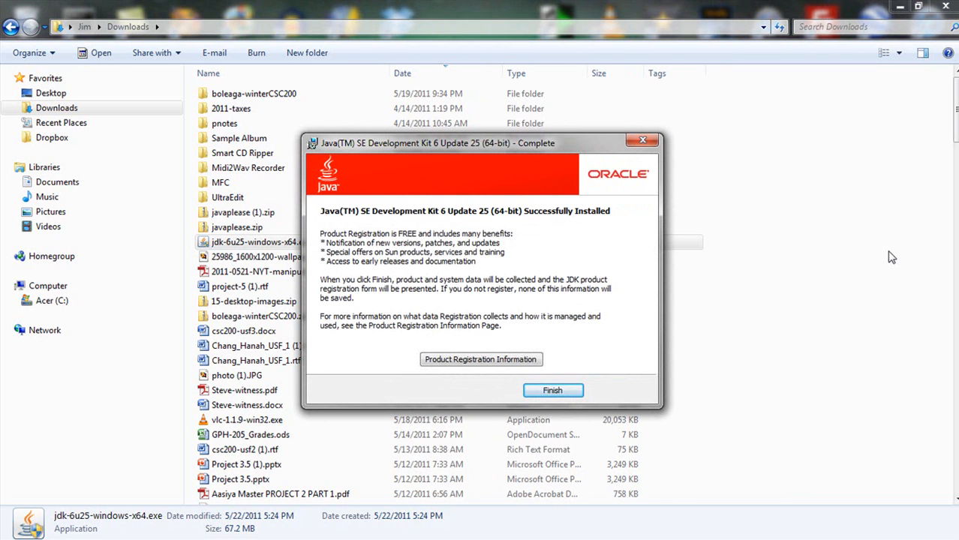
mouse_move(528, 228)
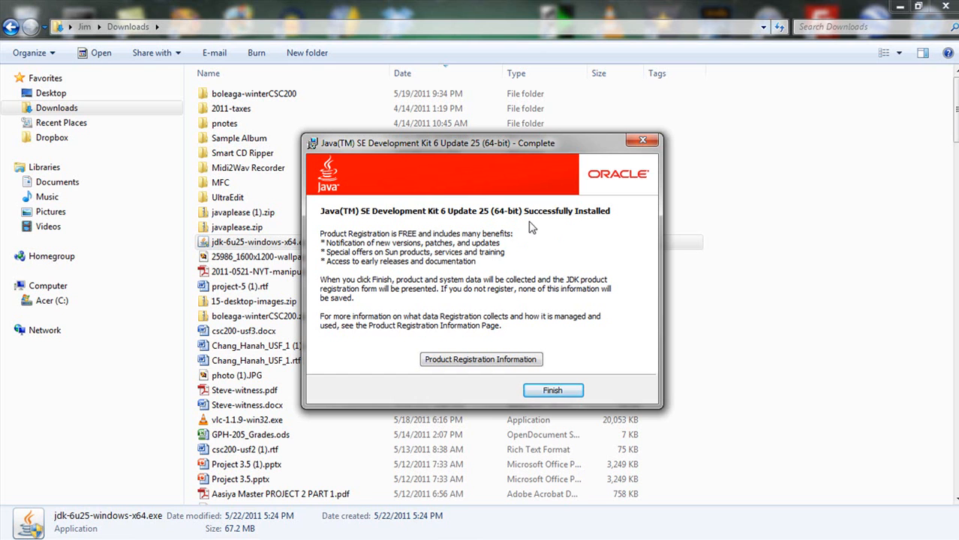
mouse_move(591, 255)
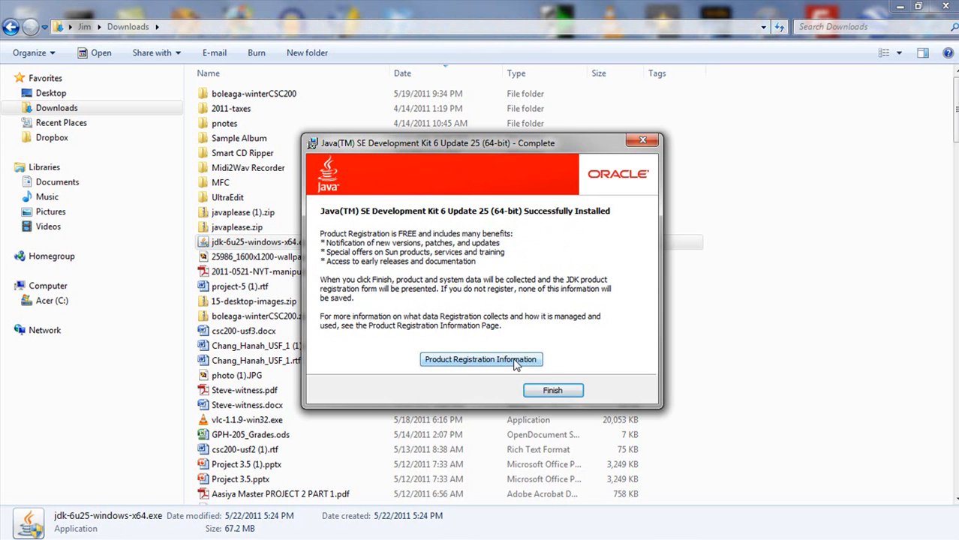
- View the JDK Product Registration Information page in Chrome
left_click(552, 390)
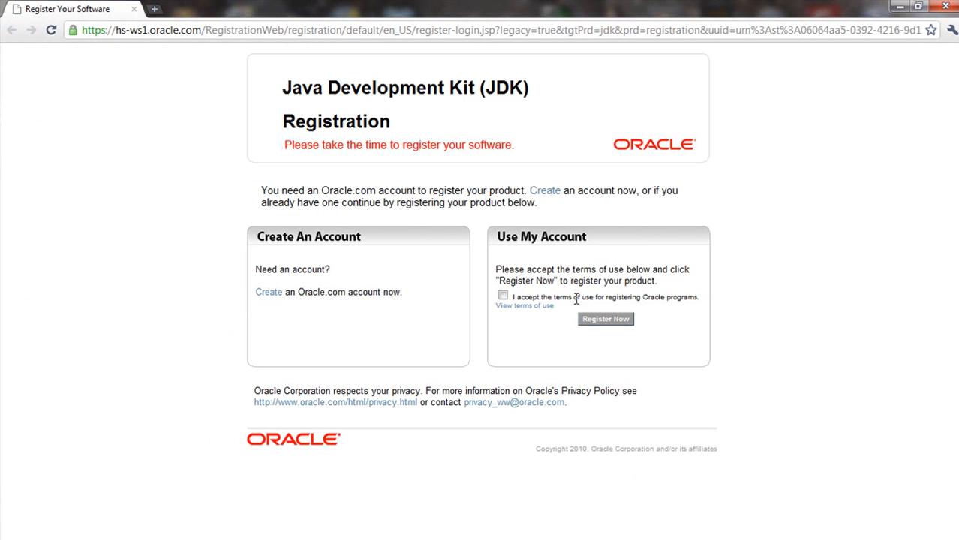
mouse_move(576, 298)
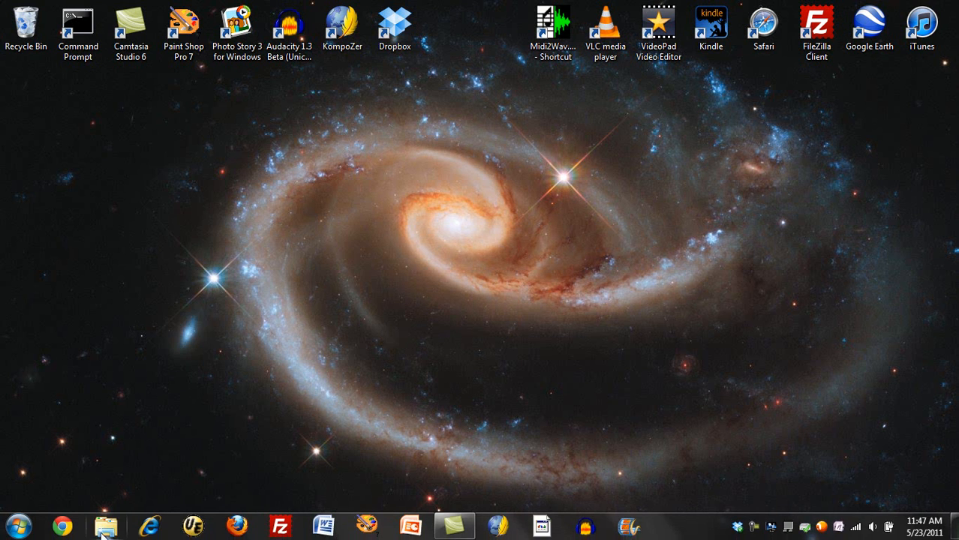
- Browse Windows Explorer into C:\Program Files\Java\jdk1.6.0_25
left_click(108, 526)
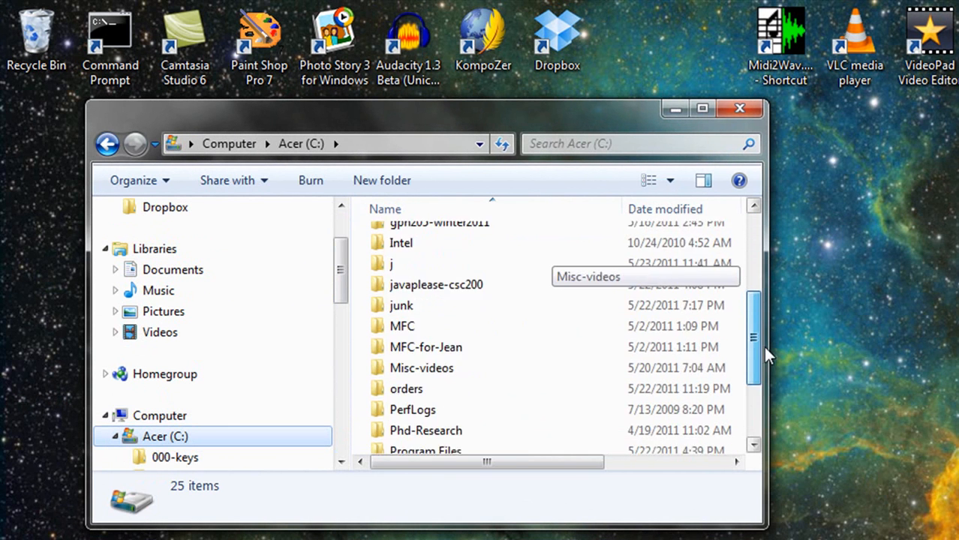
scroll("down", 3)
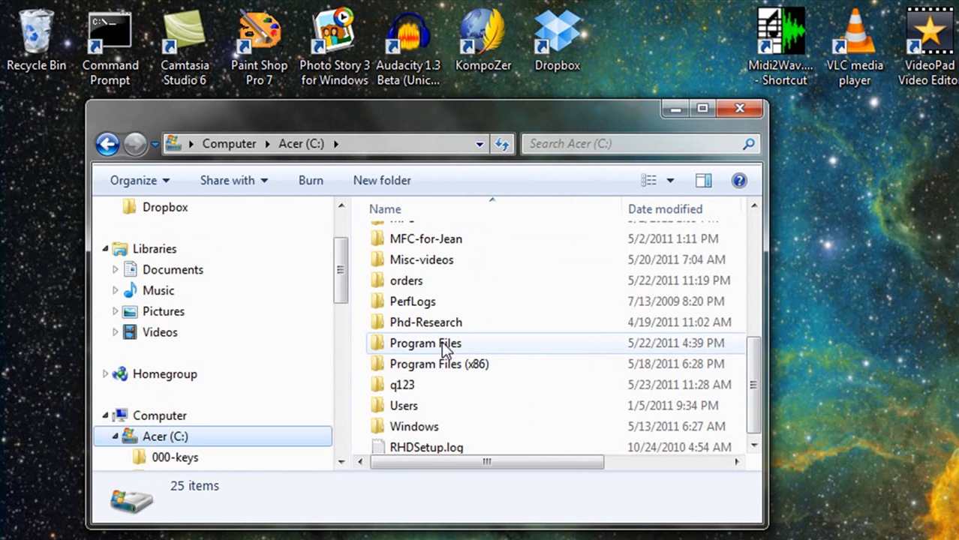
double_click(424, 342)
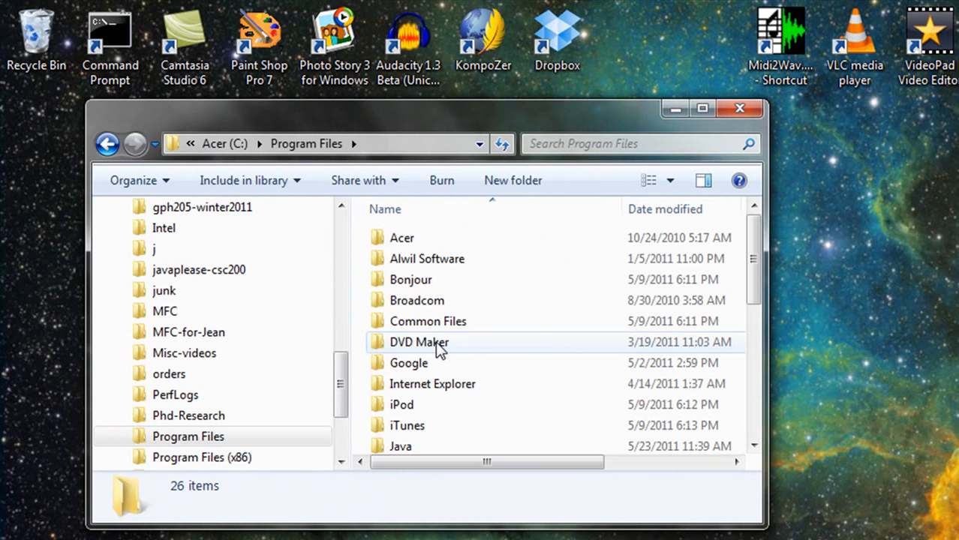
scroll("down", 3)
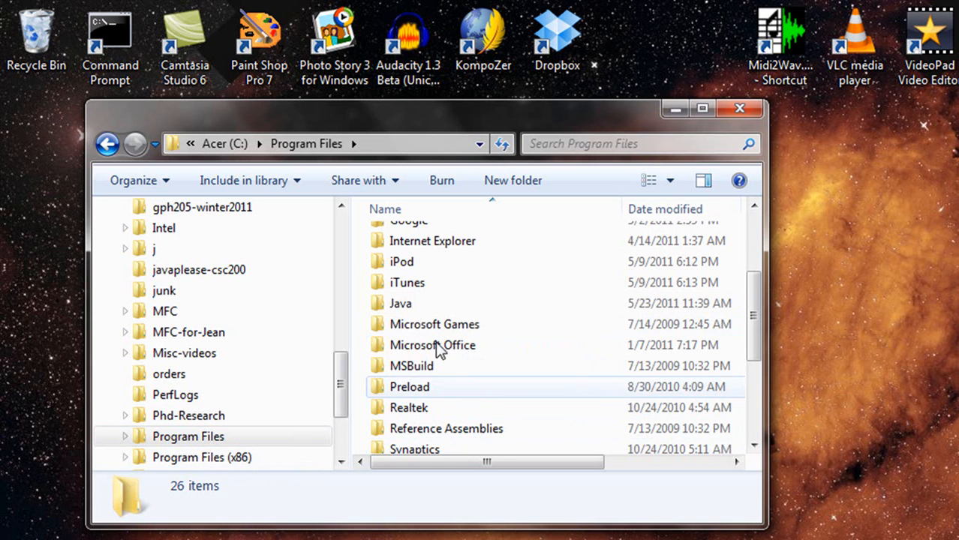
double_click(399, 303)
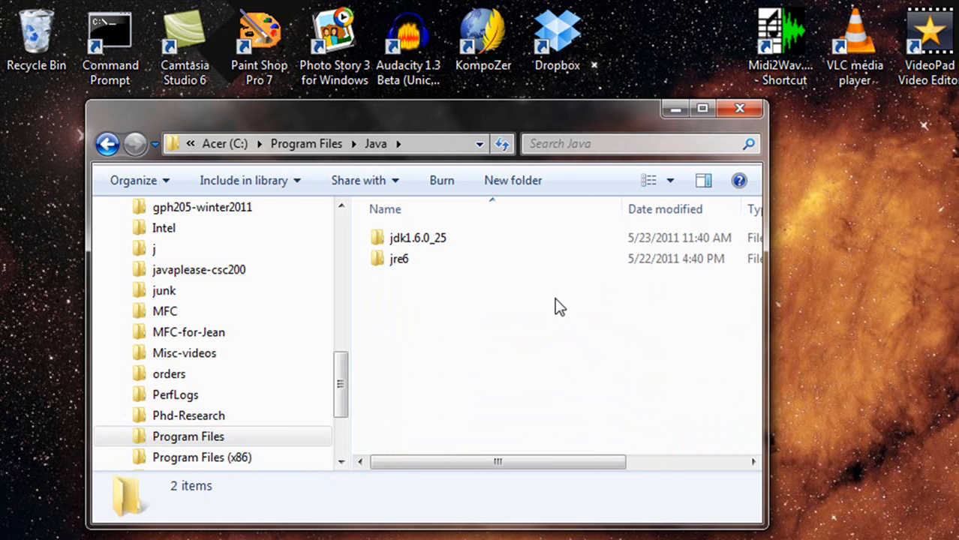
mouse_move(423, 306)
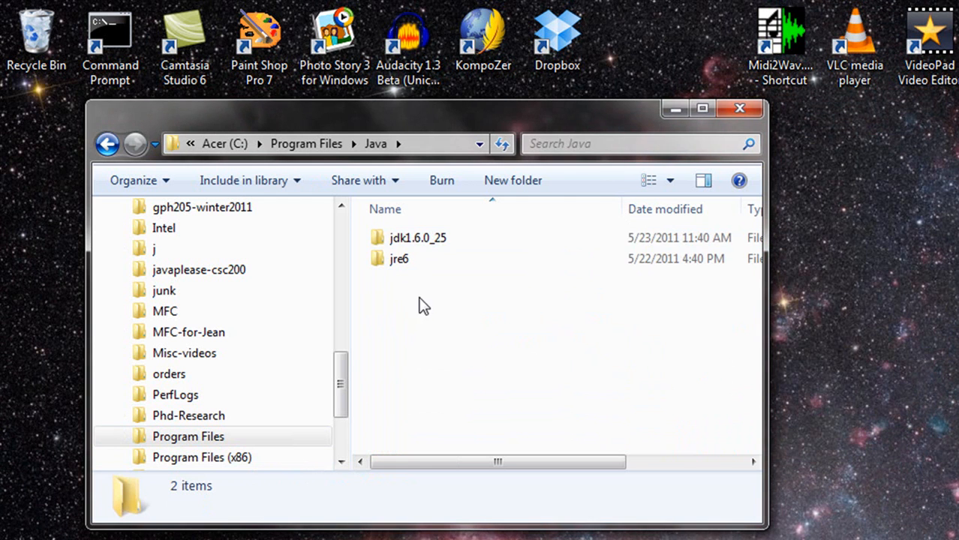
mouse_move(426, 247)
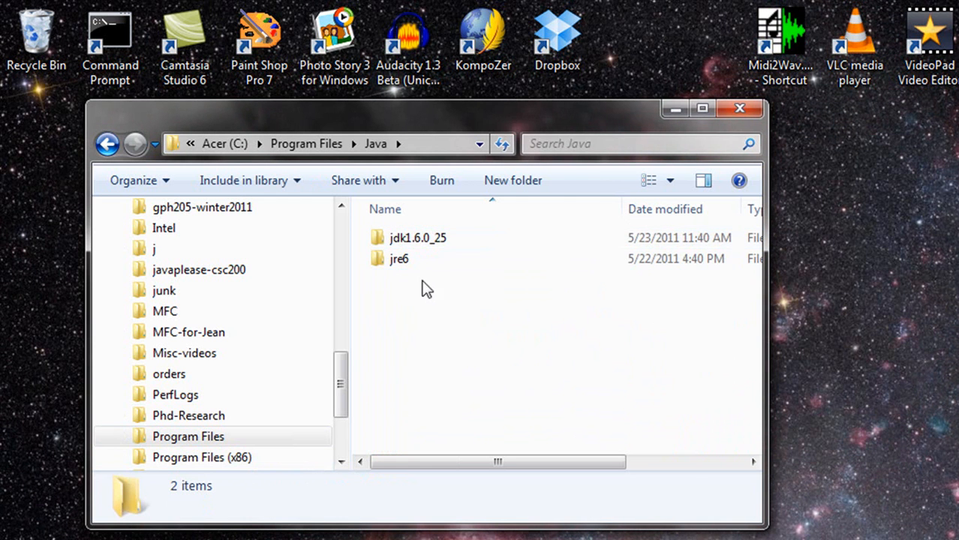
double_click(417, 238)
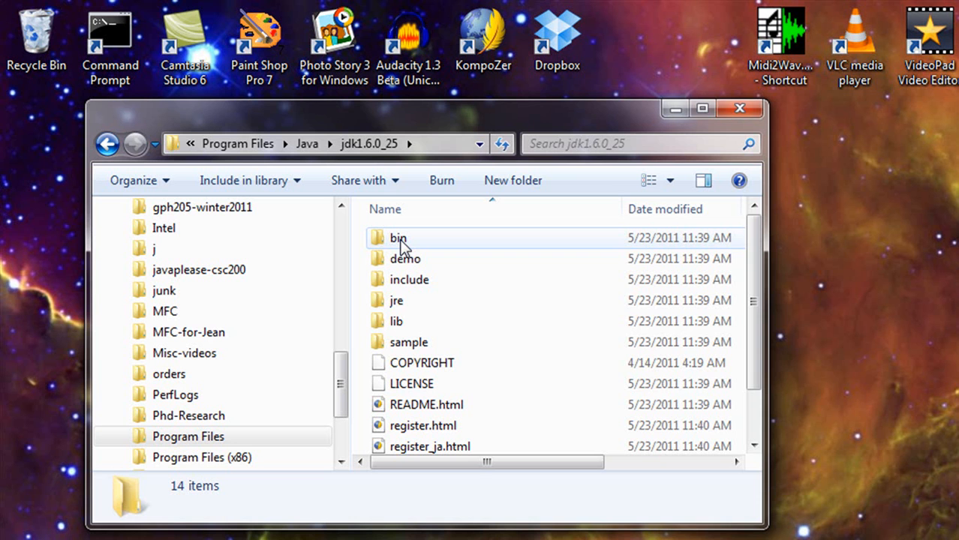
- Enter the JDK's bin folder to see appletviewer.exe, apt.exe and the other tools
left_click(397, 237)
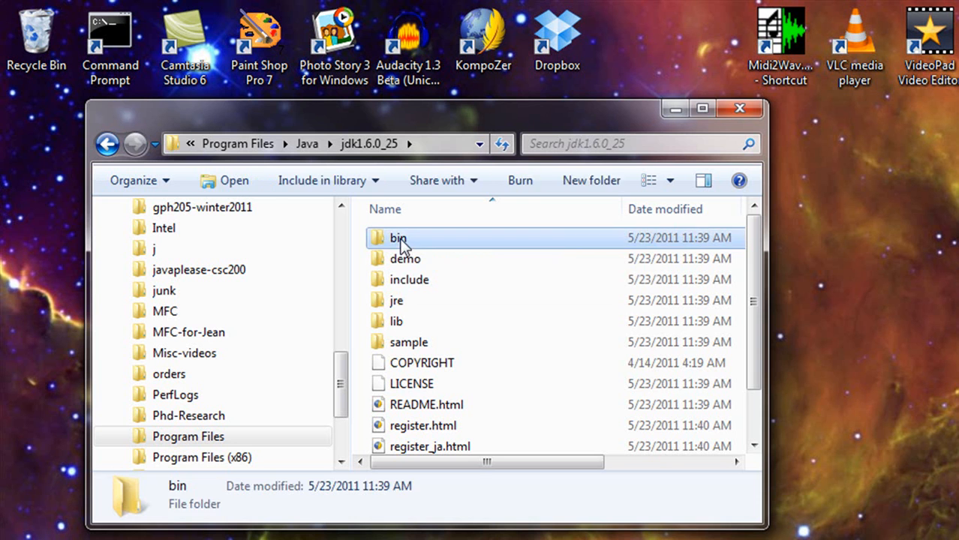
double_click(397, 238)
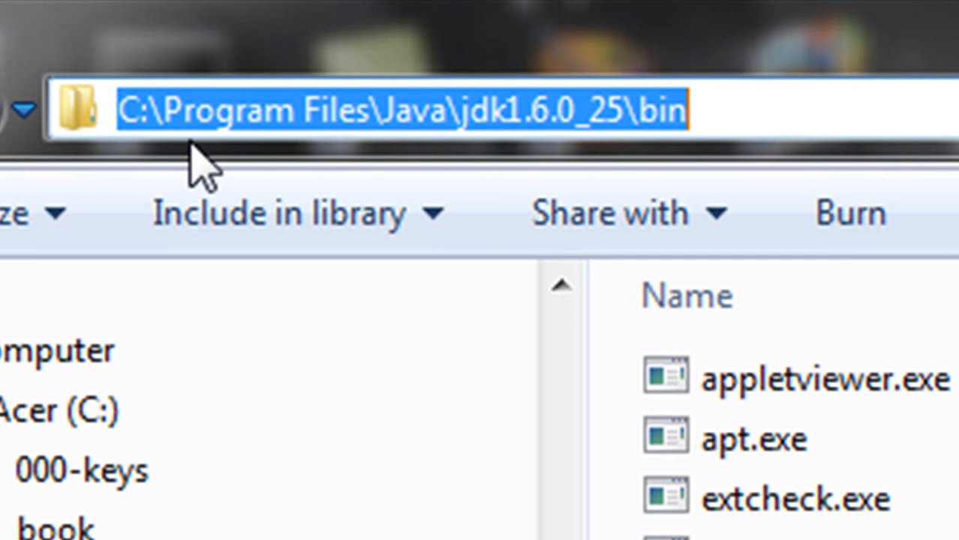
mouse_move(750, 113)
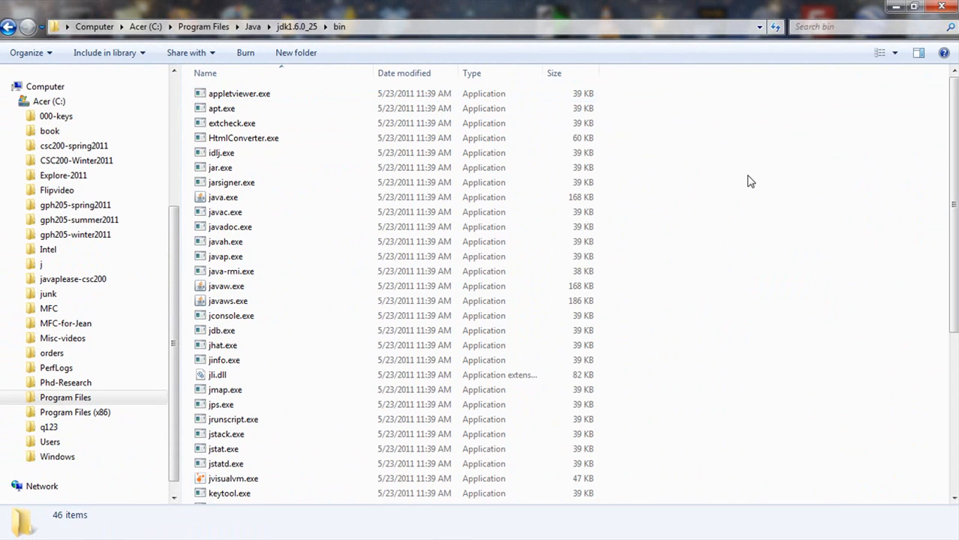
mouse_move(816, 166)
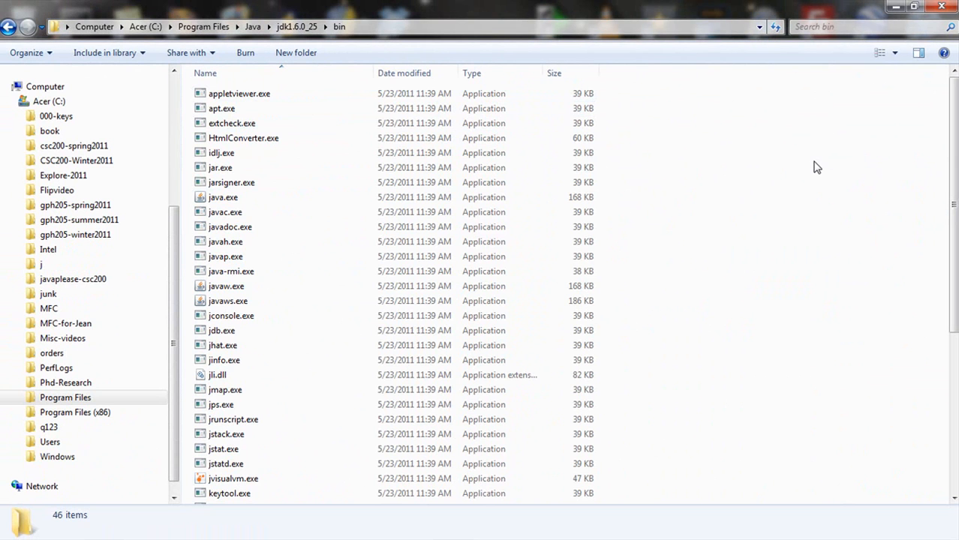
mouse_move(789, 198)
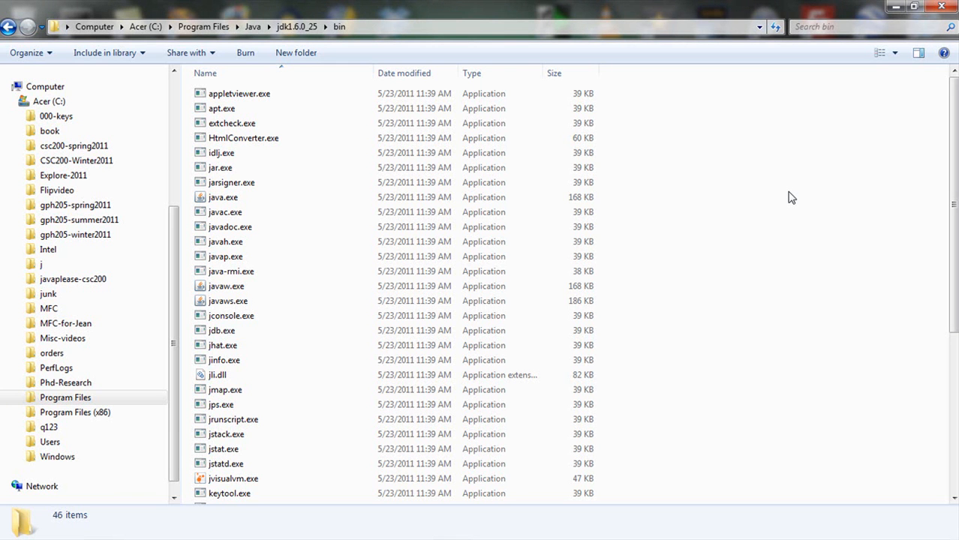
mouse_move(805, 226)
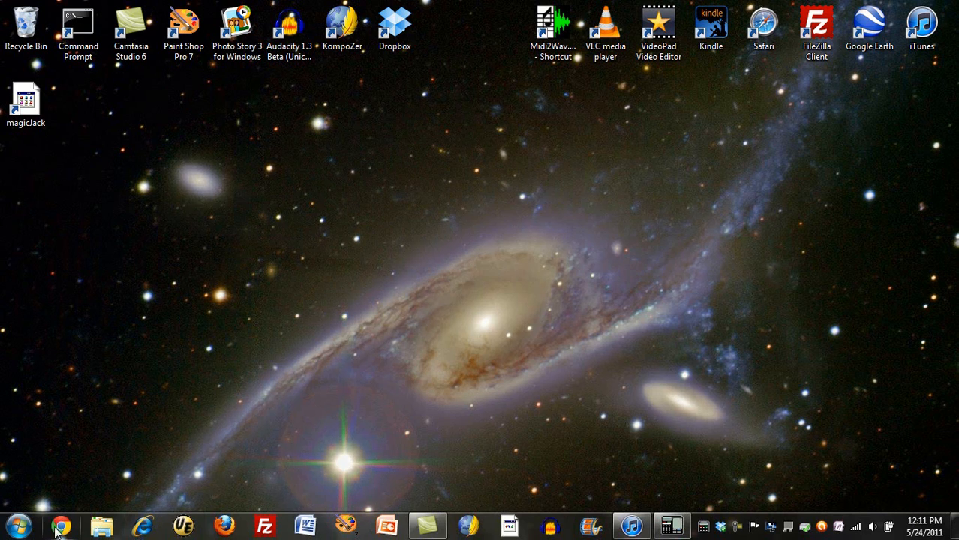
- Go to the q123.us/200 CSC-200 course site in Chrome
left_click(58, 525)
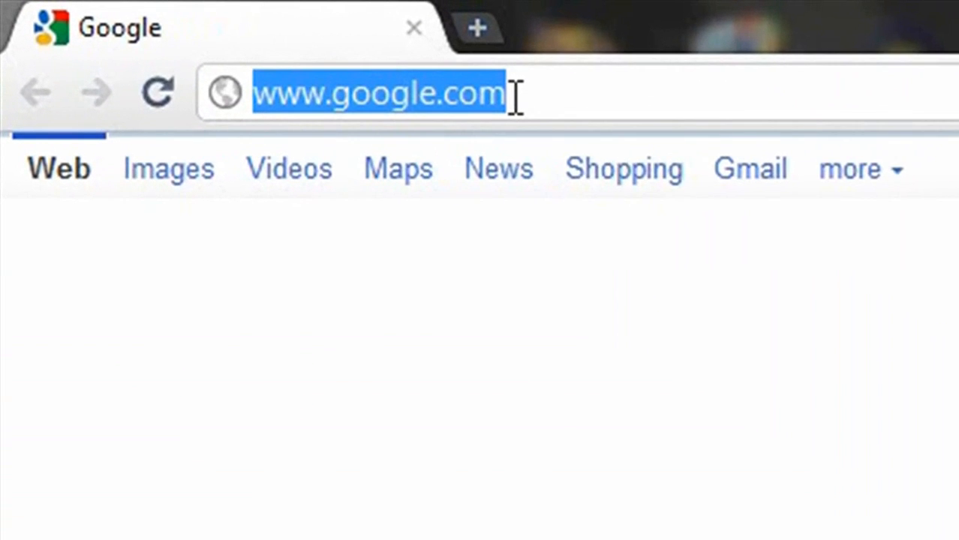
type("q123.us/200")
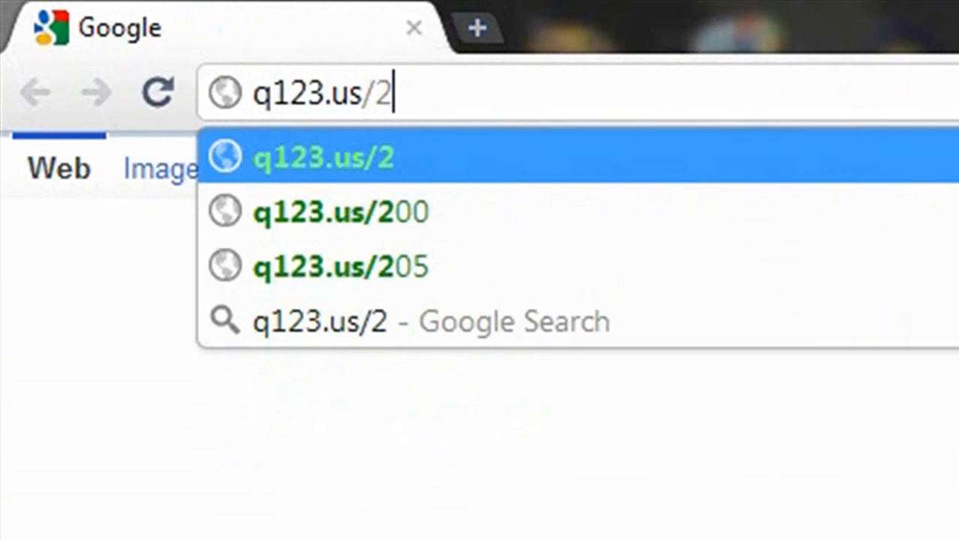
left_click(339, 212)
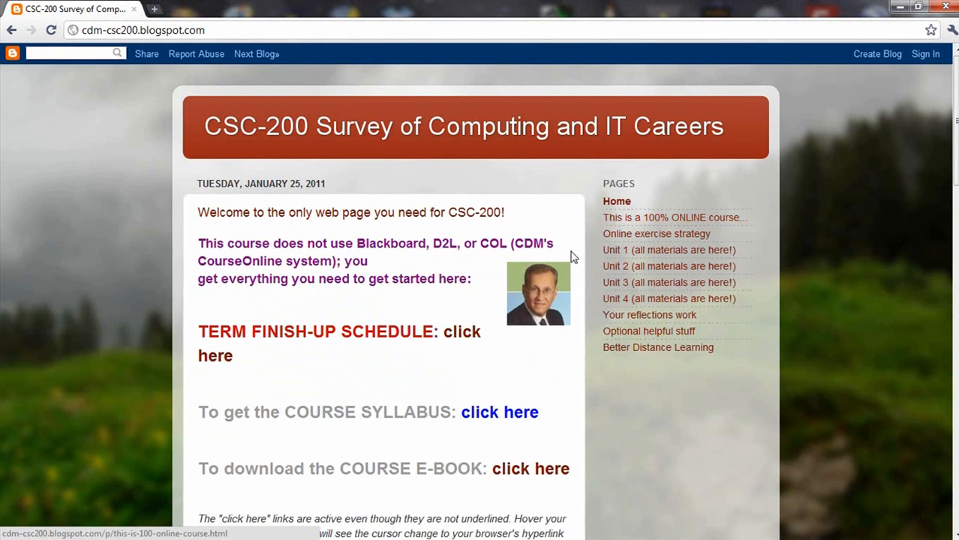
- Show the Unit 4 page scrolled to the 4.5 Beginning Java programming project
left_click(669, 298)
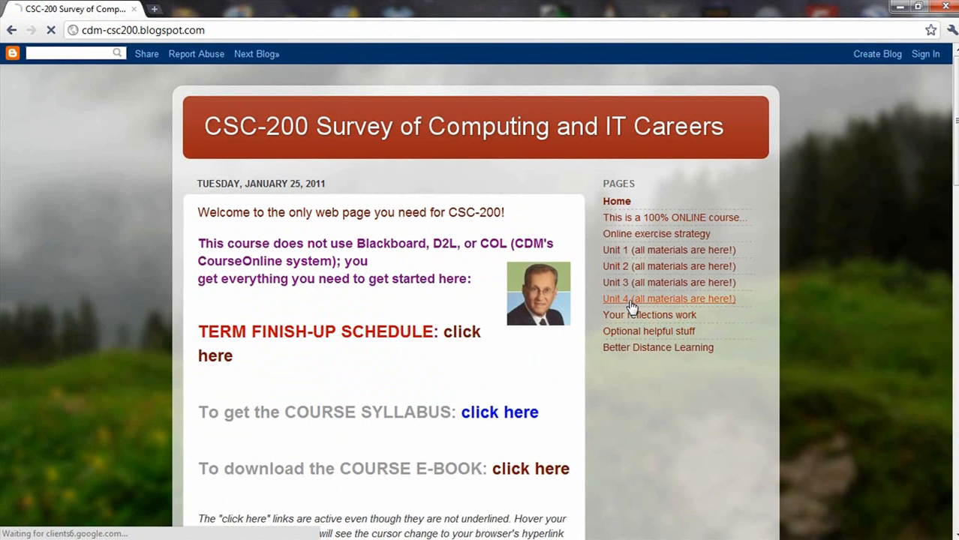
left_click(668, 299)
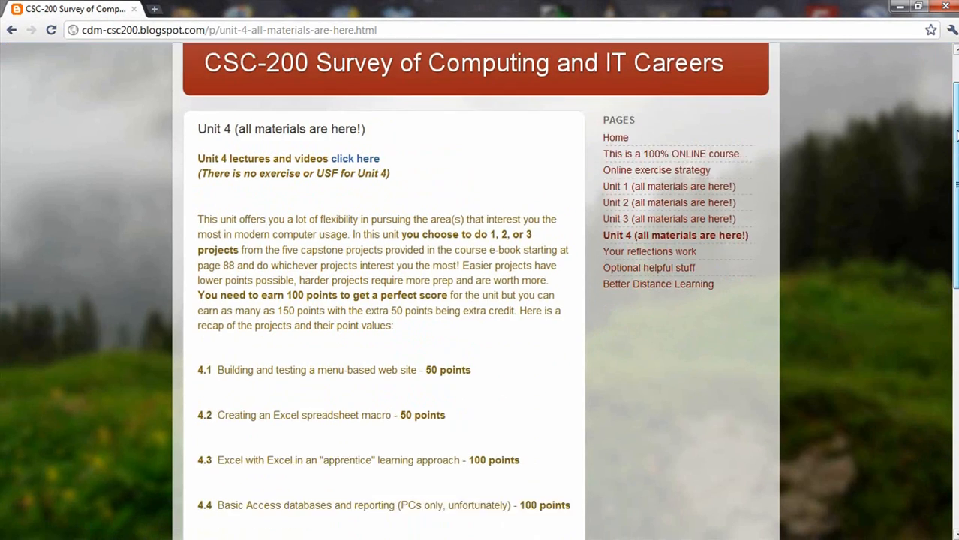
scroll("down", 3)
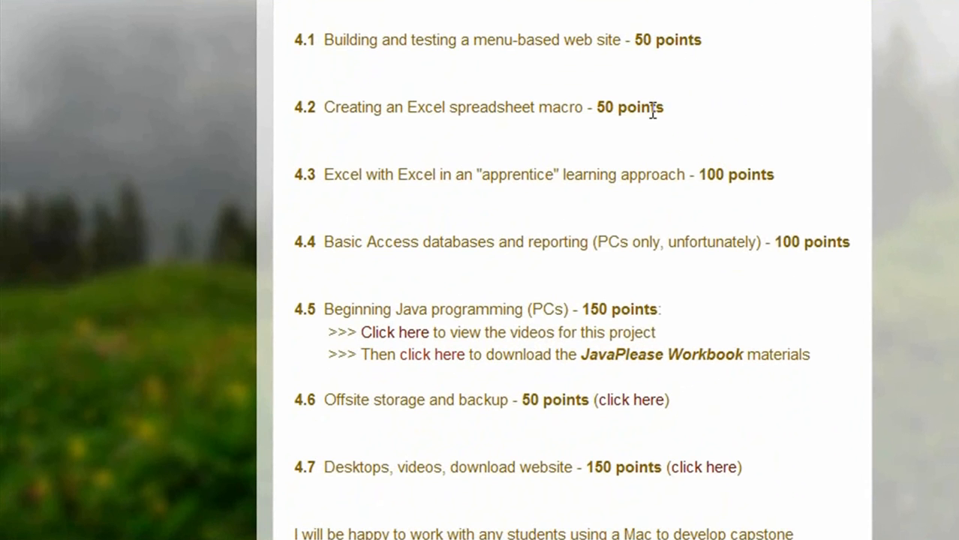
mouse_move(699, 398)
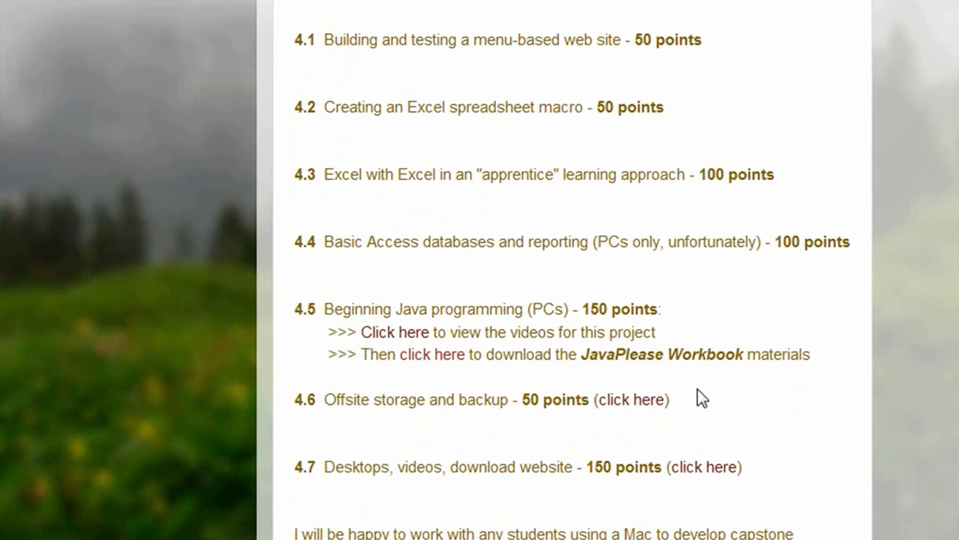
mouse_move(828, 294)
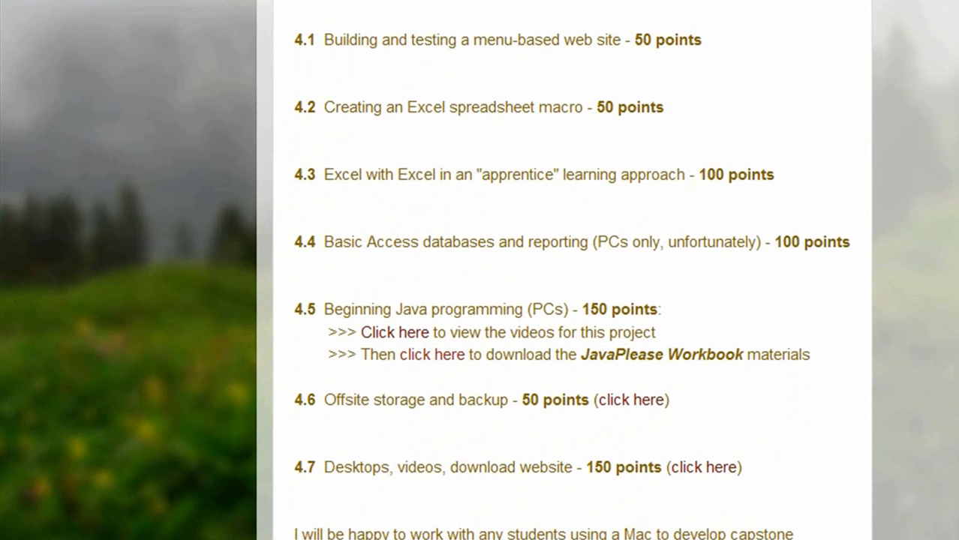
scroll("down", 3)
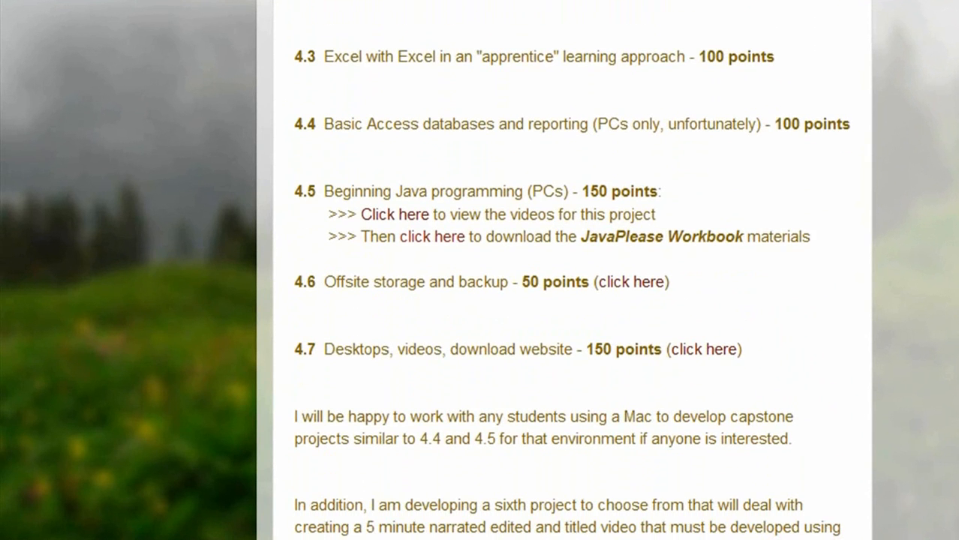
mouse_move(516, 213)
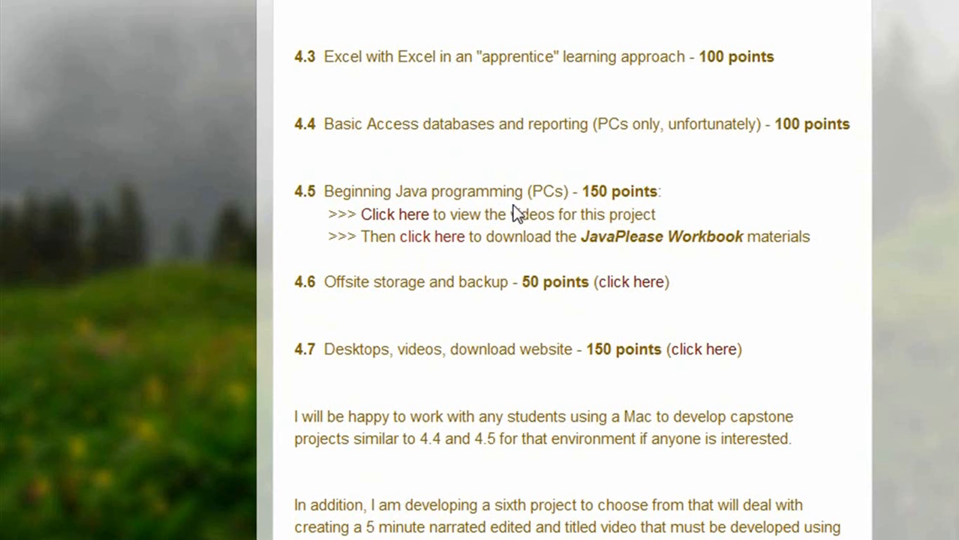
mouse_move(660, 188)
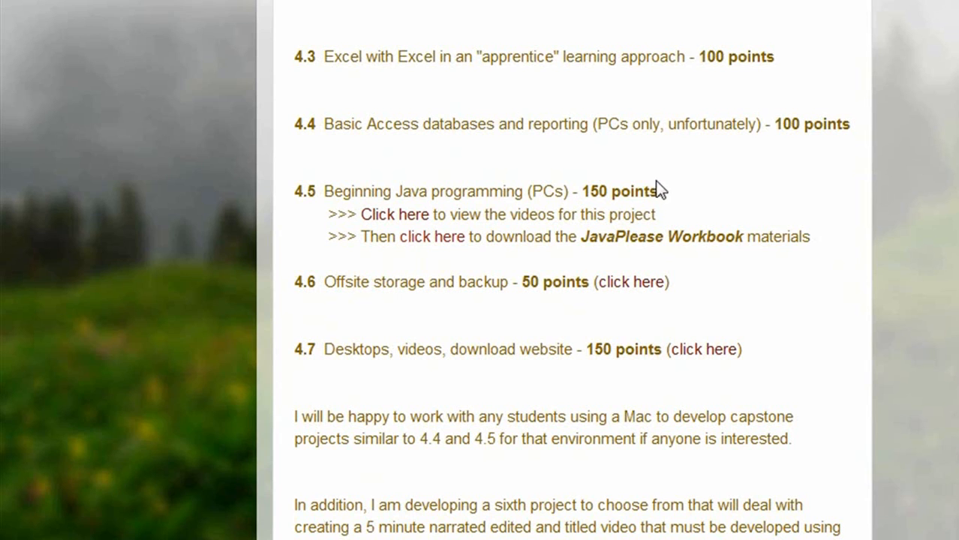
mouse_move(432, 237)
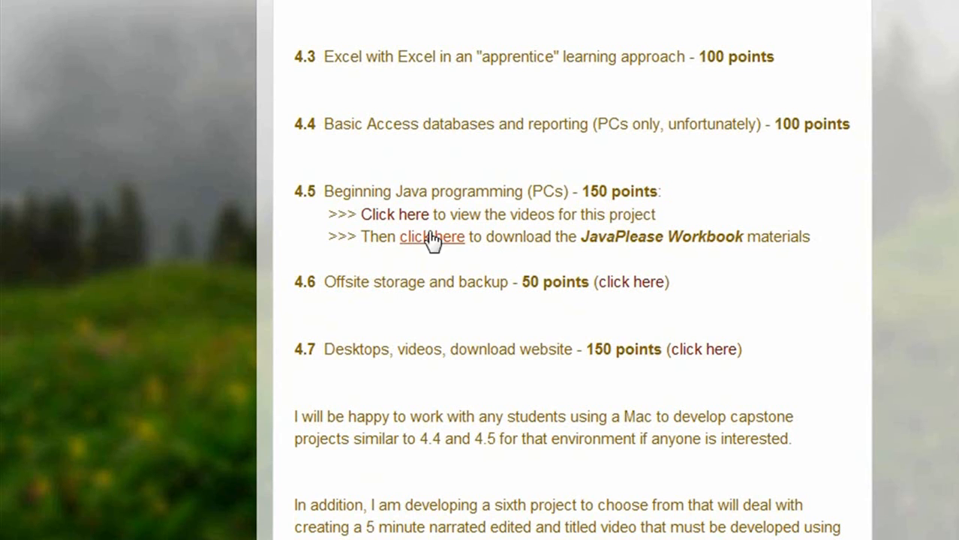
left_click(429, 237)
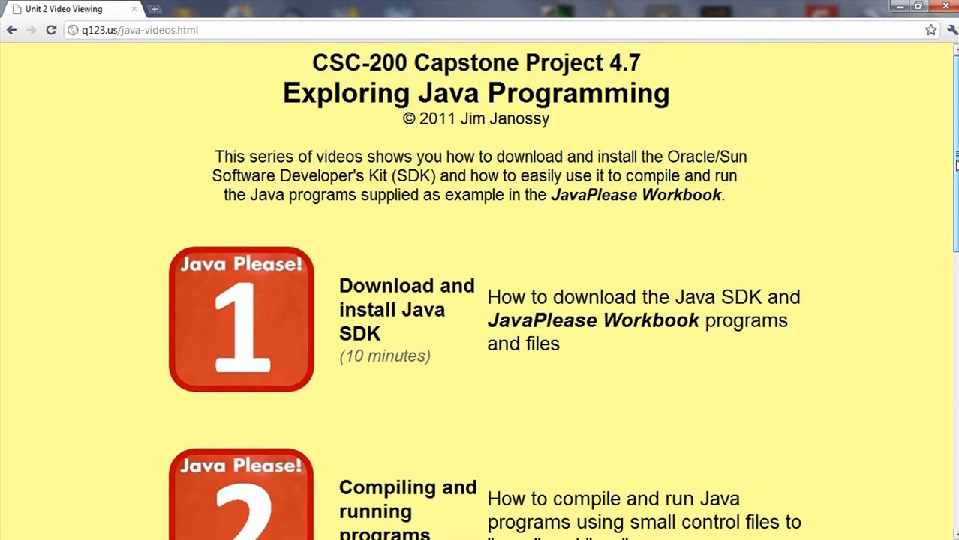
scroll("down", 3)
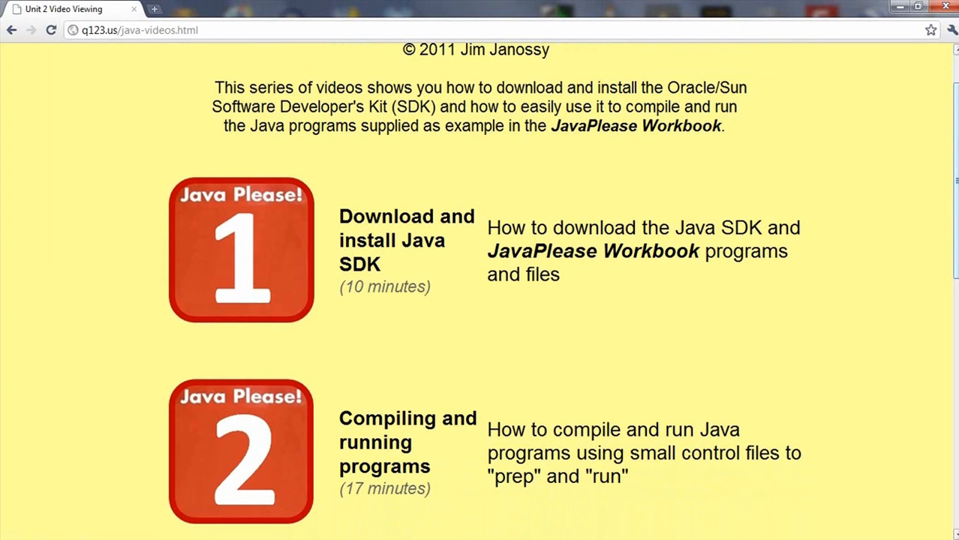
scroll("down", 3)
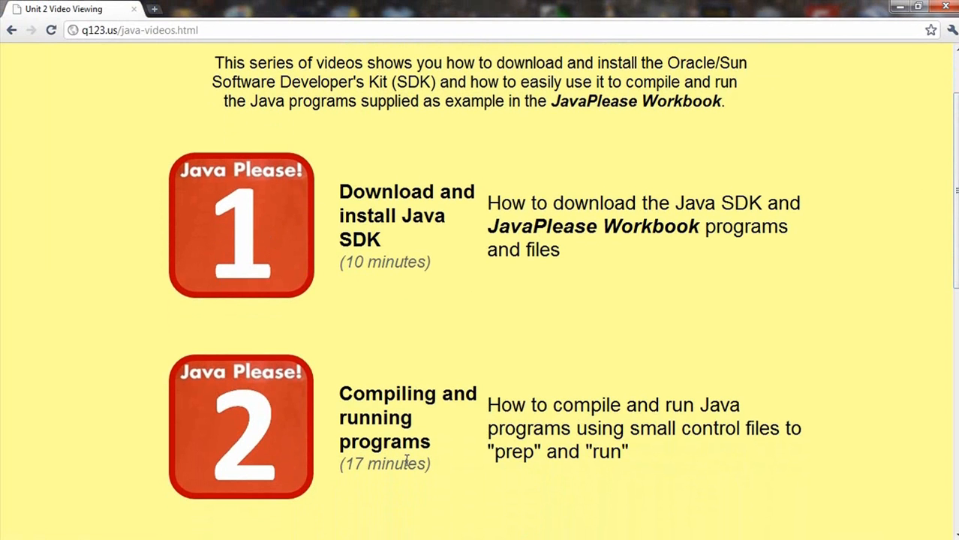
mouse_move(441, 248)
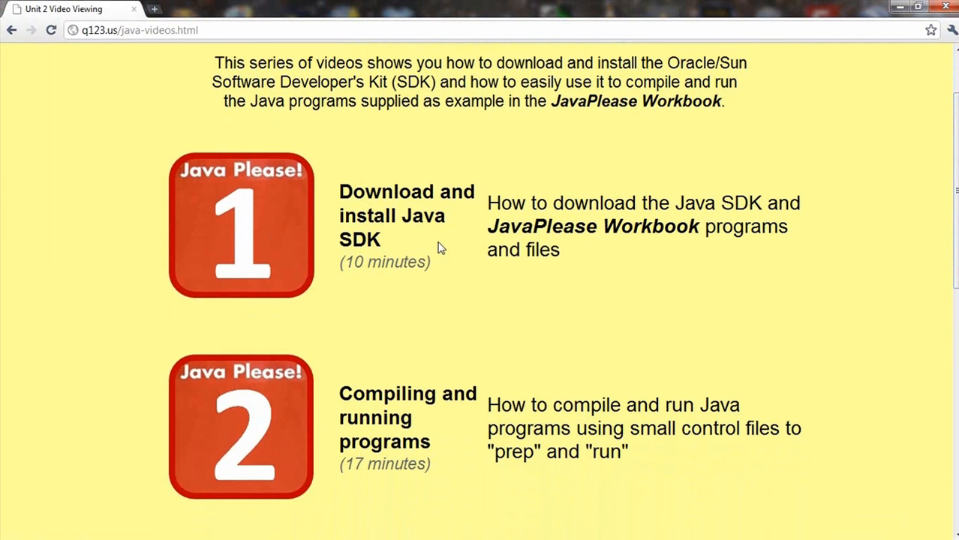
mouse_move(438, 248)
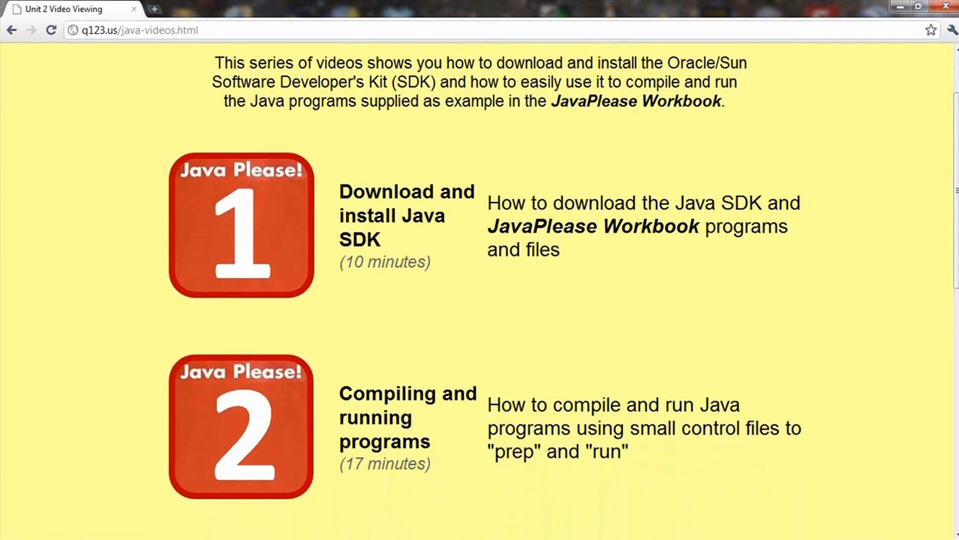
scroll("down", 3)
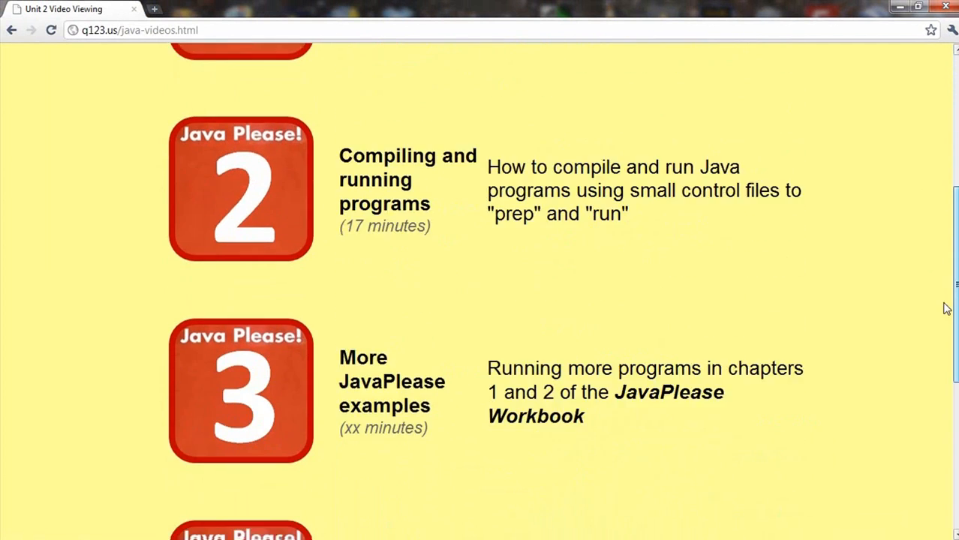
scroll("down", 3)
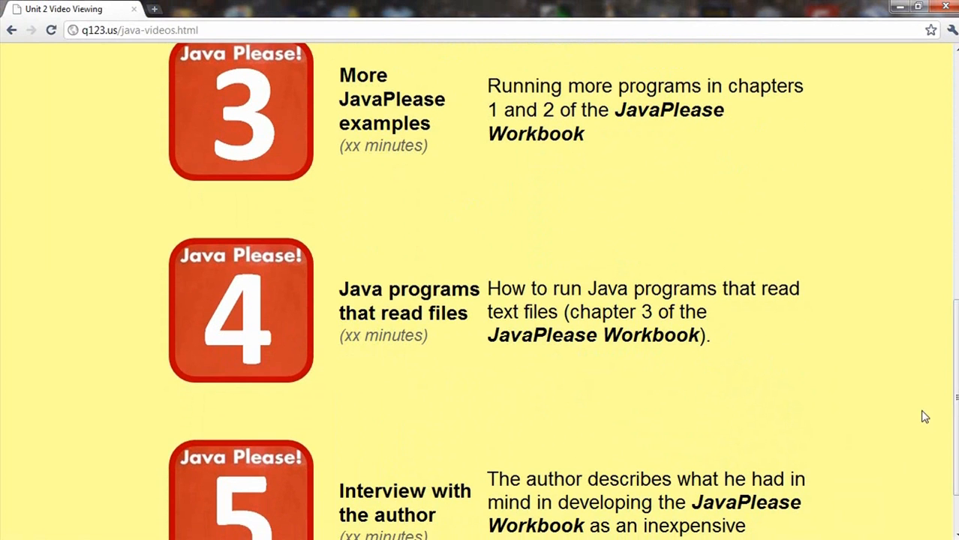
mouse_move(378, 93)
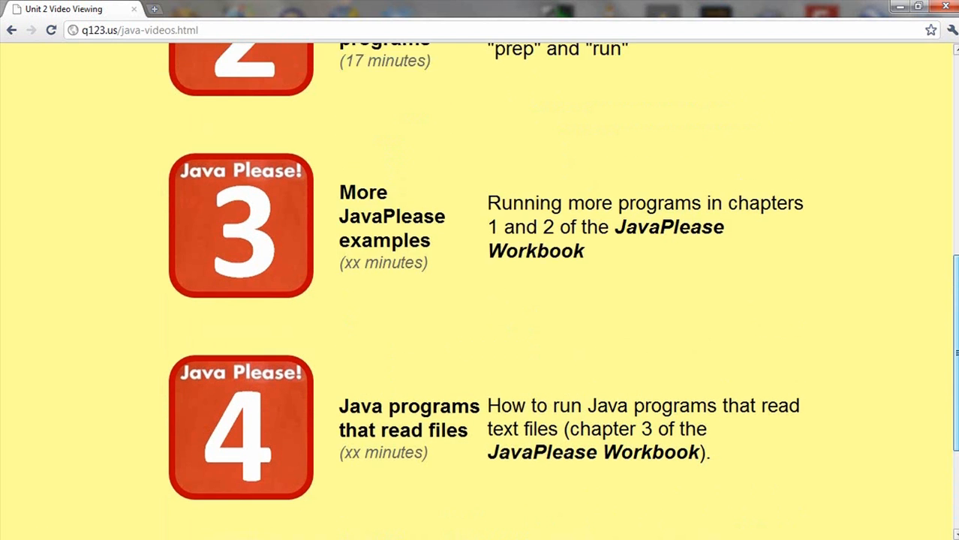
scroll("up", 3)
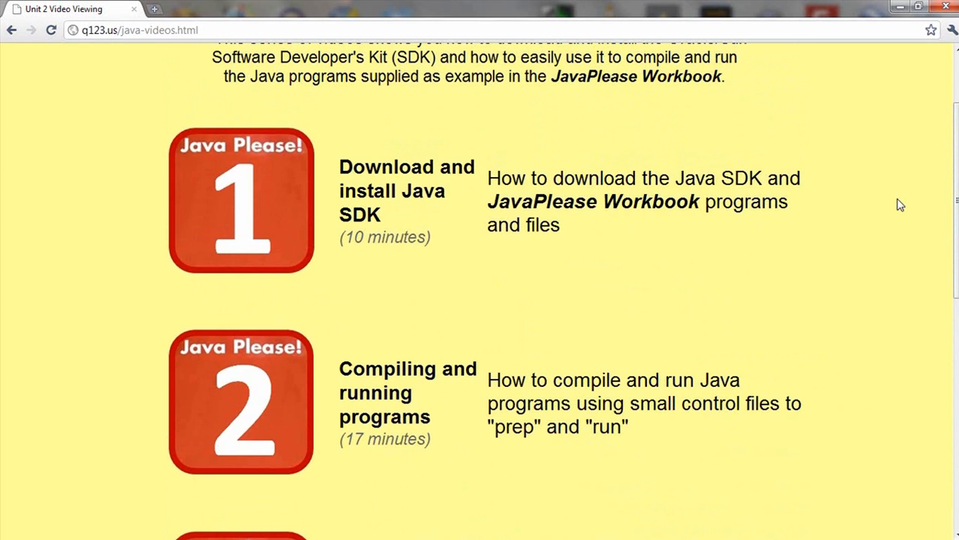
mouse_move(339, 361)
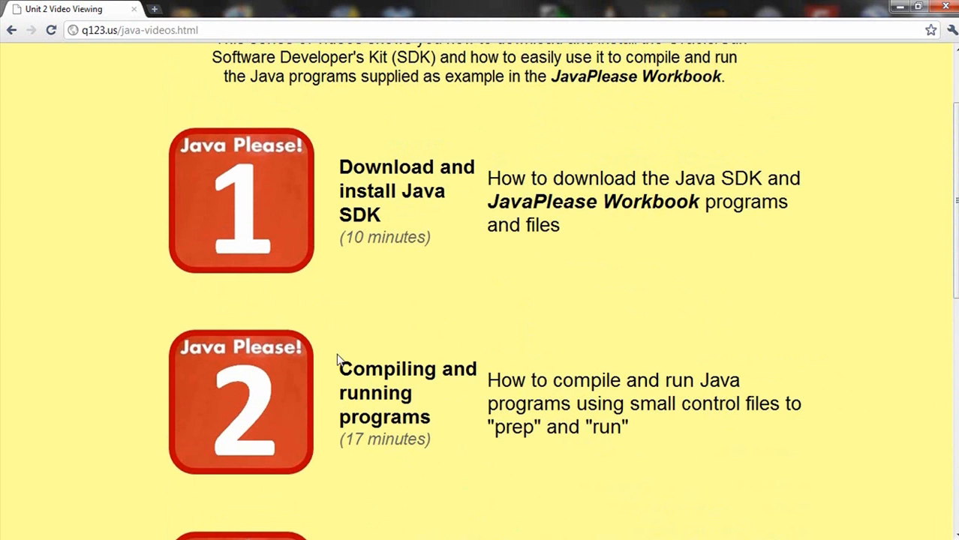
mouse_move(381, 283)
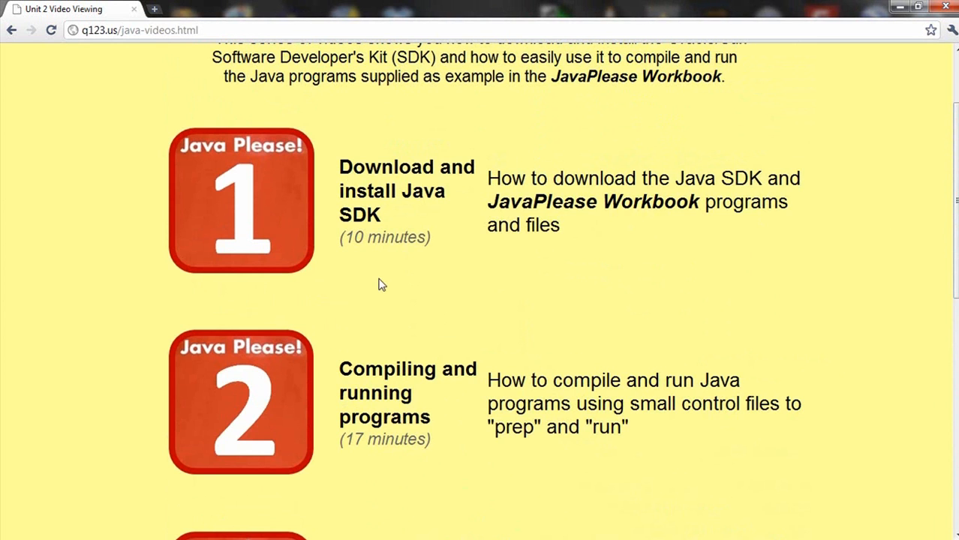
mouse_move(321, 168)
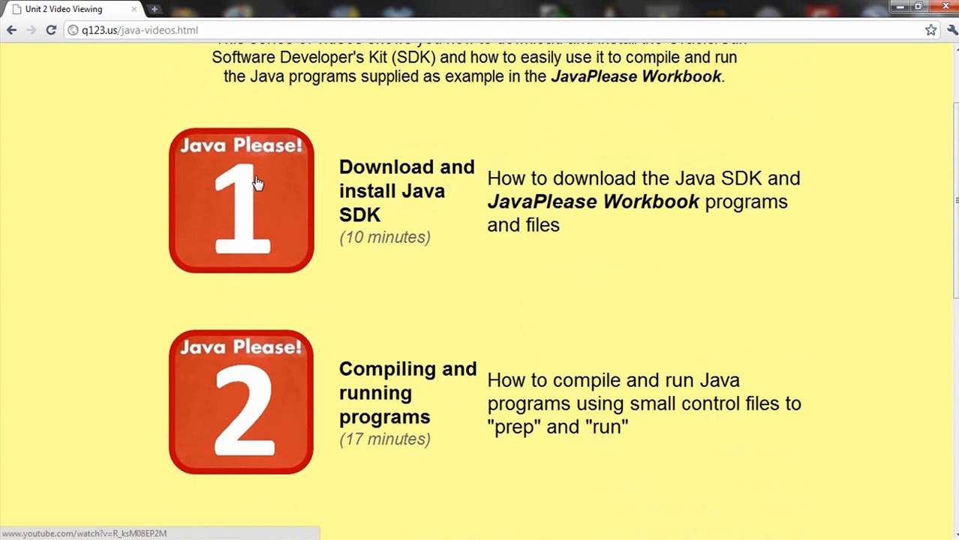
- Open the Java Please 1 'Introducing Java' video from the YouTube listing
left_click(240, 198)
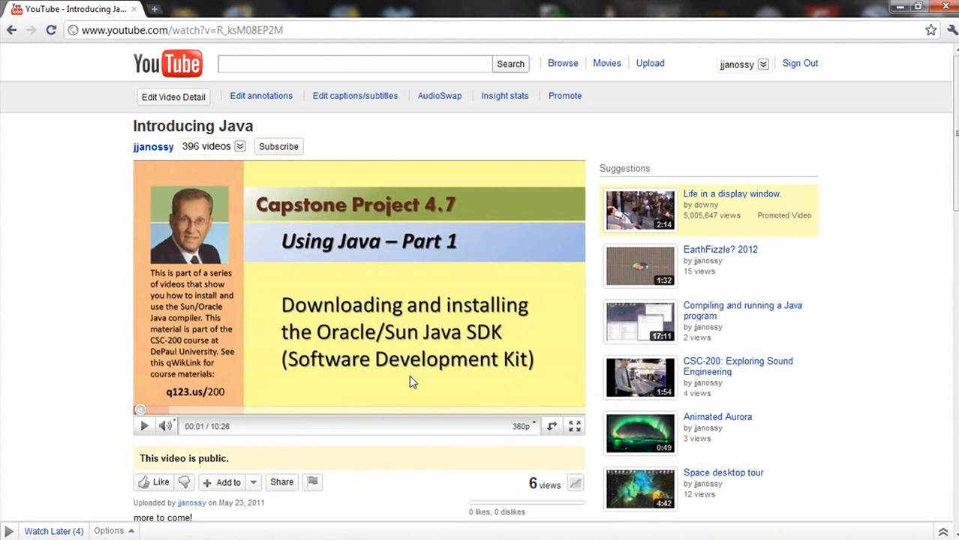
mouse_move(416, 459)
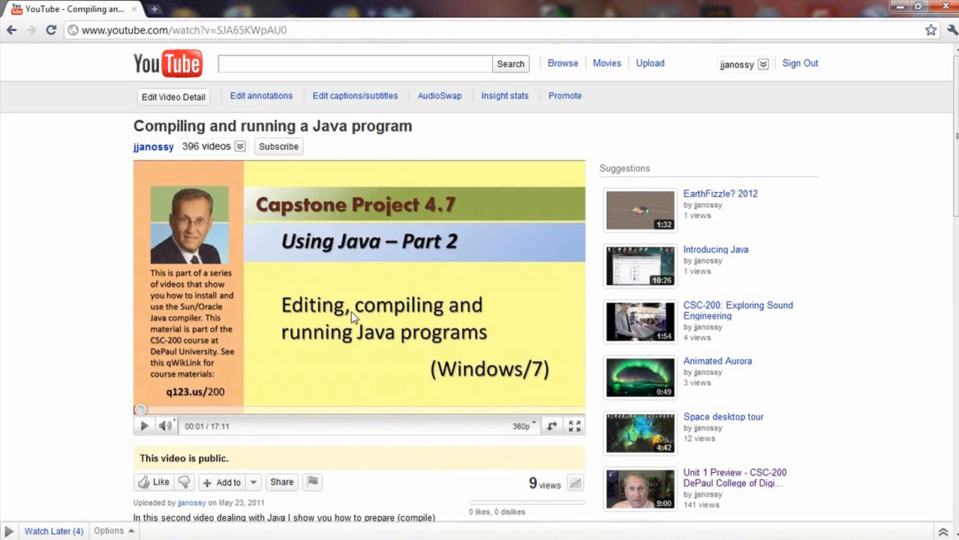
mouse_move(438, 451)
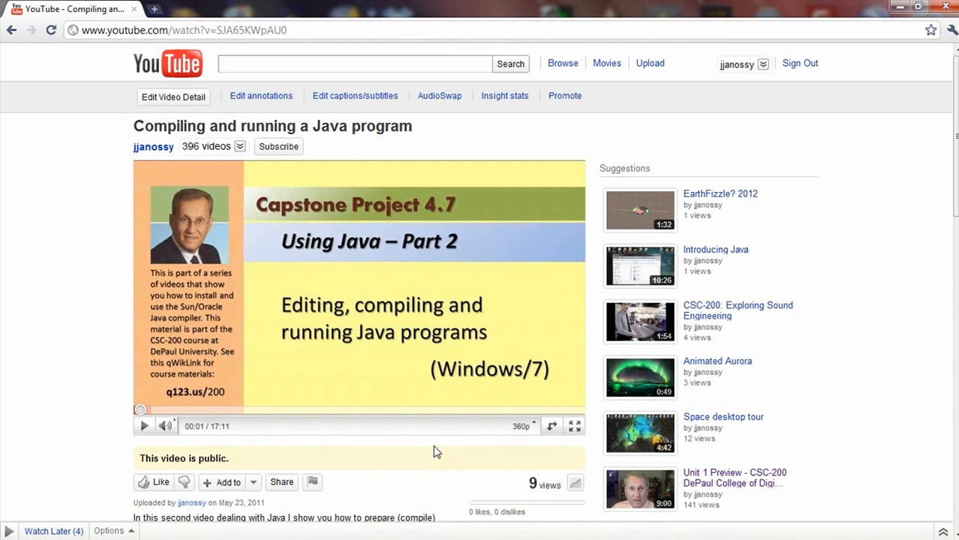
mouse_move(429, 453)
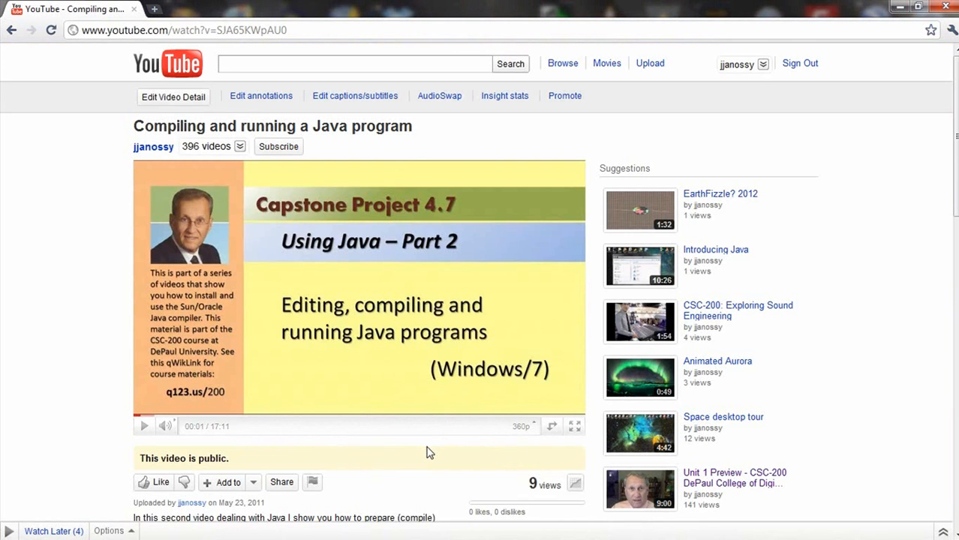
mouse_move(441, 441)
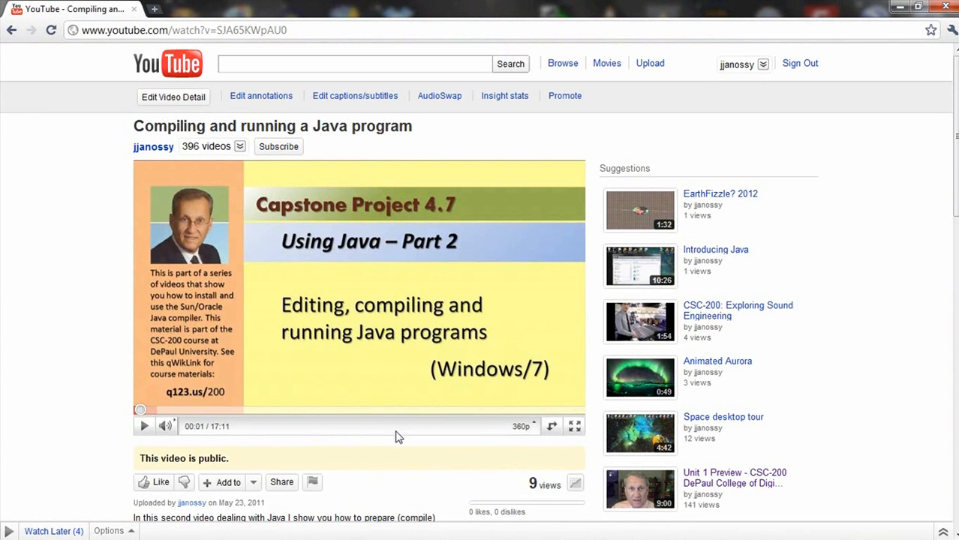
mouse_move(398, 402)
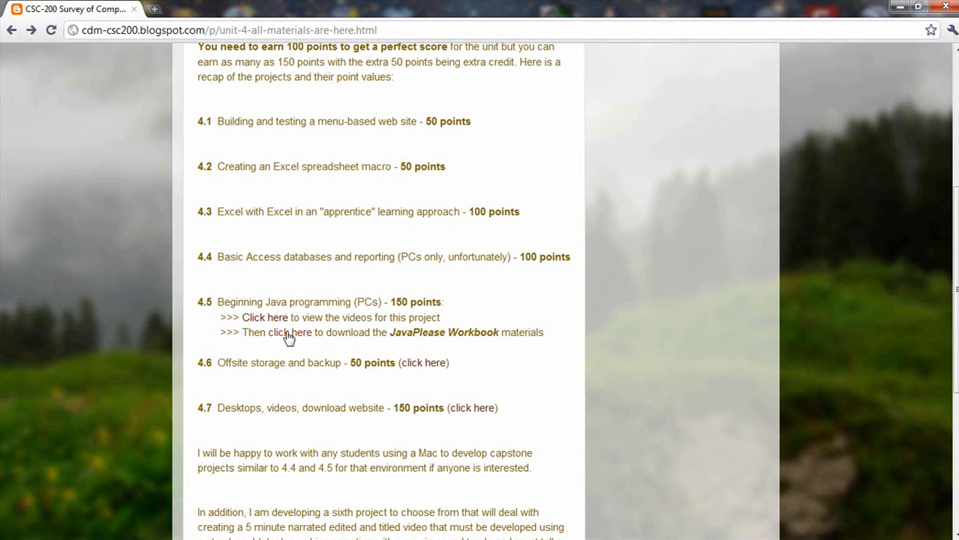
mouse_move(316, 315)
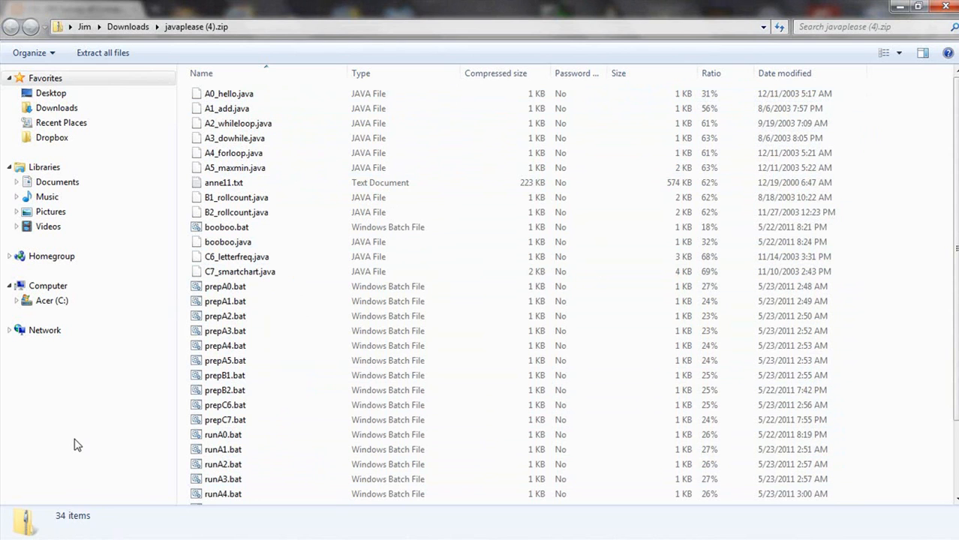
mouse_move(262, 463)
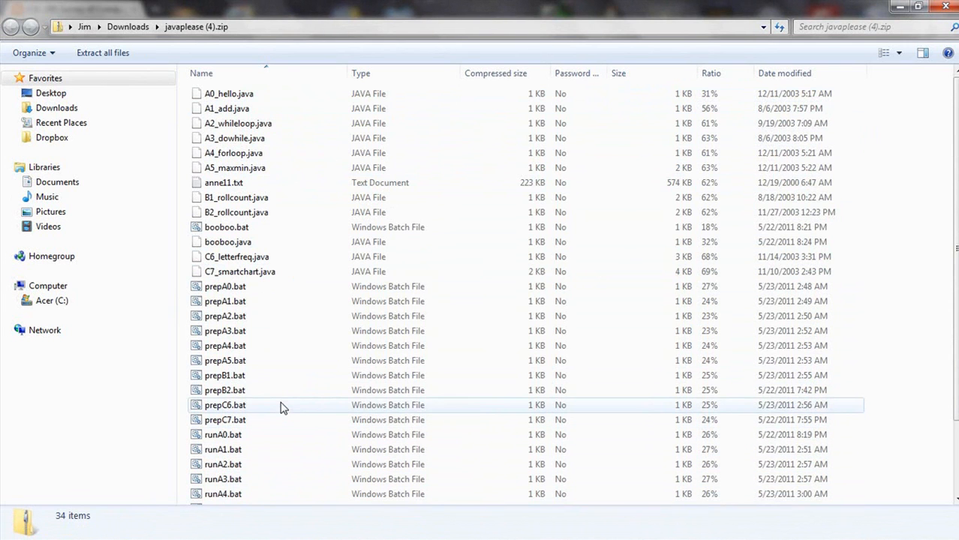
mouse_move(294, 405)
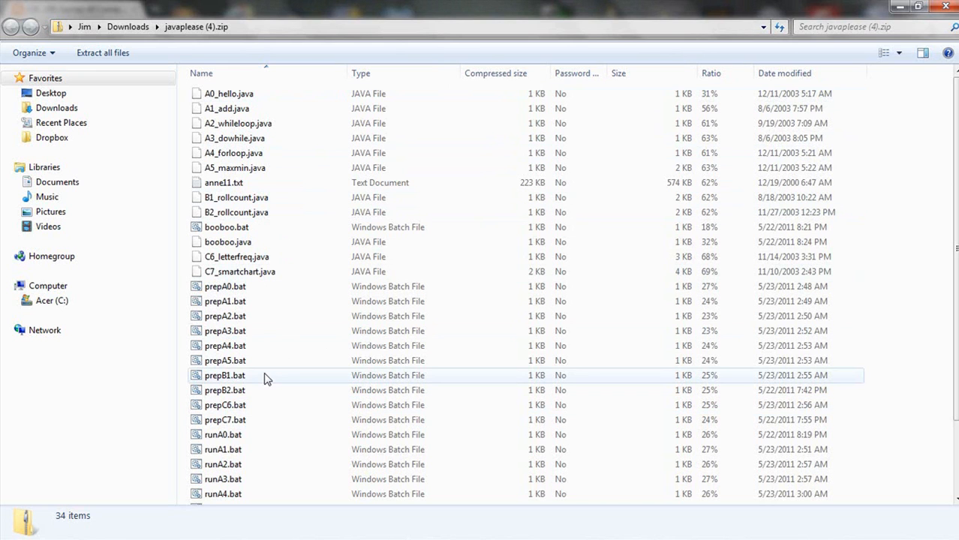
mouse_move(264, 382)
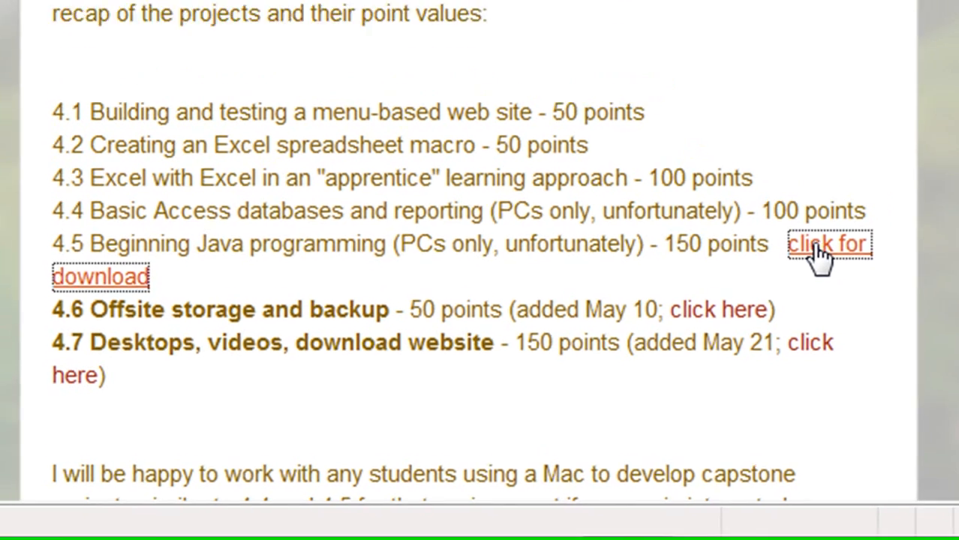
- Download javaplease.zip from the JavaPlease Workbook link and save it to the computer
left_click(828, 243)
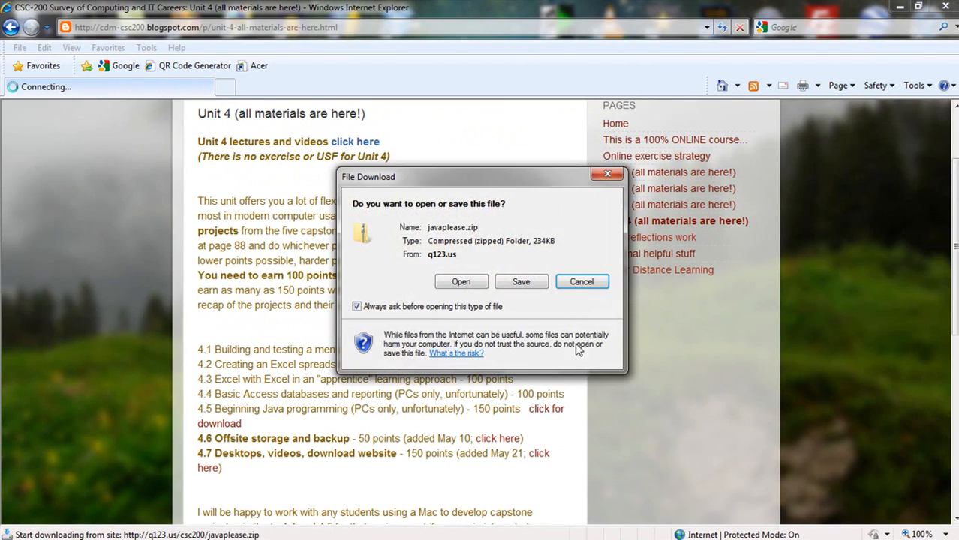
mouse_move(521, 282)
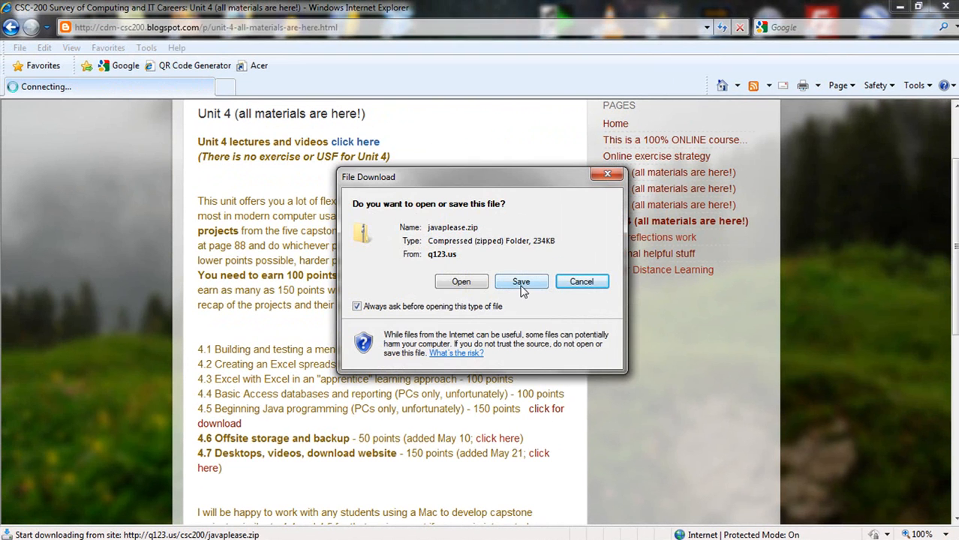
left_click(520, 282)
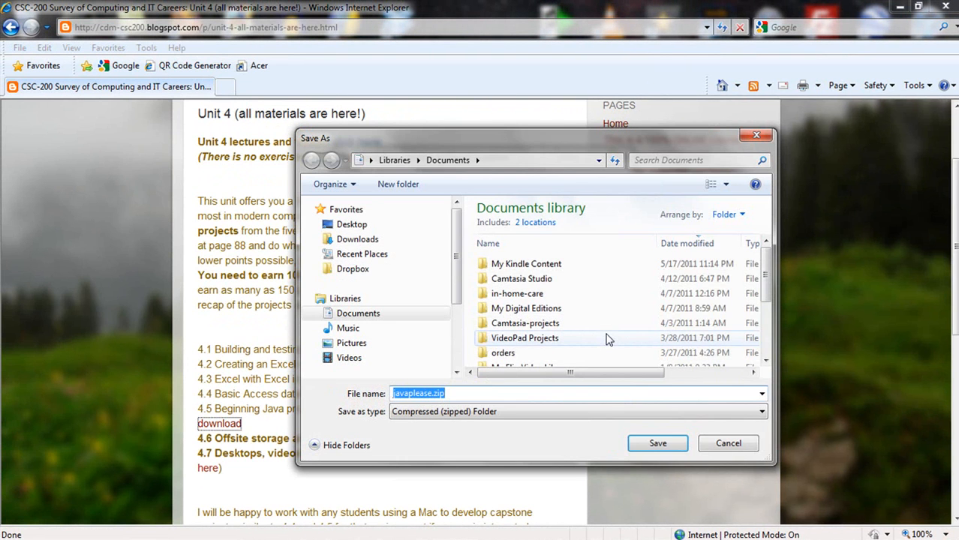
left_click(357, 239)
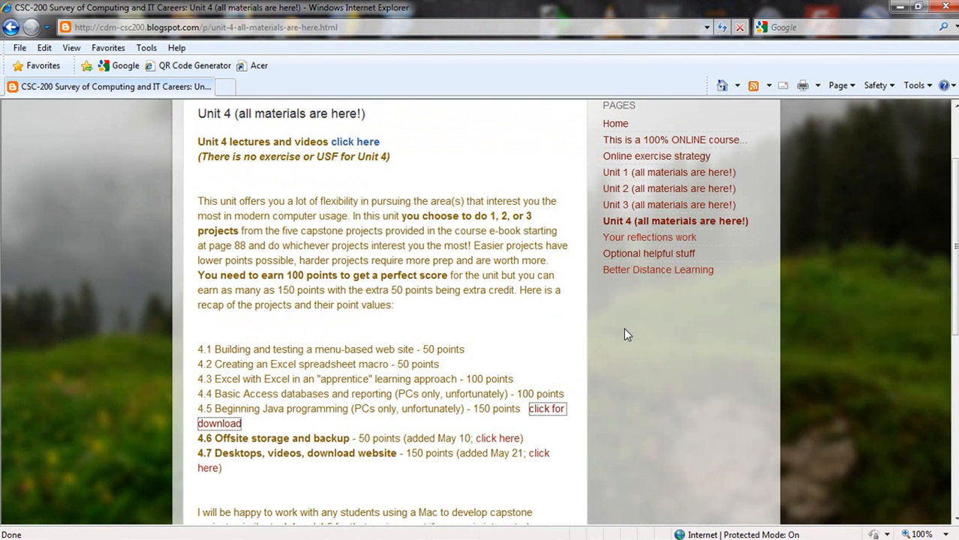
mouse_move(611, 319)
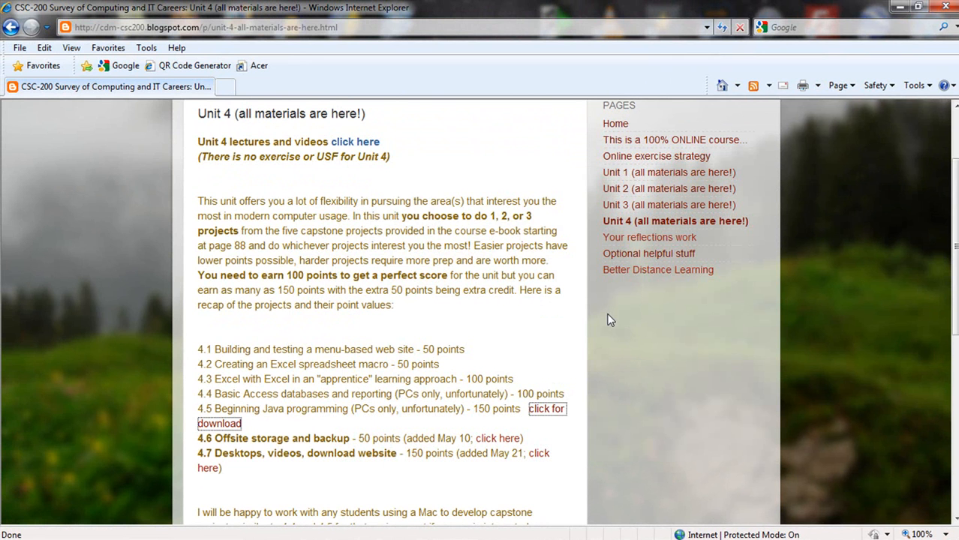
mouse_move(621, 345)
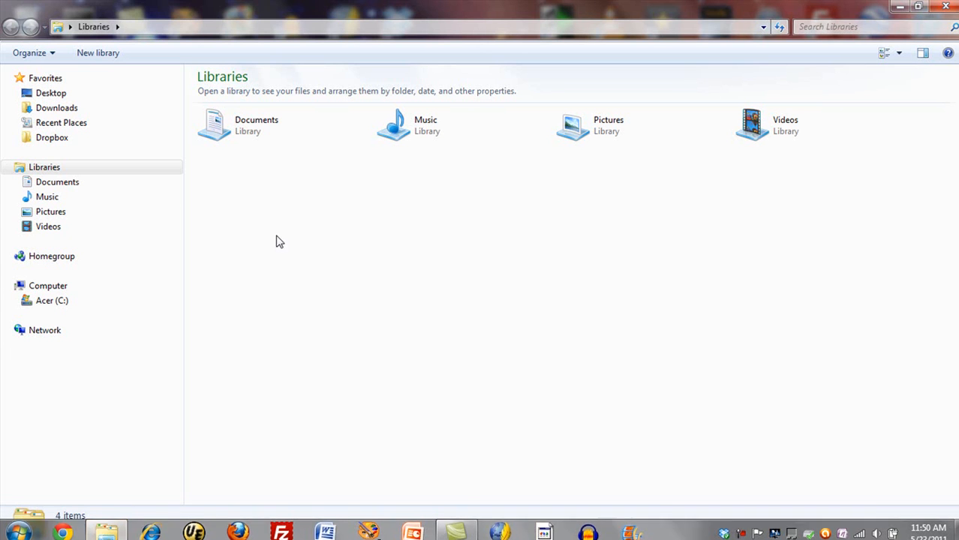
- Extract javaplease.zip from Downloads into the javaplease folder with its 34 files
left_click(57, 108)
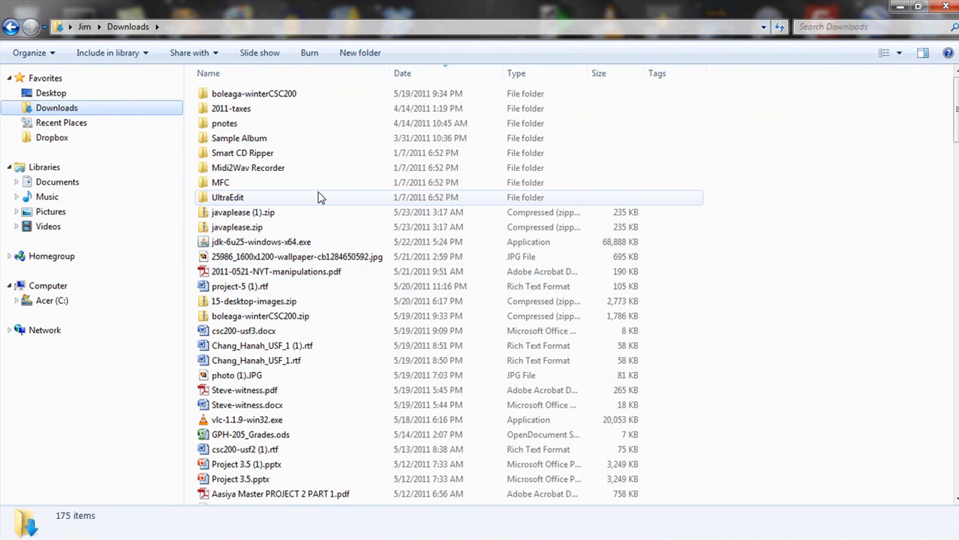
left_click(244, 213)
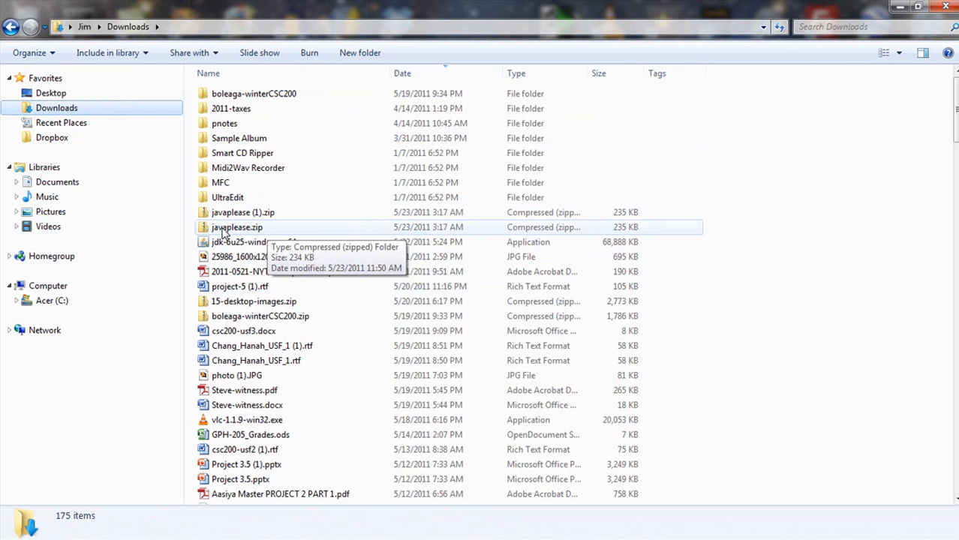
right_click(237, 227)
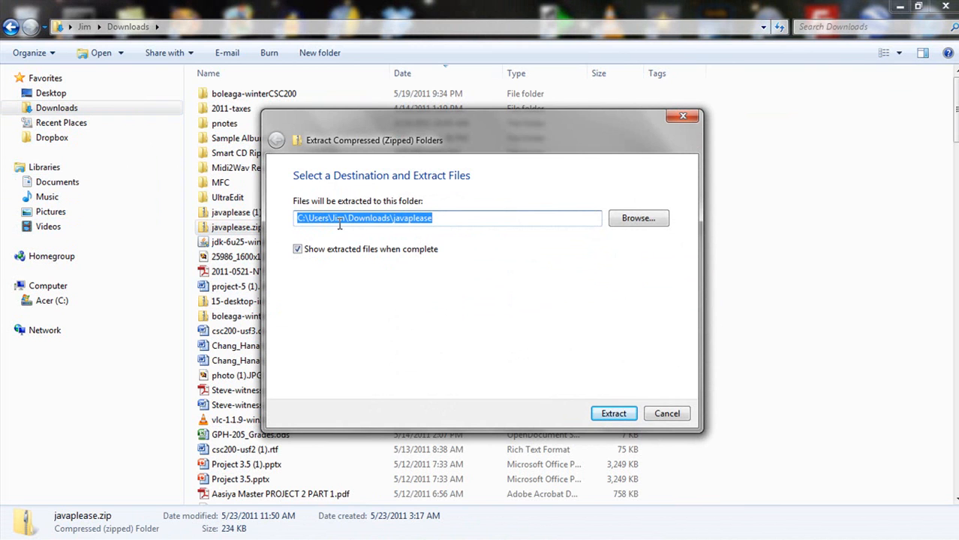
mouse_move(463, 216)
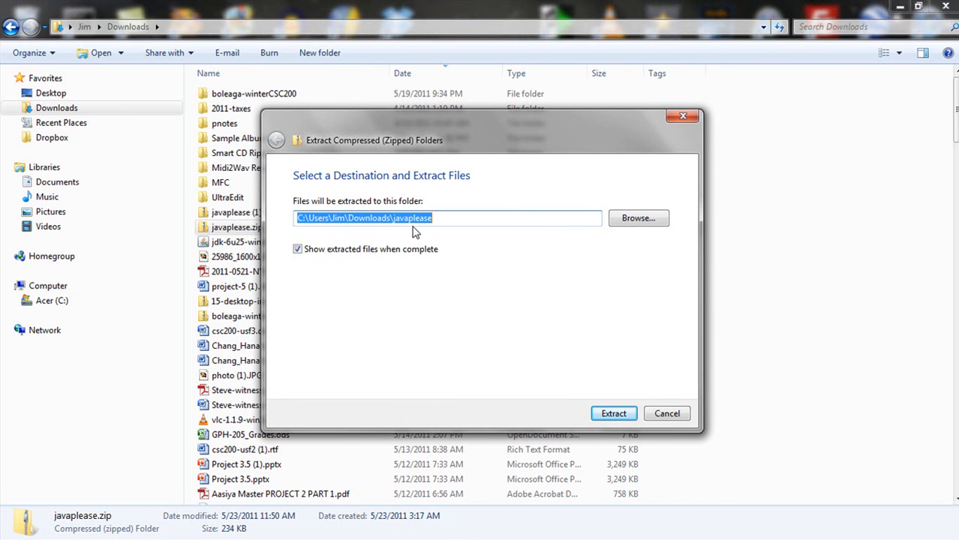
mouse_move(432, 231)
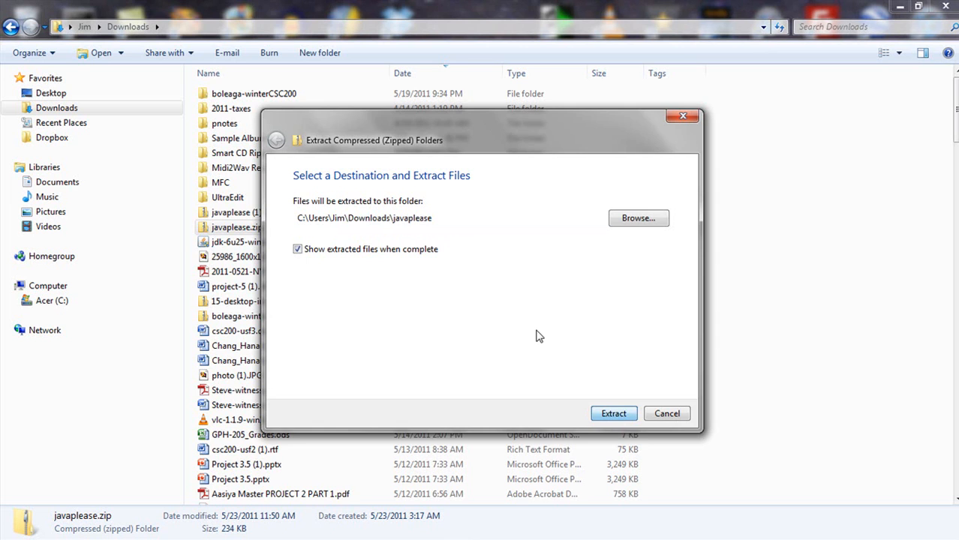
left_click(612, 414)
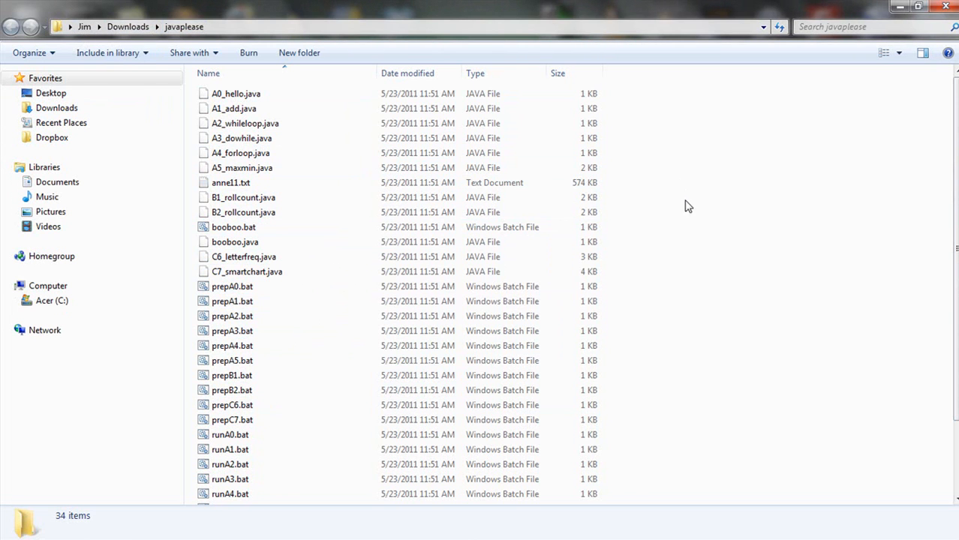
mouse_move(652, 323)
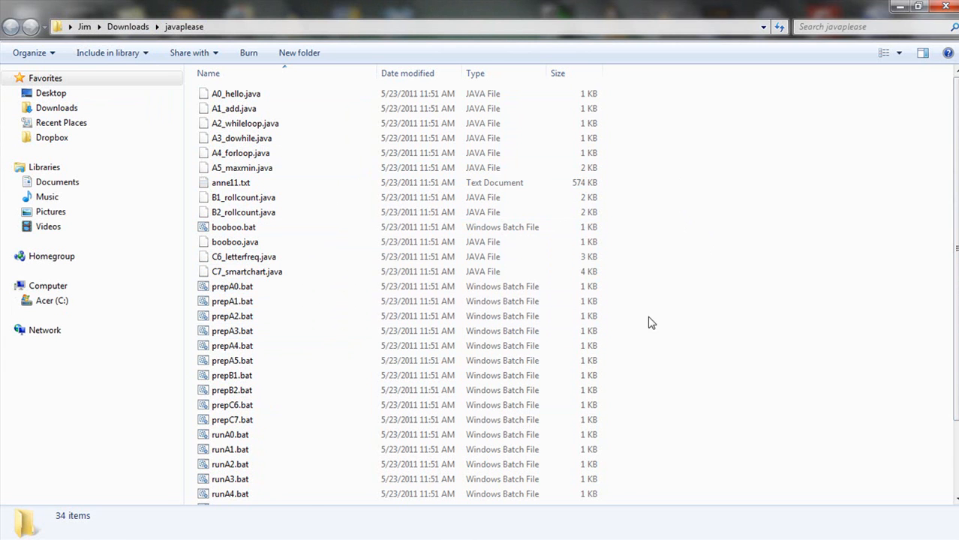
- Select the extracted files in the javaplease folder for copying
left_click(235, 93)
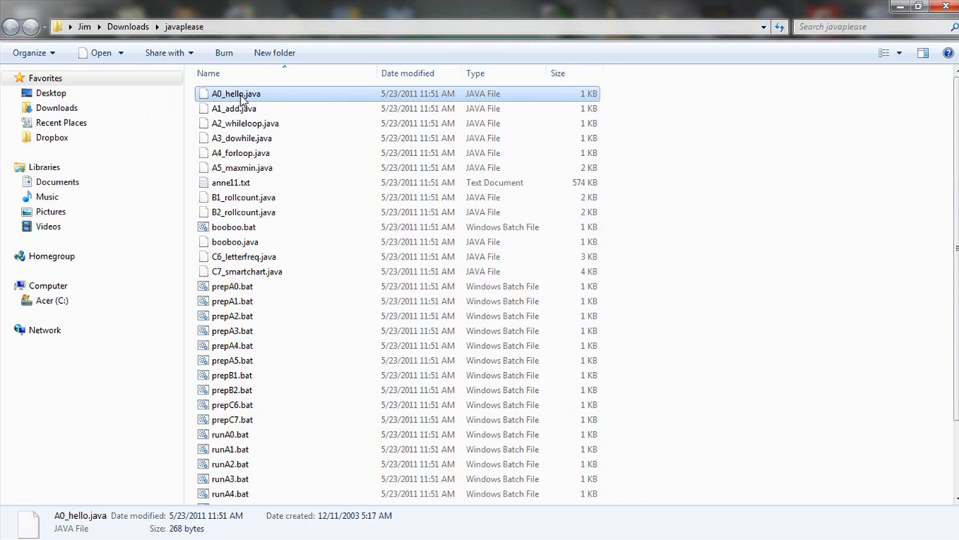
scroll("down", 3)
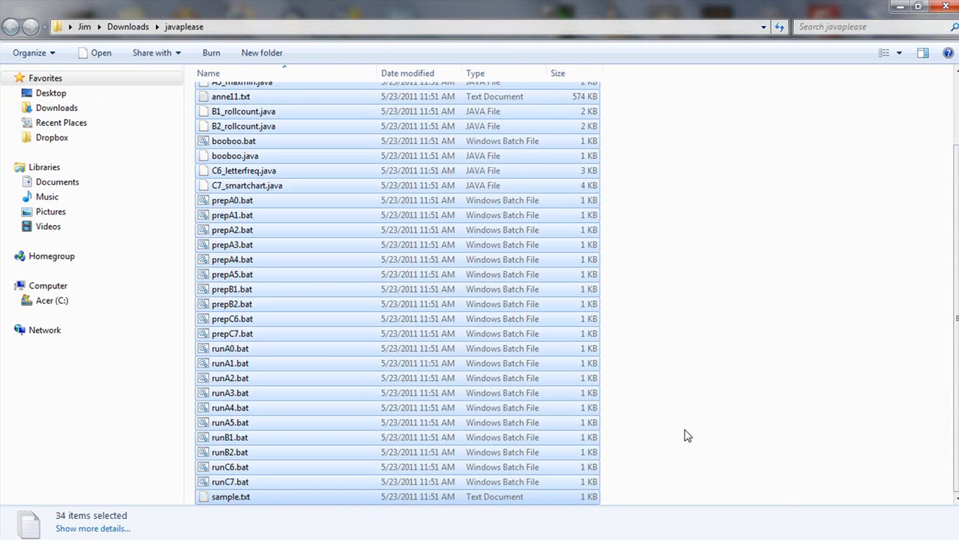
mouse_move(168, 372)
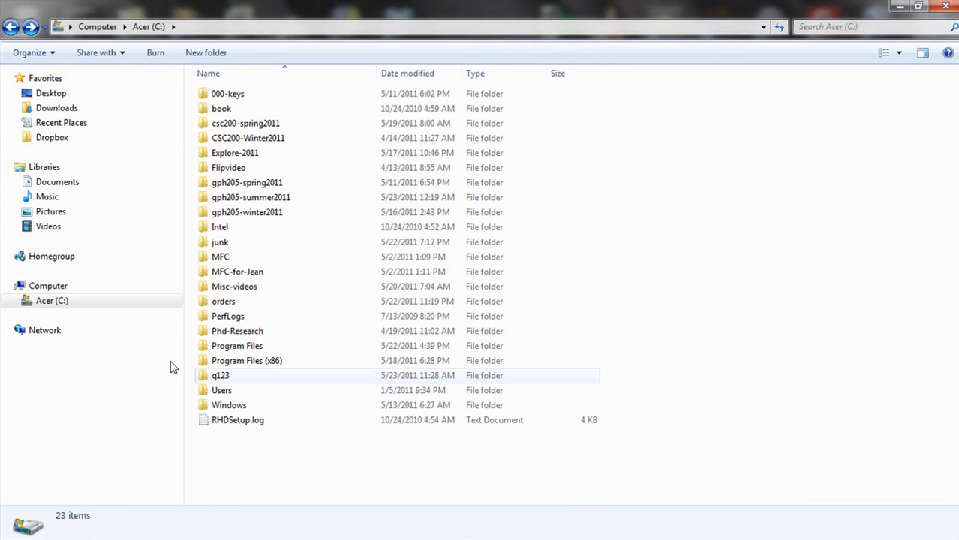
- Create folder j on the C: drive and paste the 34 copied files into it
right_click(292, 258)
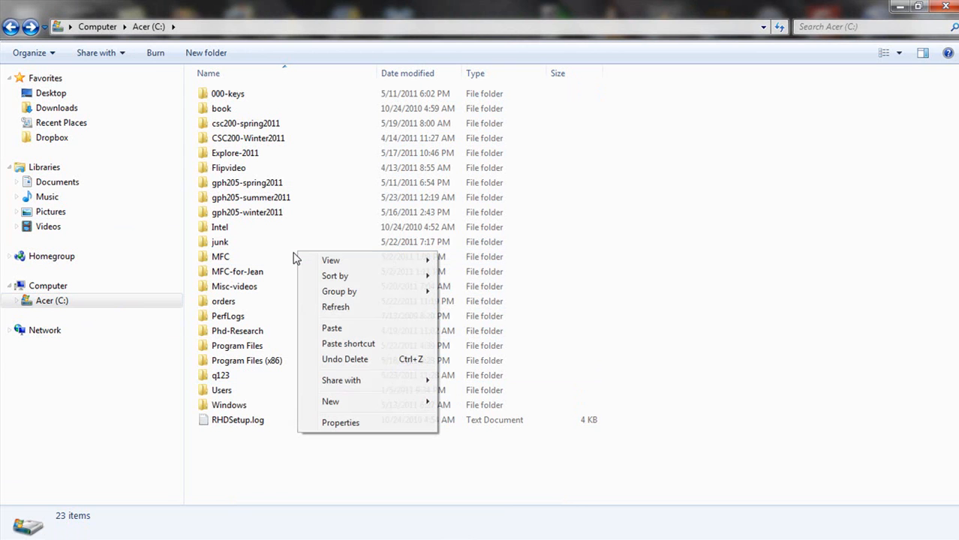
mouse_move(330, 402)
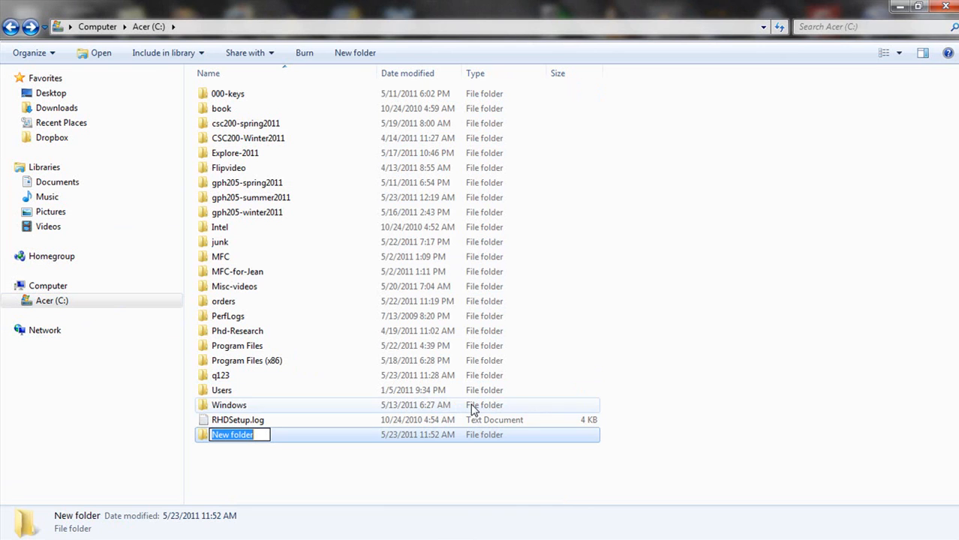
type("j")
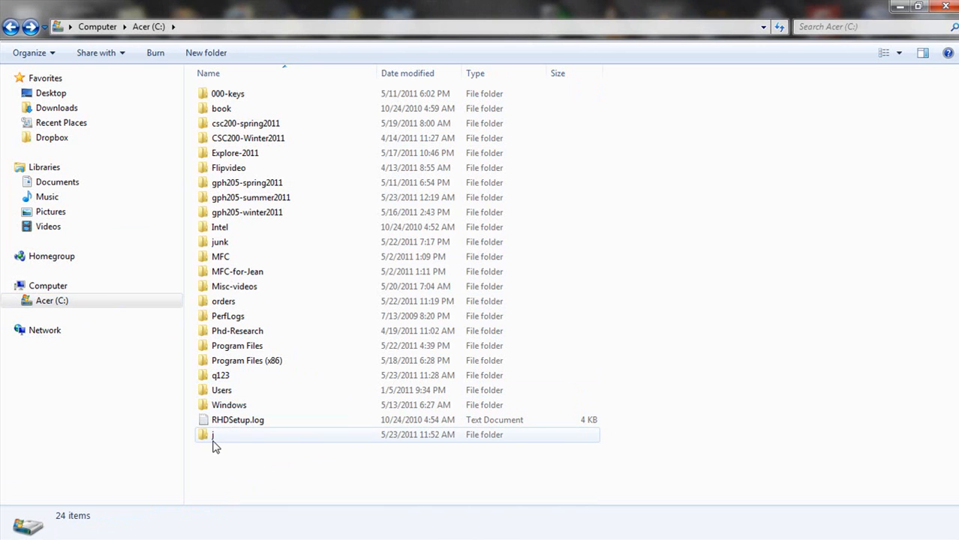
double_click(213, 435)
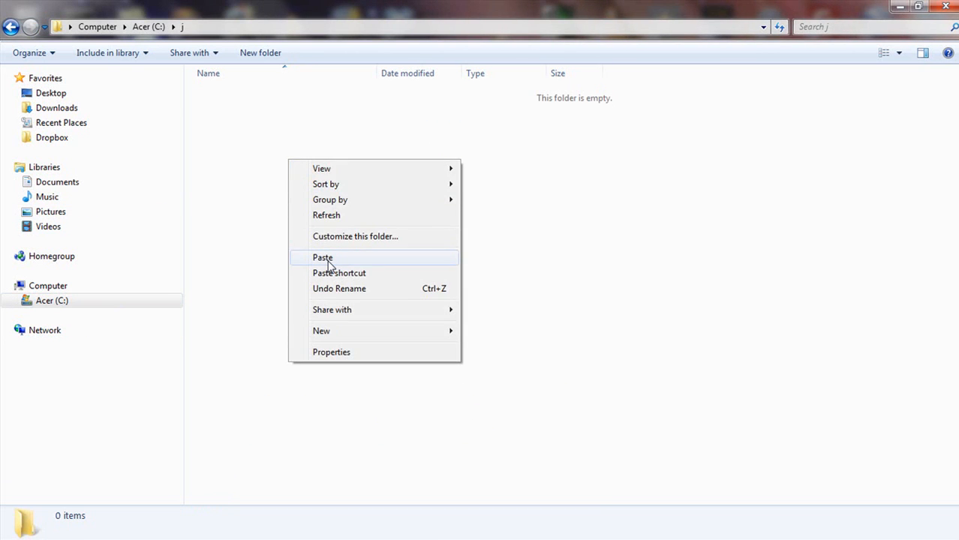
left_click(321, 258)
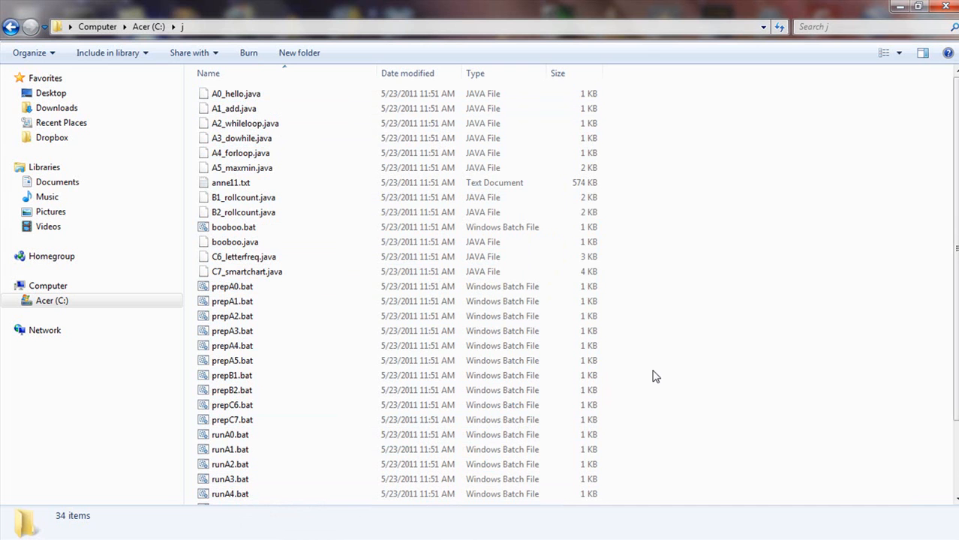
mouse_move(654, 358)
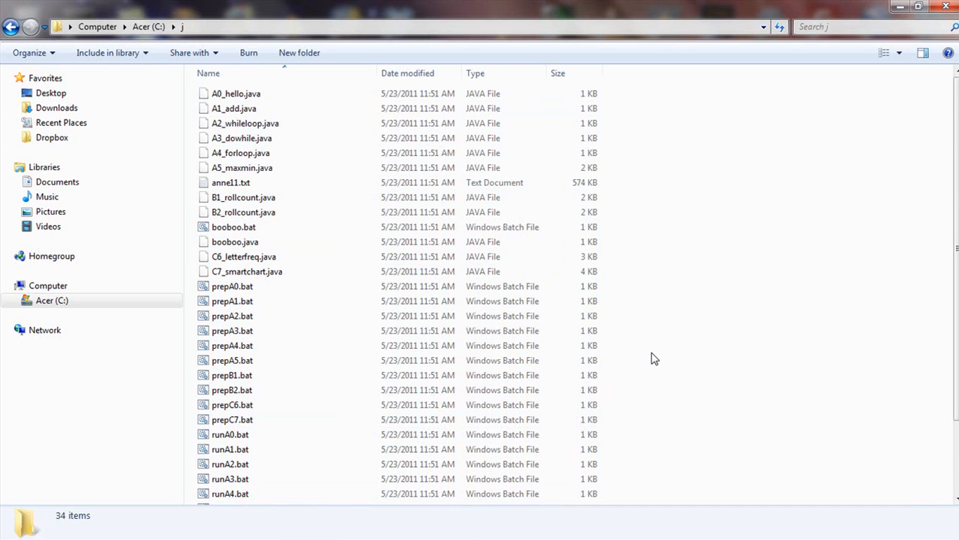
scroll("down", 3)
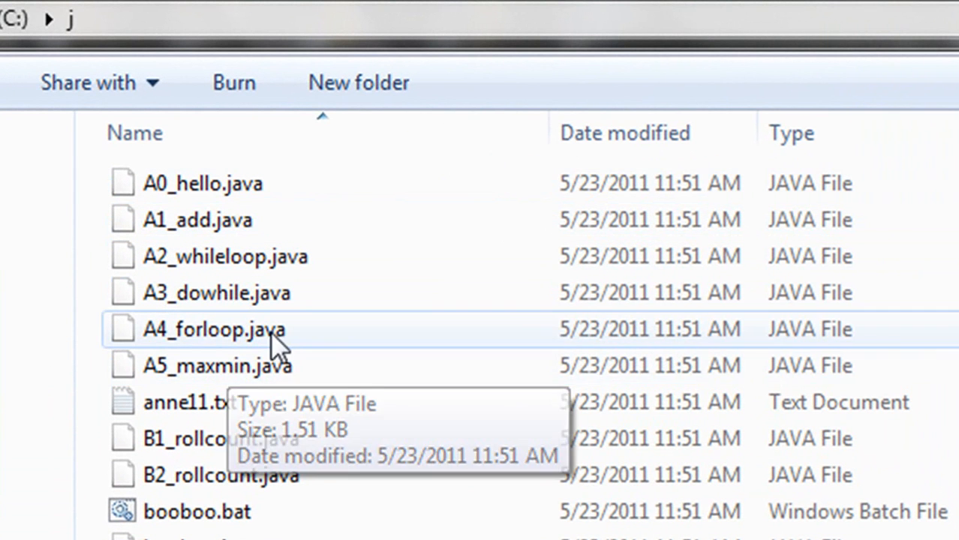
mouse_move(397, 475)
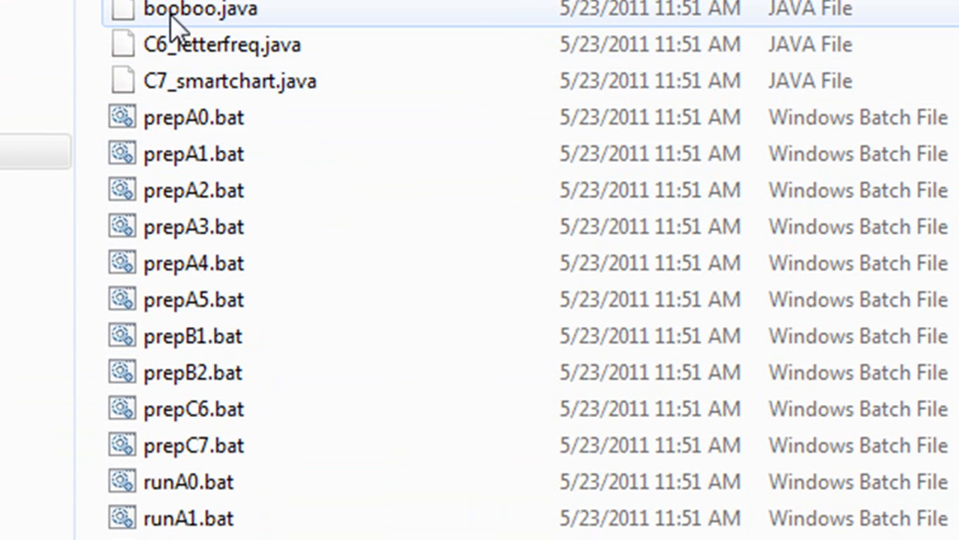
mouse_move(248, 22)
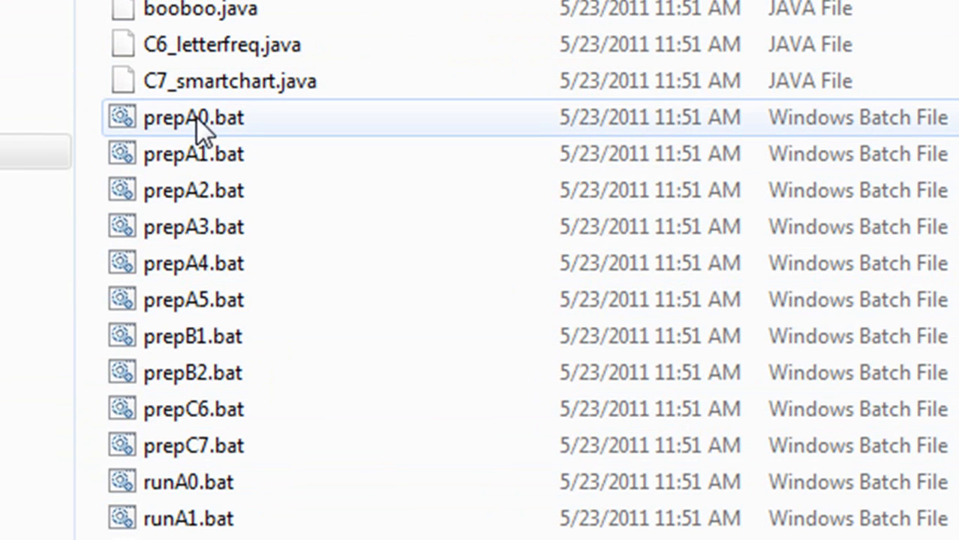
mouse_move(203, 127)
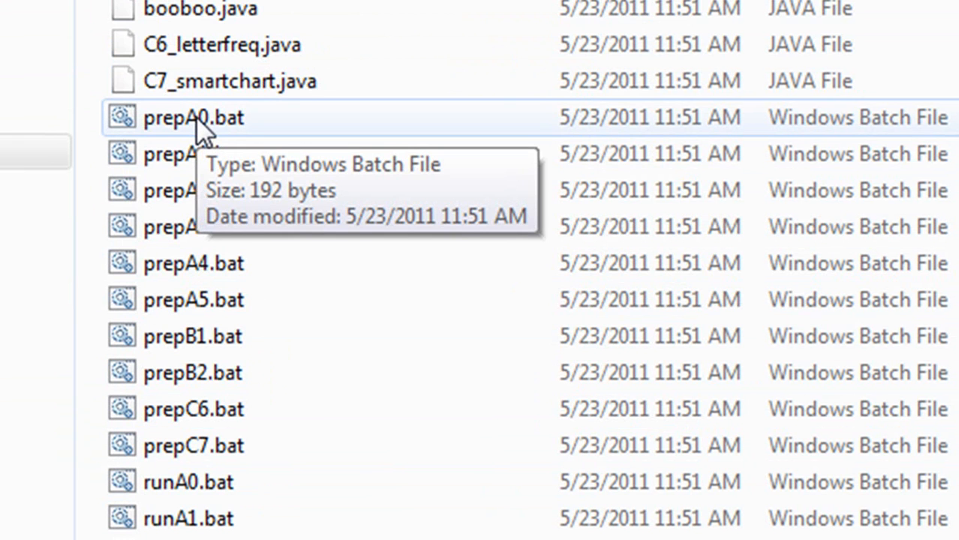
mouse_move(432, 300)
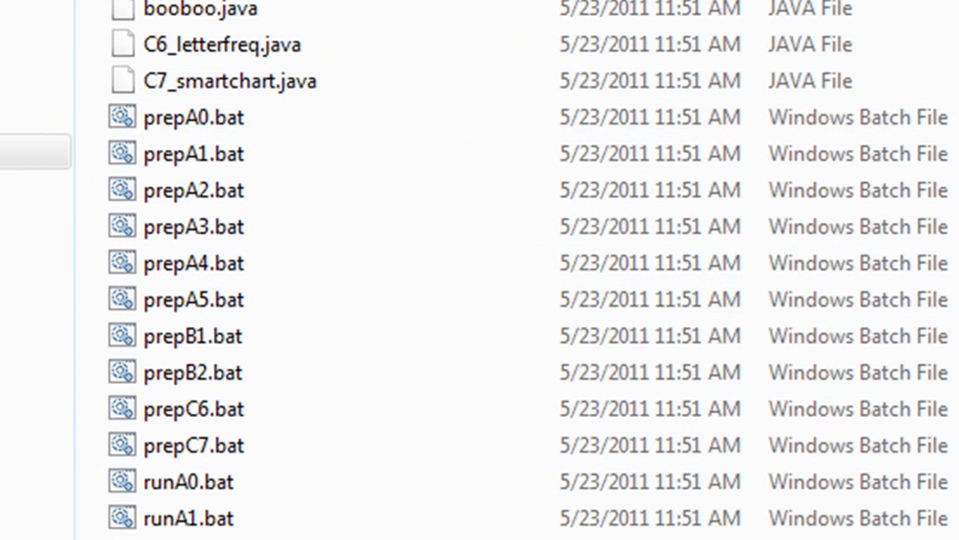
mouse_move(870, 123)
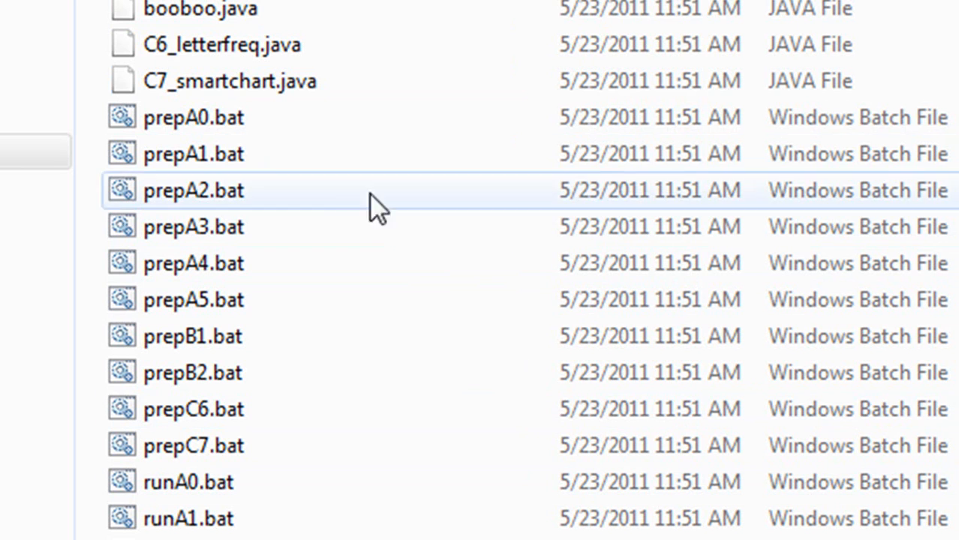
mouse_move(270, 315)
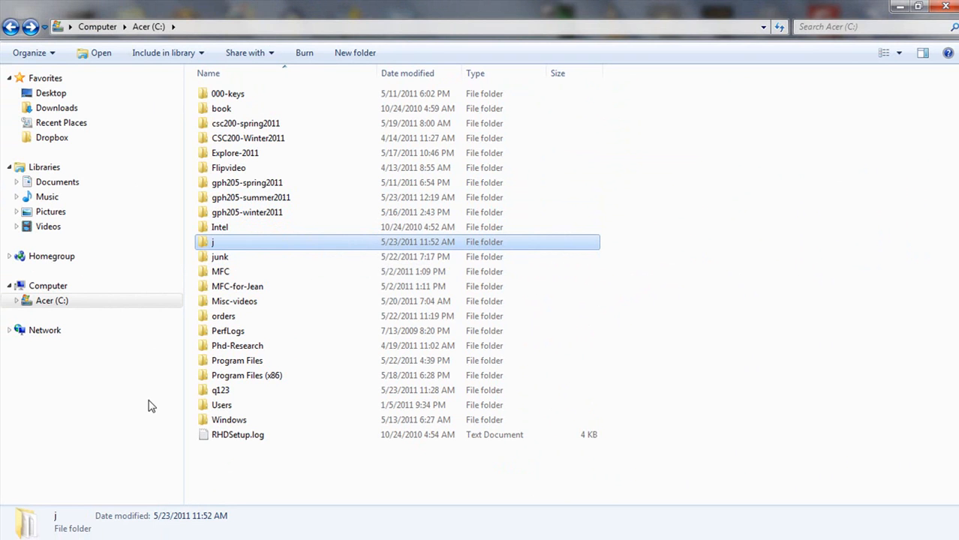
mouse_move(247, 300)
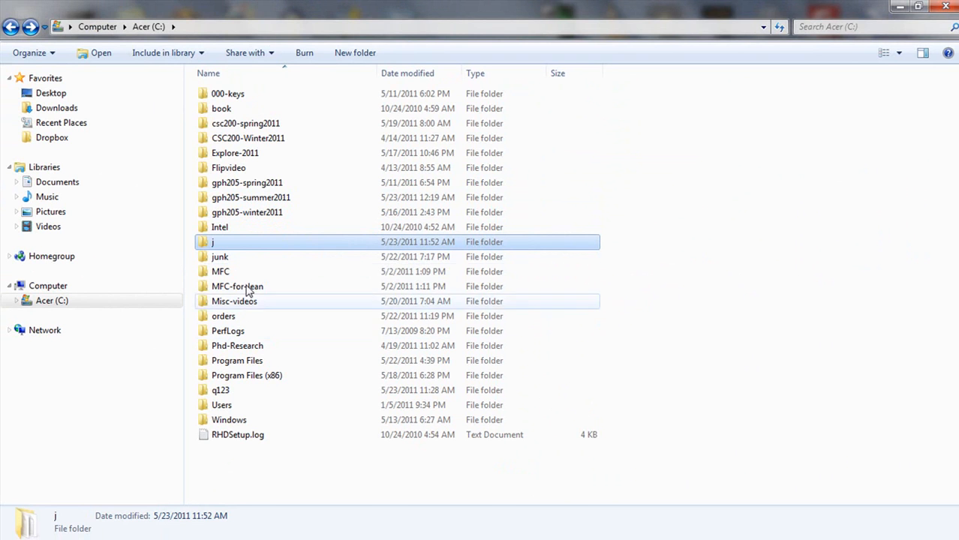
- Open the j folder on C: to show its 34 Java and batch files
double_click(213, 241)
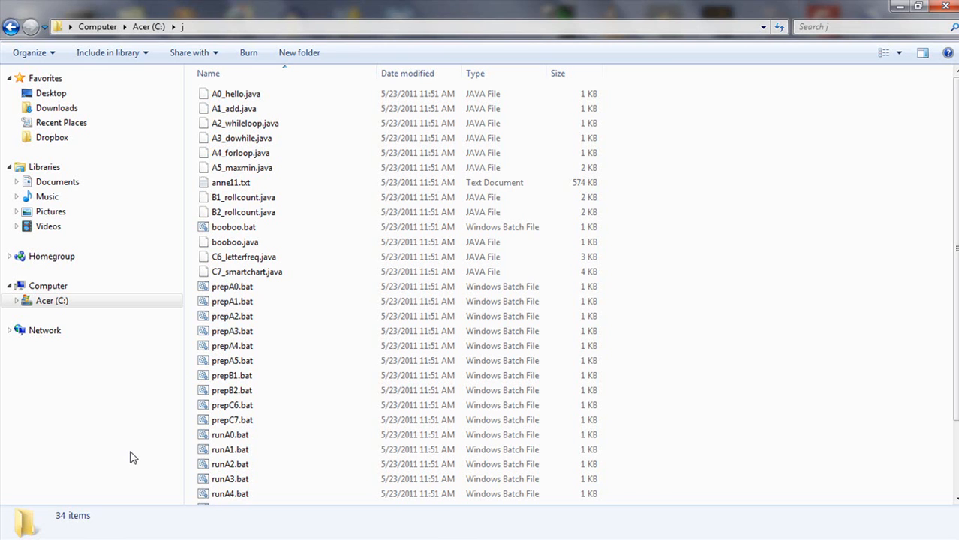
mouse_move(192, 438)
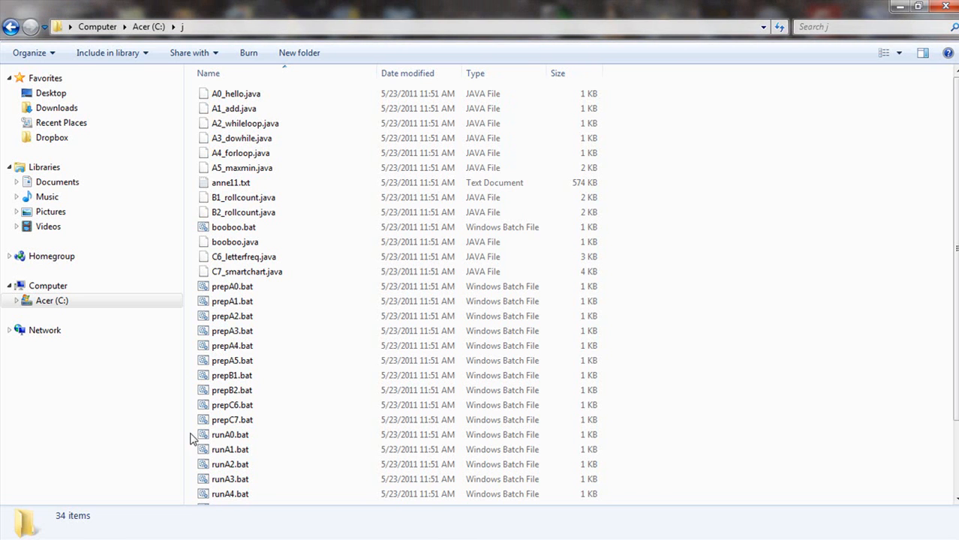